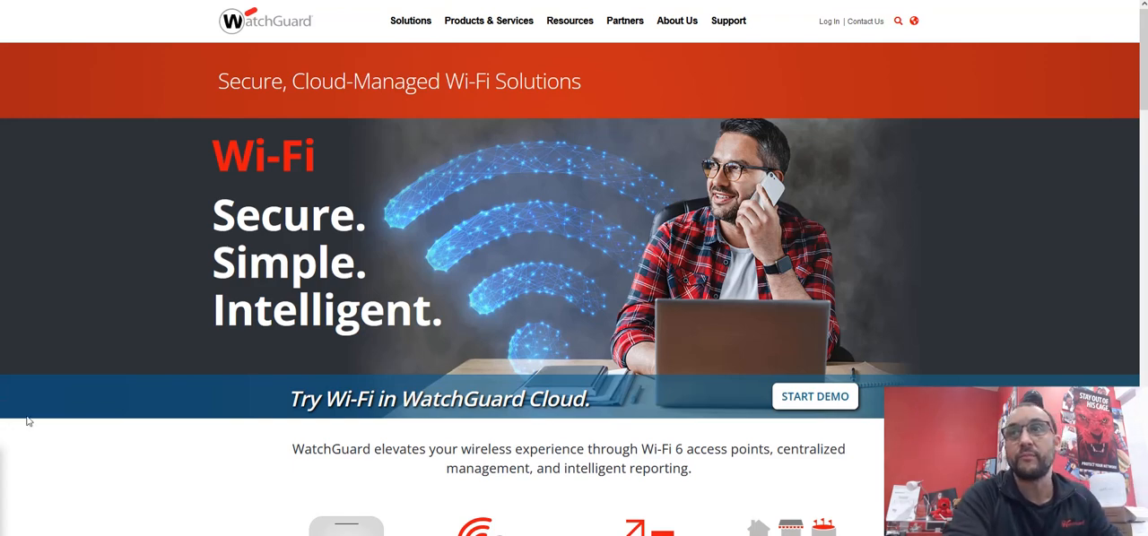
pyautogui.moveTo(176, 79)
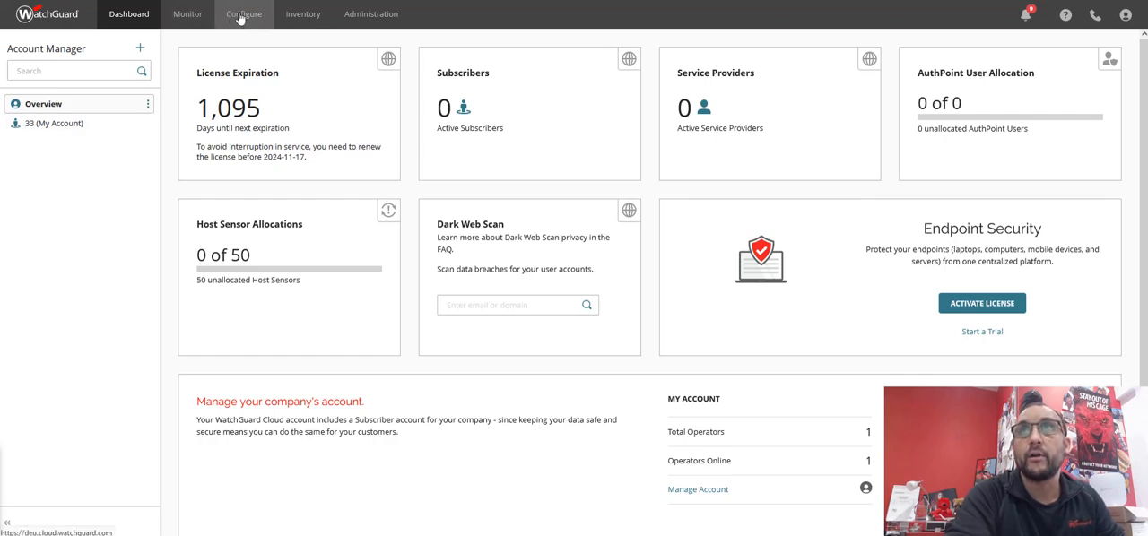
# Step: View the unallocated AP330 access points in Inventory, then show the 33 (My Account) inventory
pyautogui.click(302, 14)
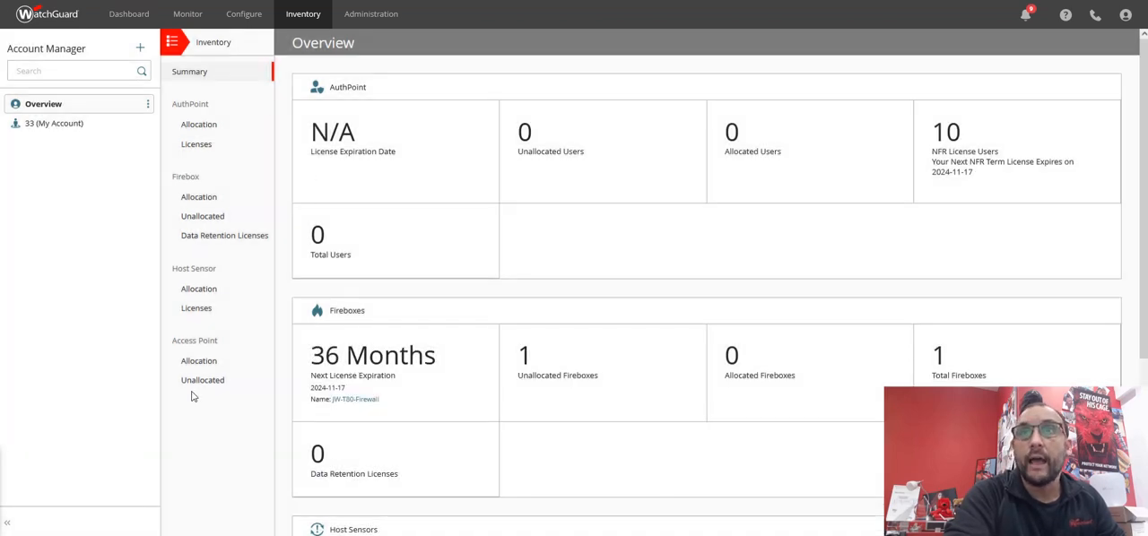
pyautogui.click(201, 380)
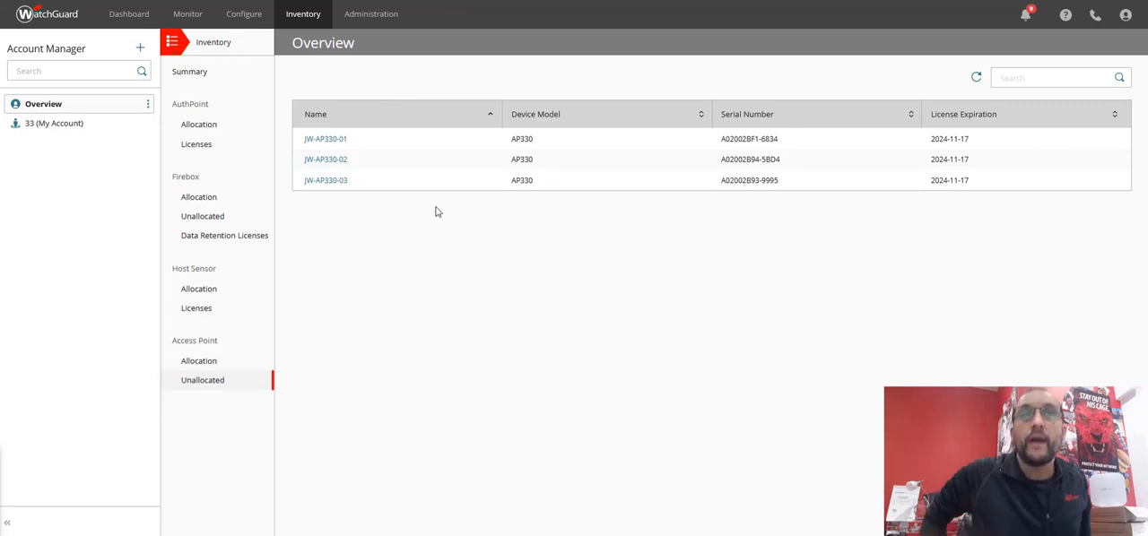
pyautogui.moveTo(445, 219)
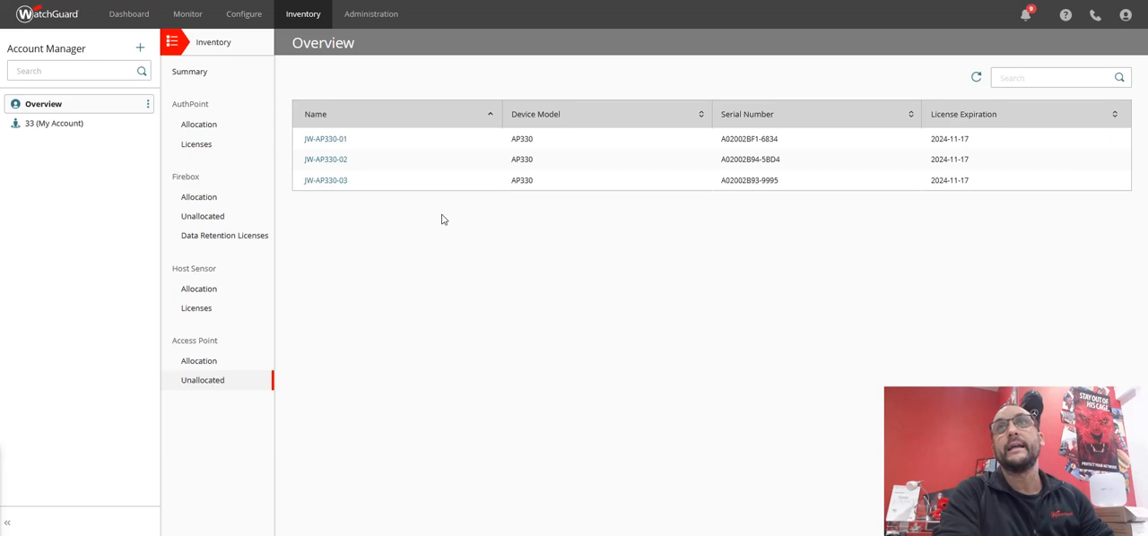
pyautogui.click(56, 122)
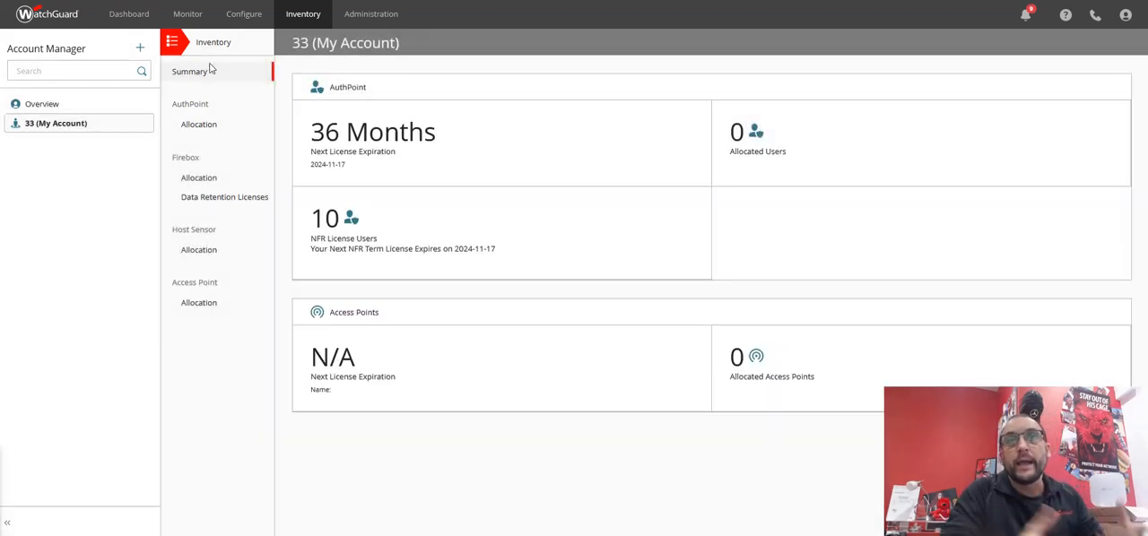
# Step: Add an access point site named Corp with description HQ under Access Point Sites
pyautogui.click(244, 15)
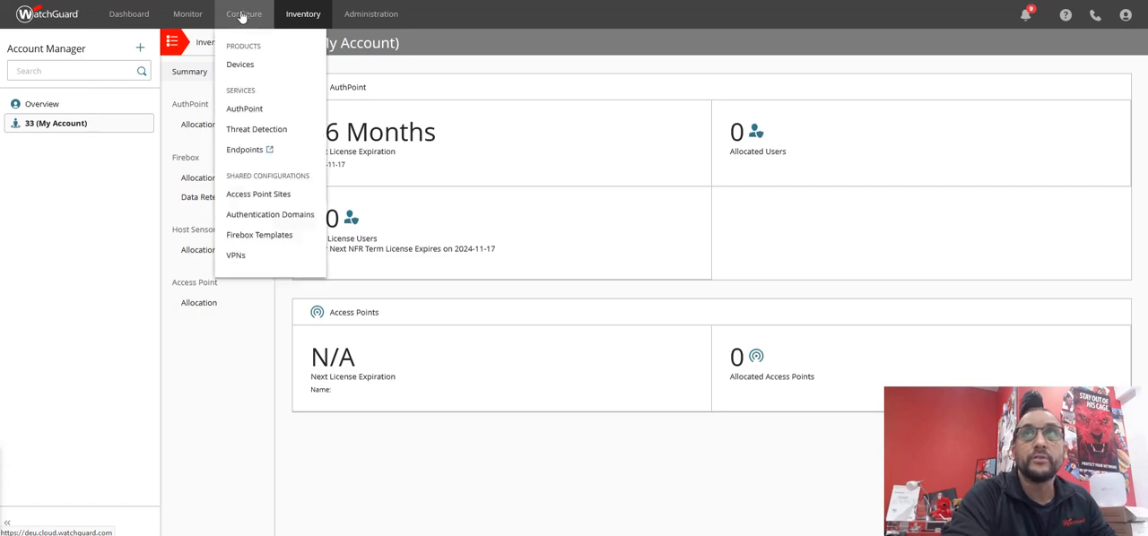
pyautogui.click(258, 194)
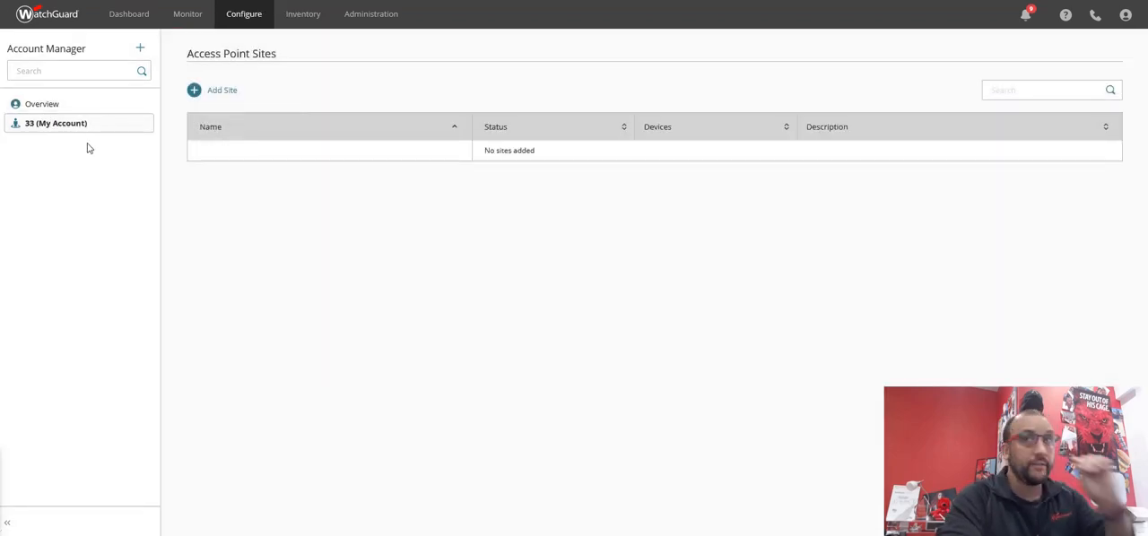
pyautogui.click(222, 89)
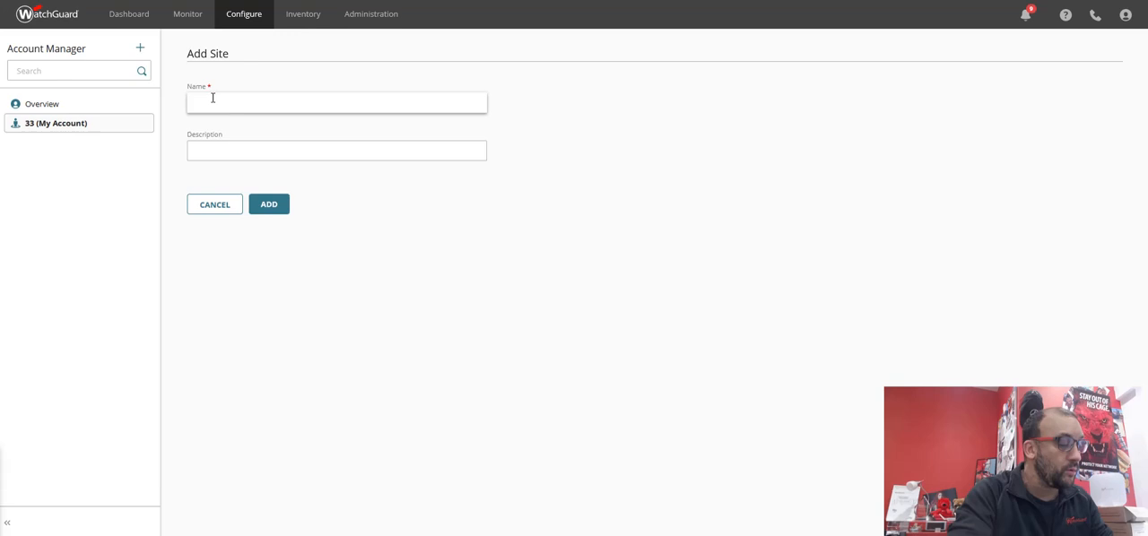
pyautogui.write('Corp')
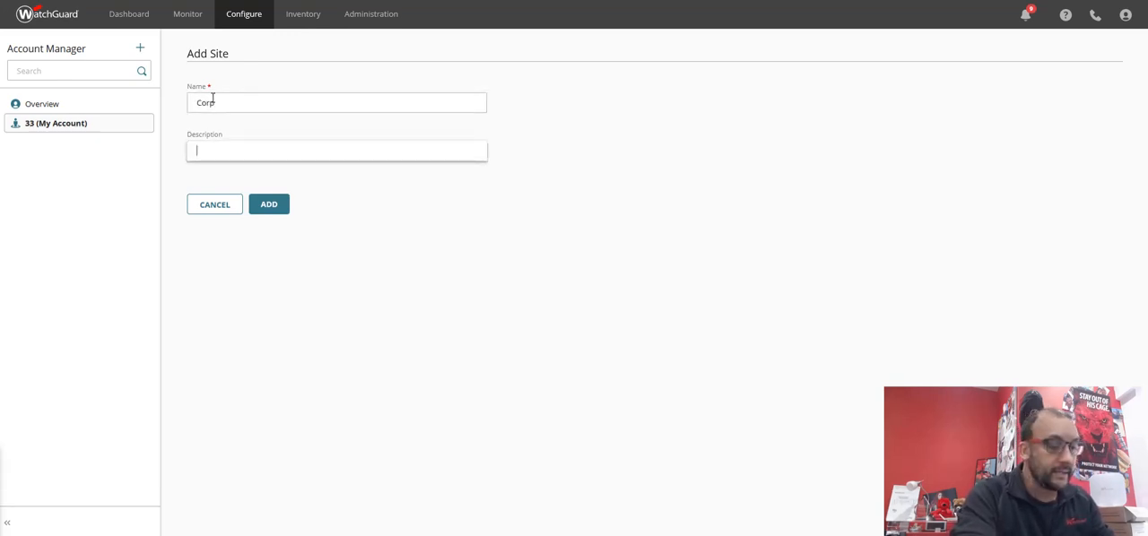
pyautogui.write('HQ')
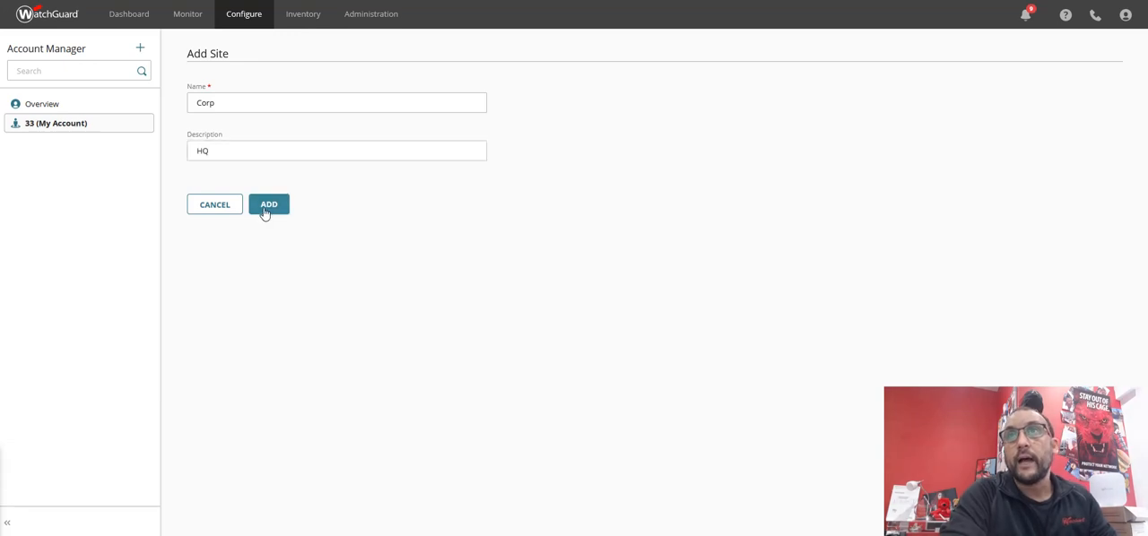
pyautogui.click(269, 204)
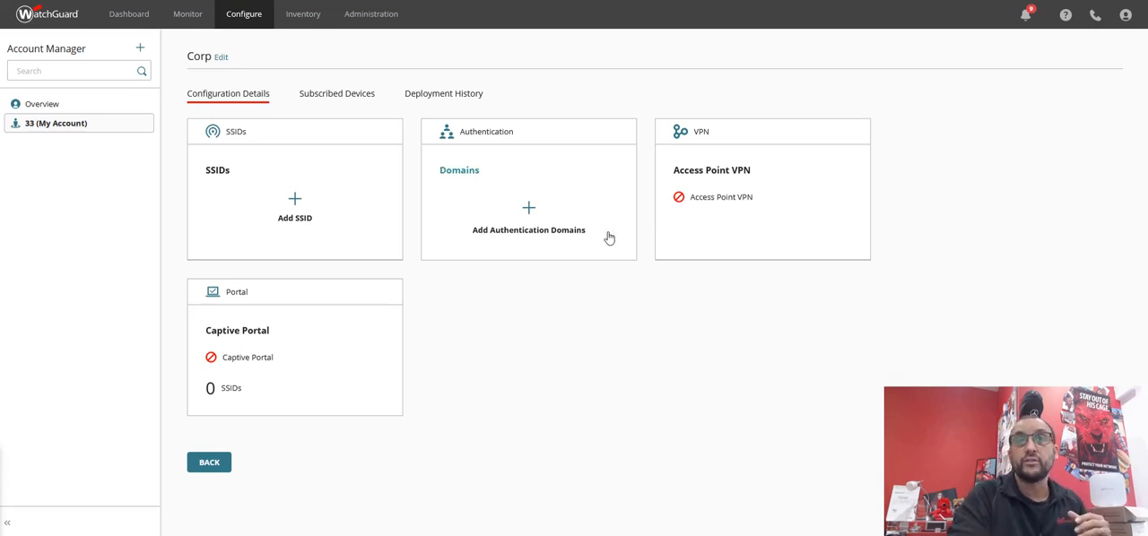
pyautogui.moveTo(538, 235)
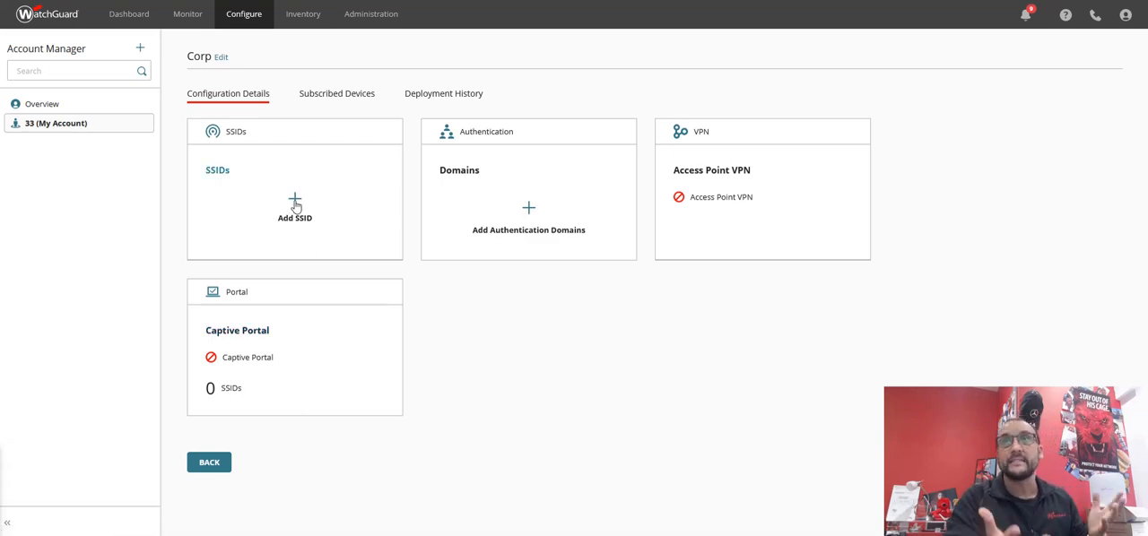
# Step: Start a new SSID named Corp with WPA3/WPA2 Personal security
pyautogui.click(295, 203)
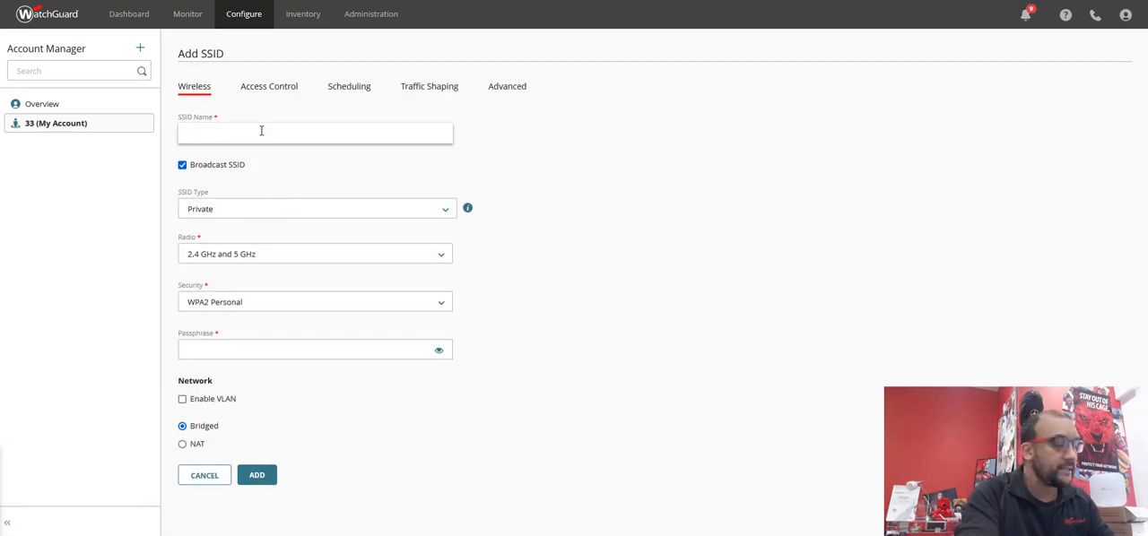
pyautogui.write('Corp')
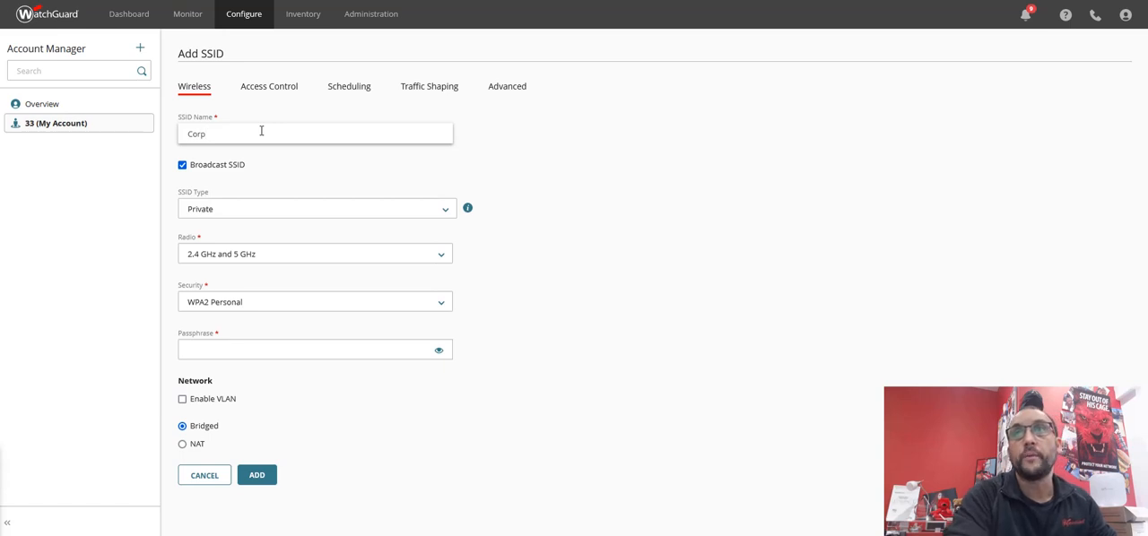
pyautogui.moveTo(210, 264)
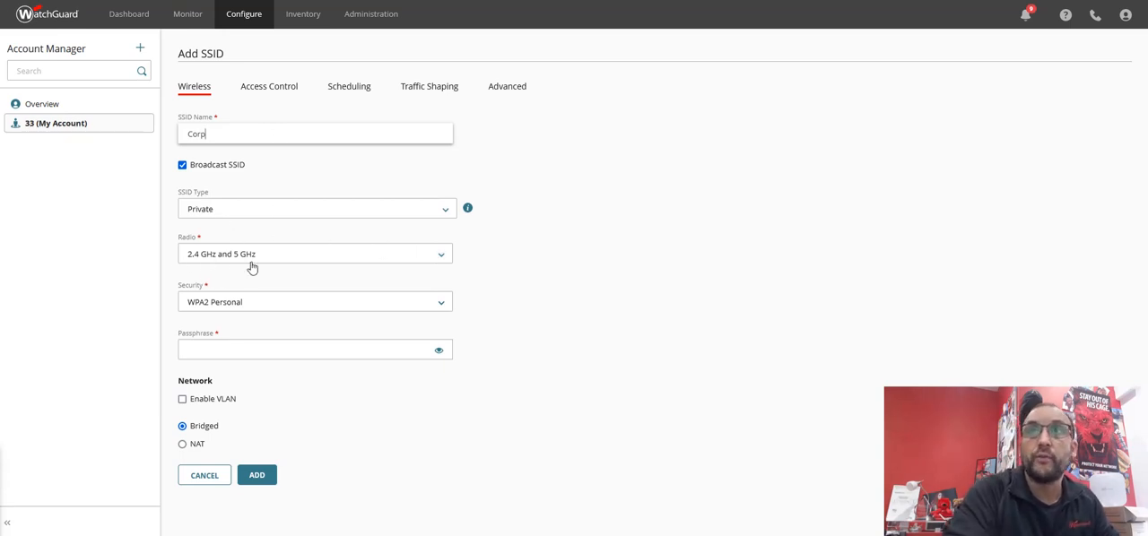
pyautogui.click(316, 301)
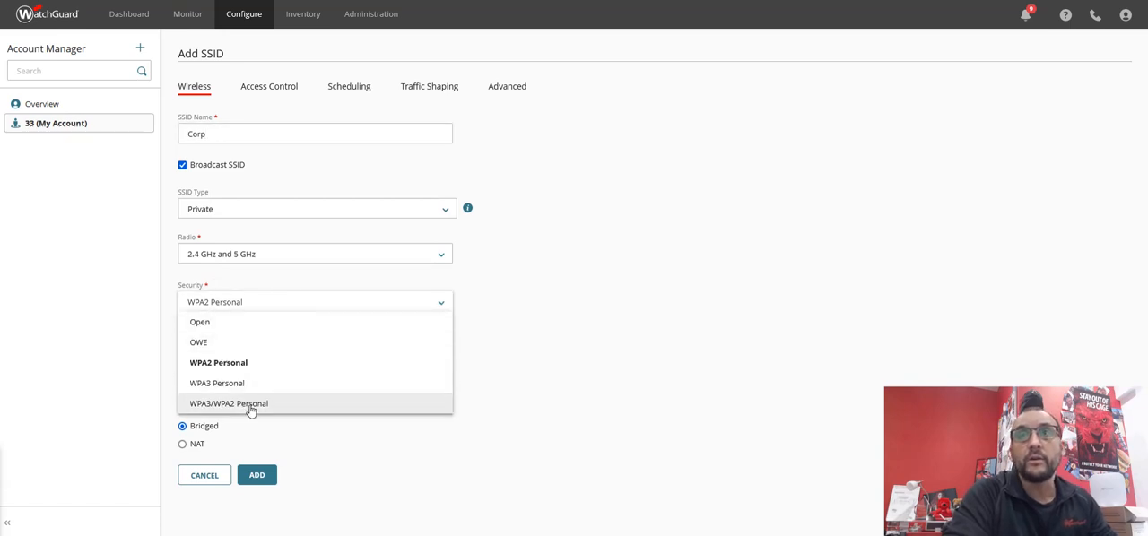
pyautogui.click(226, 404)
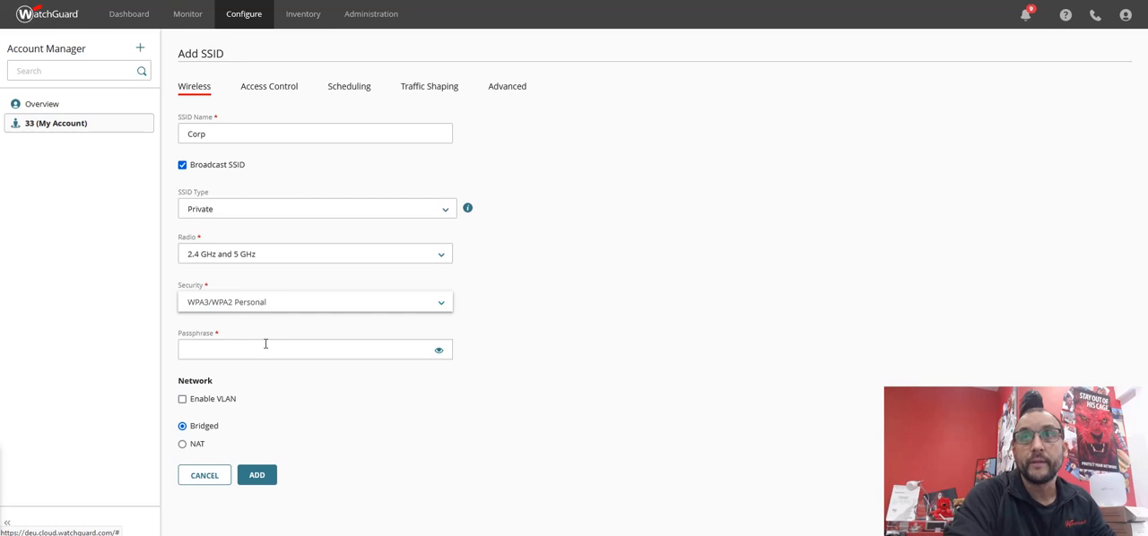
pyautogui.write('•')
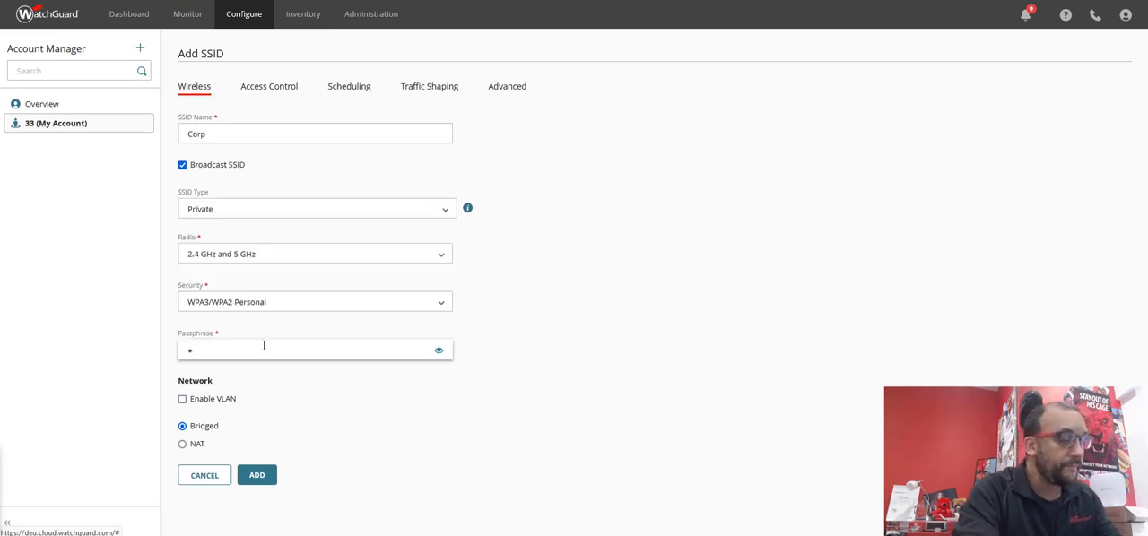
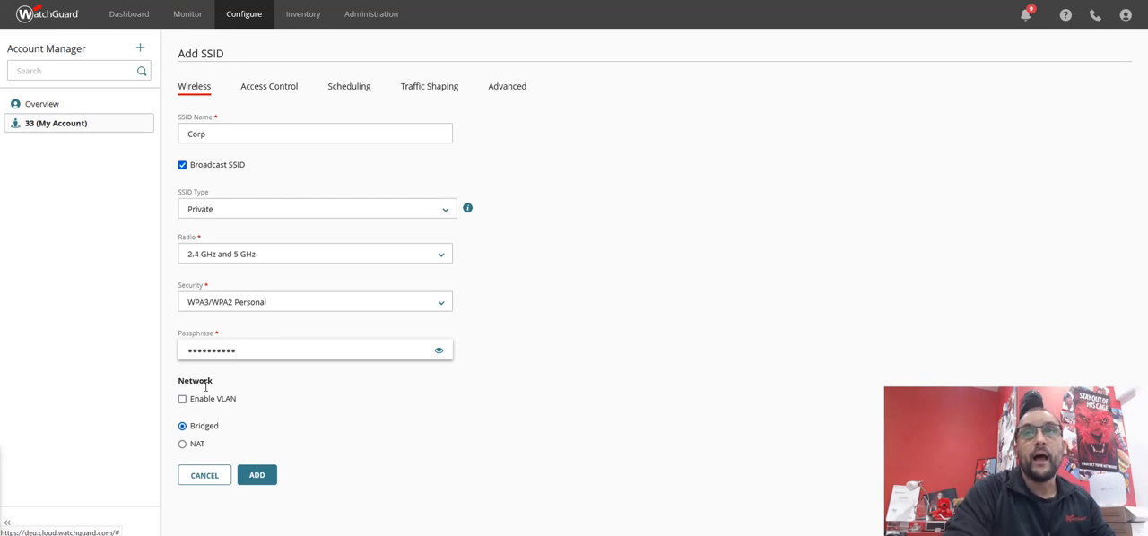
pyautogui.click(180, 398)
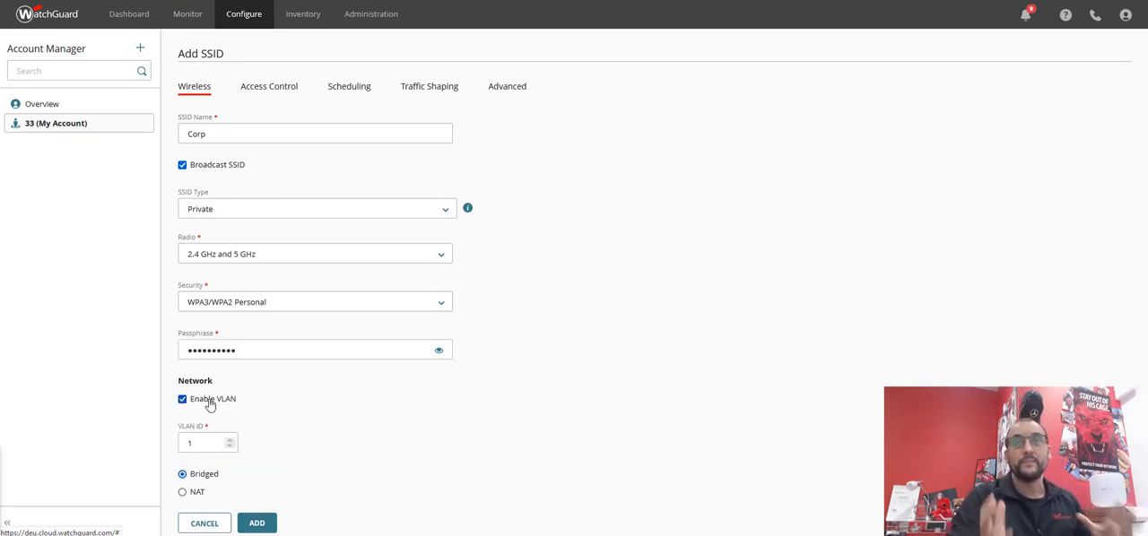
pyautogui.click(180, 401)
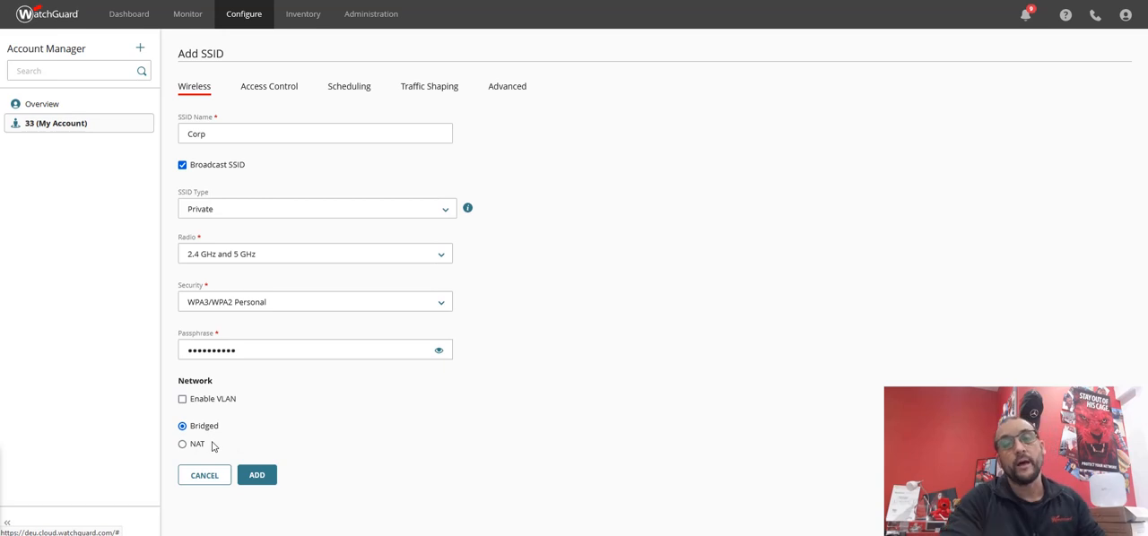
# Step: Review the SSID's Access Control and Scheduling settings unchanged and show Traffic Shaping
pyautogui.click(269, 86)
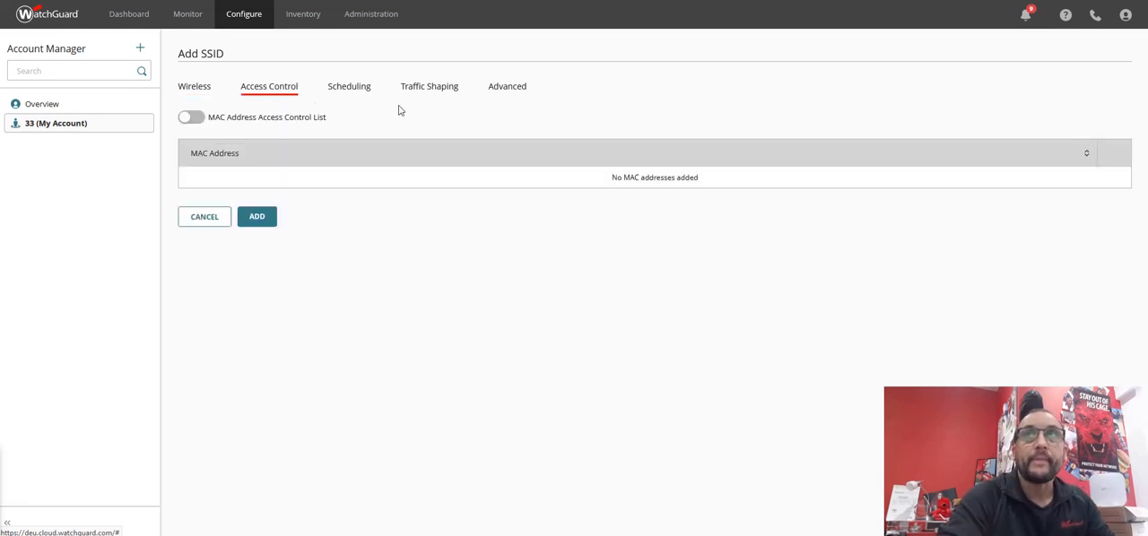
pyautogui.moveTo(361, 230)
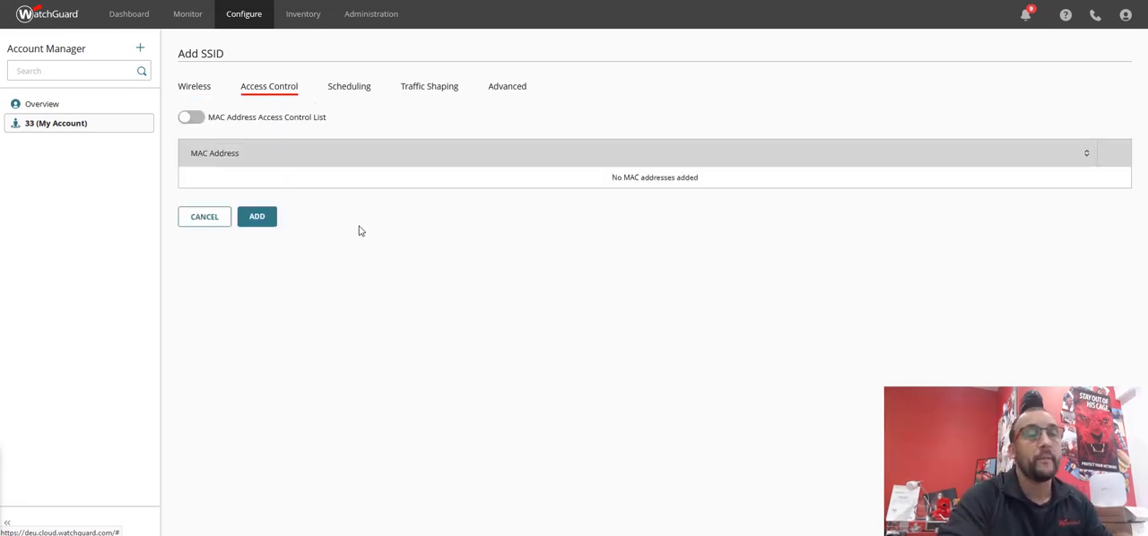
pyautogui.moveTo(348, 86)
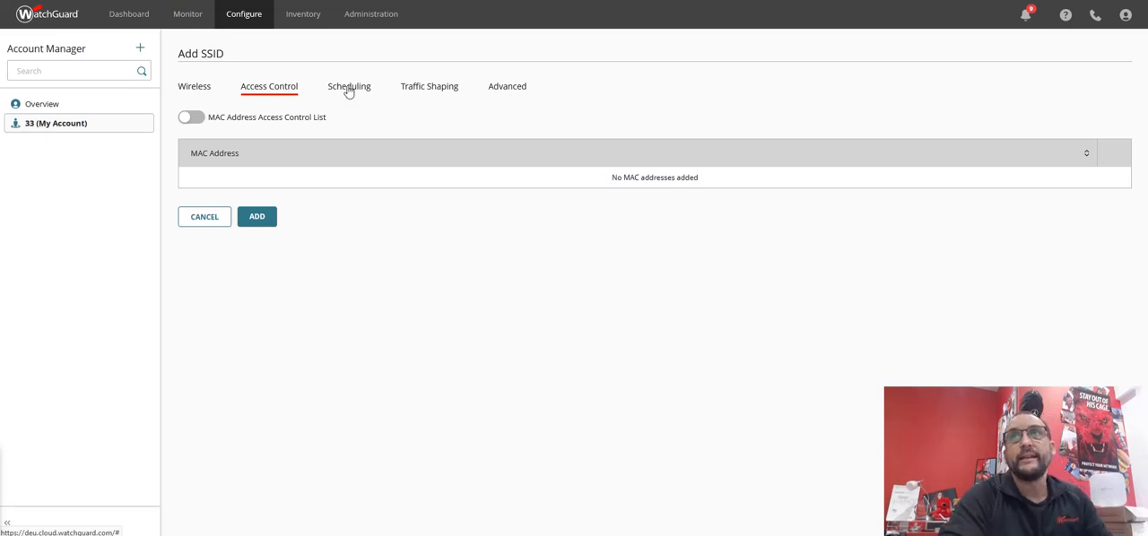
pyautogui.click(352, 86)
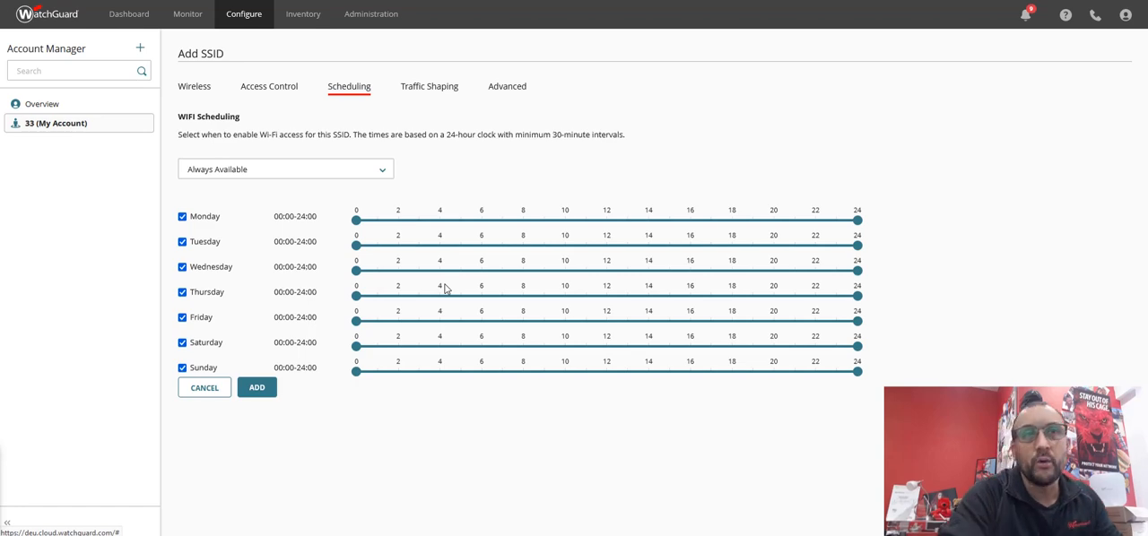
pyautogui.moveTo(359, 331)
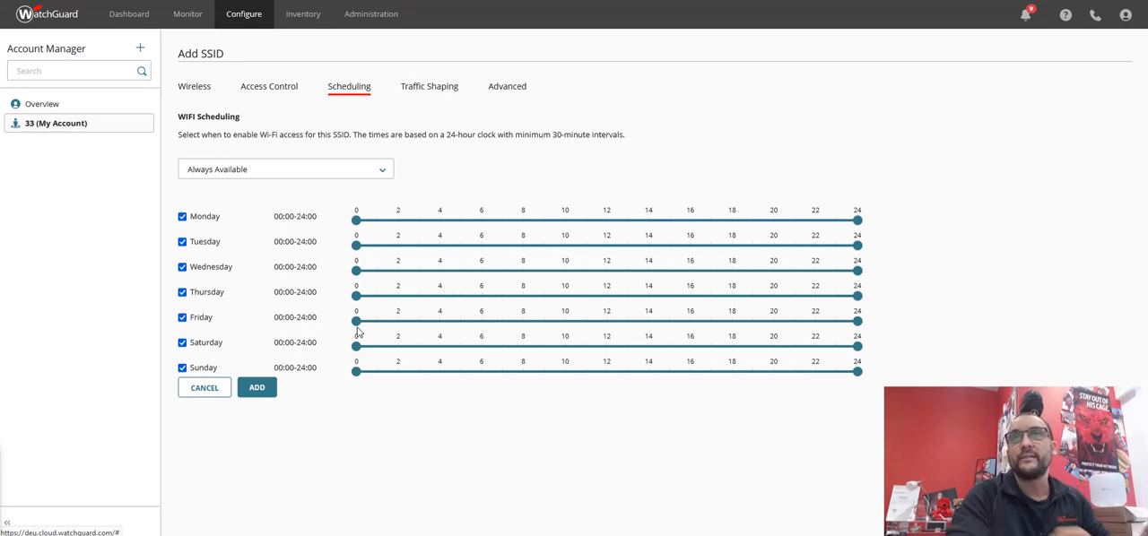
pyautogui.moveTo(473, 204)
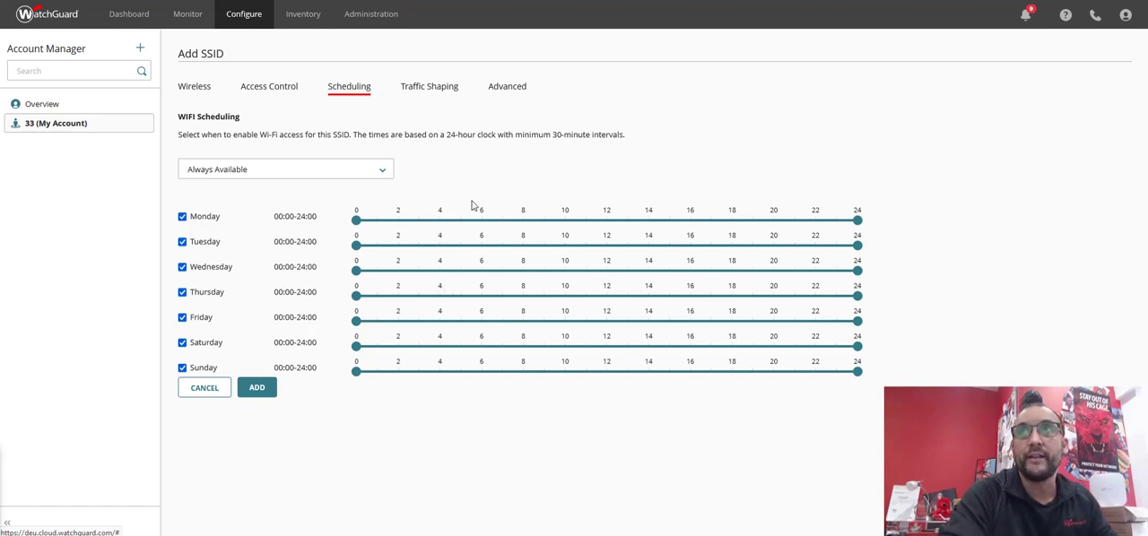
pyautogui.click(428, 86)
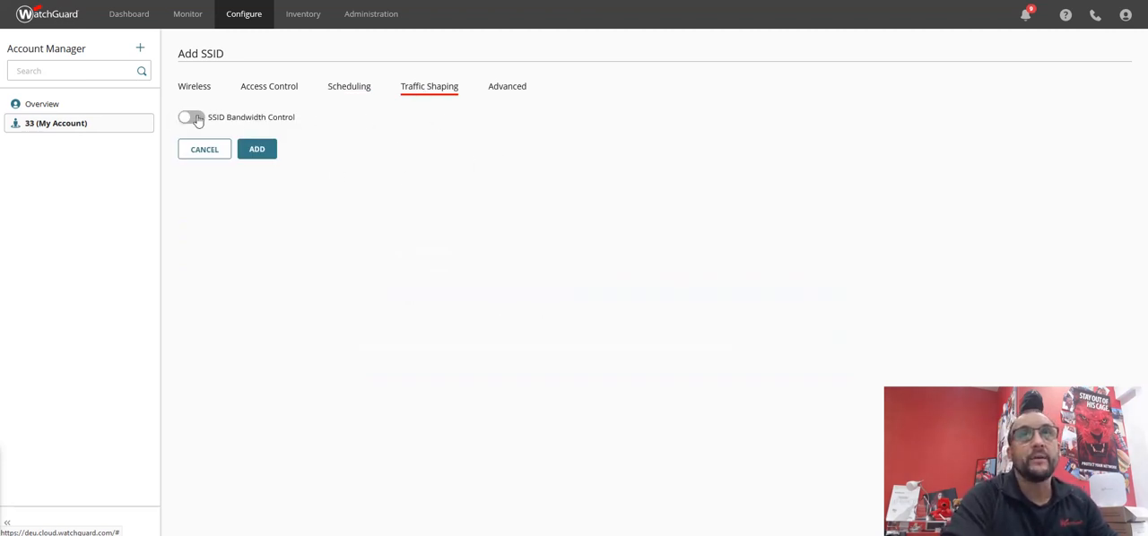
pyautogui.click(190, 116)
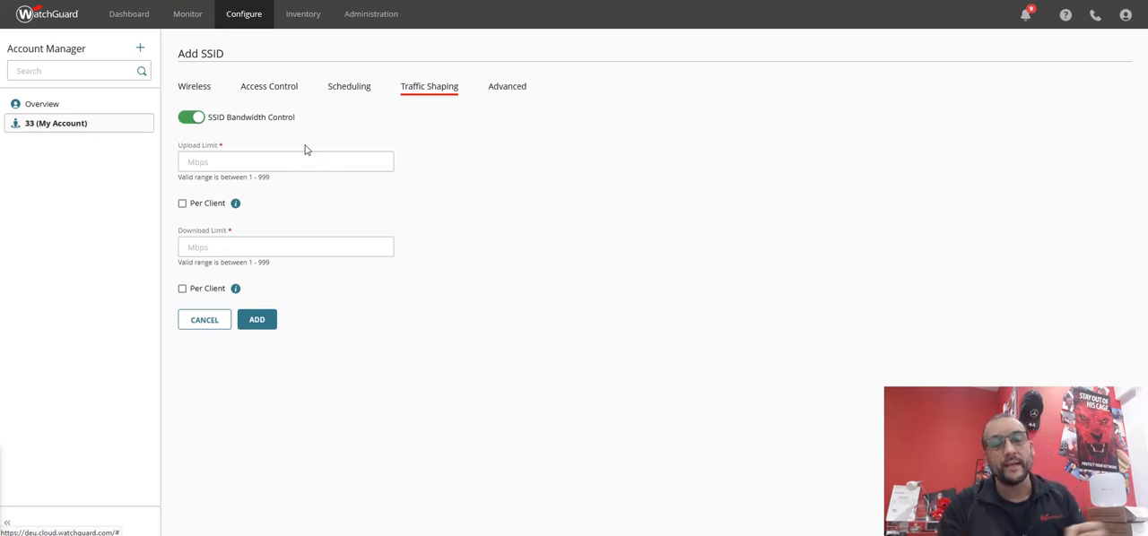
pyautogui.click(192, 117)
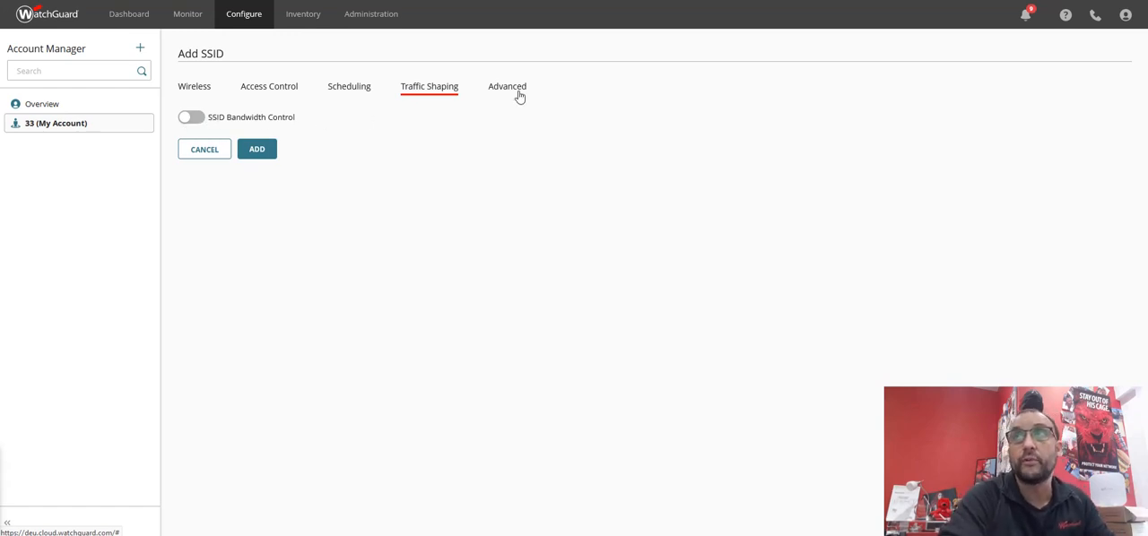
# Step: Enable band steering in the Advanced settings and add the Corp SSID
pyautogui.click(506, 86)
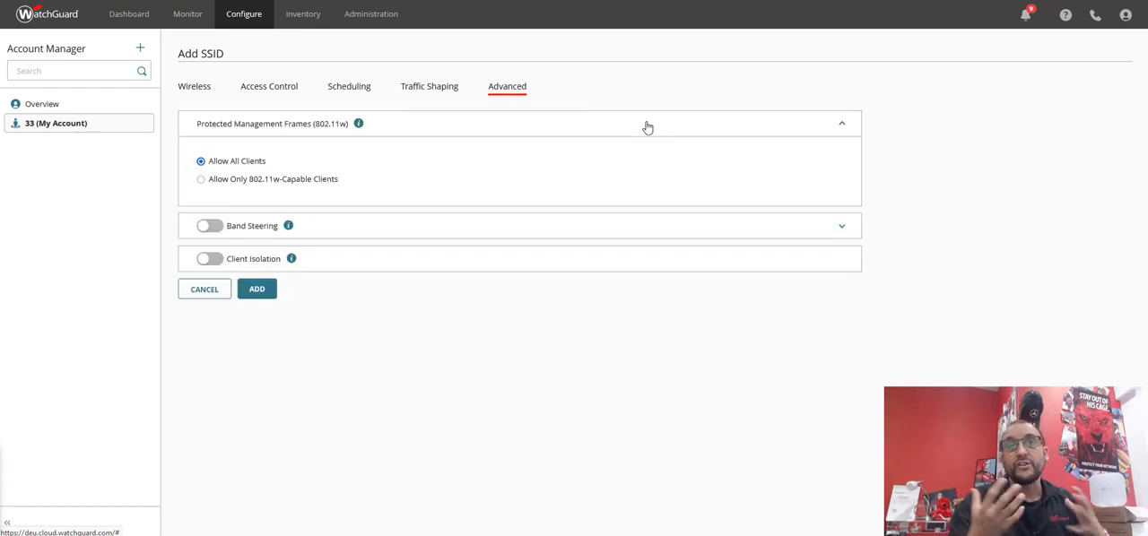
pyautogui.moveTo(334, 154)
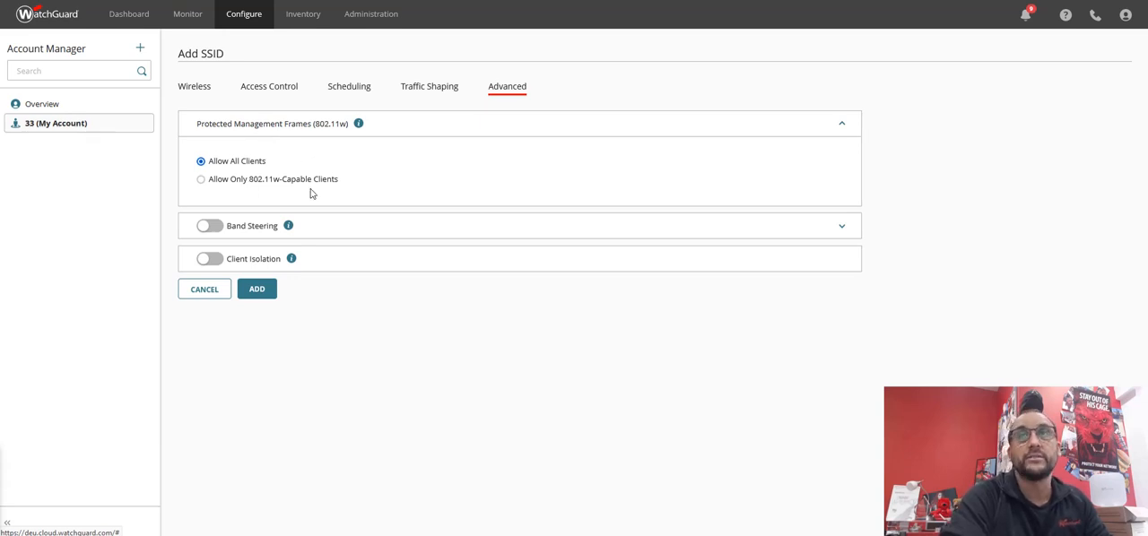
pyautogui.moveTo(310, 179)
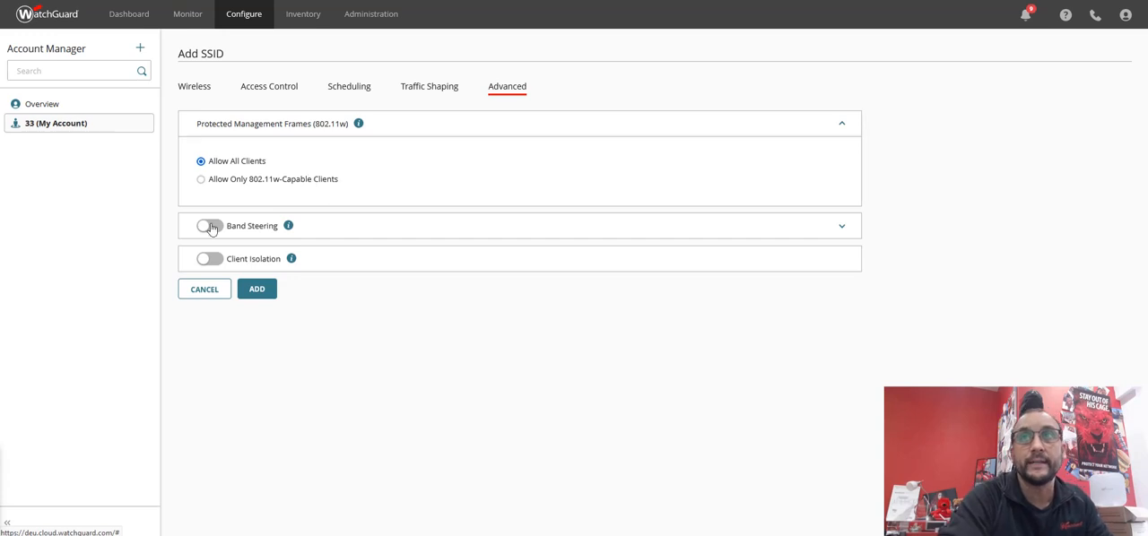
pyautogui.click(210, 226)
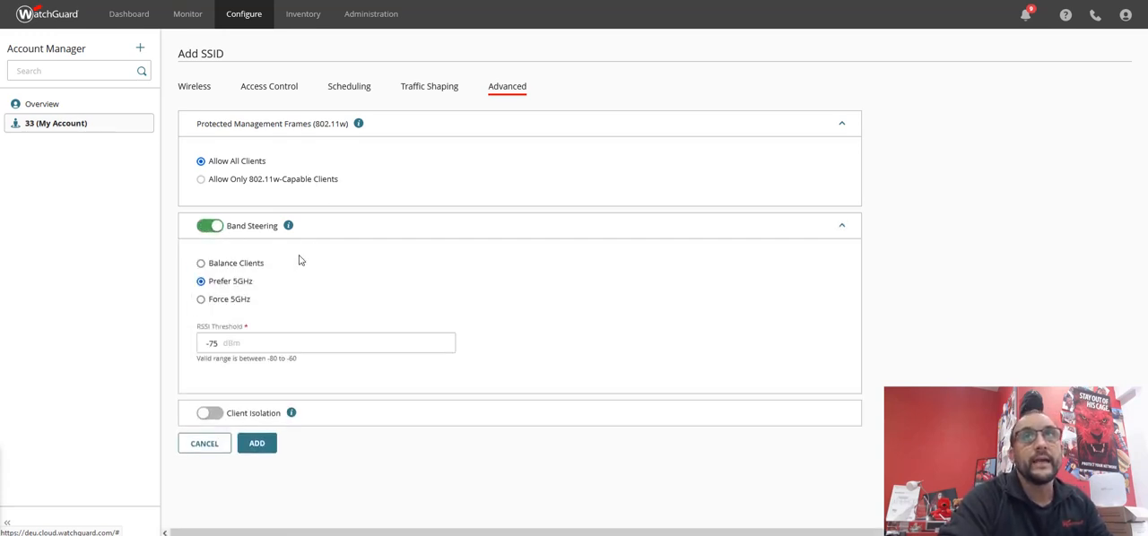
pyautogui.moveTo(325, 247)
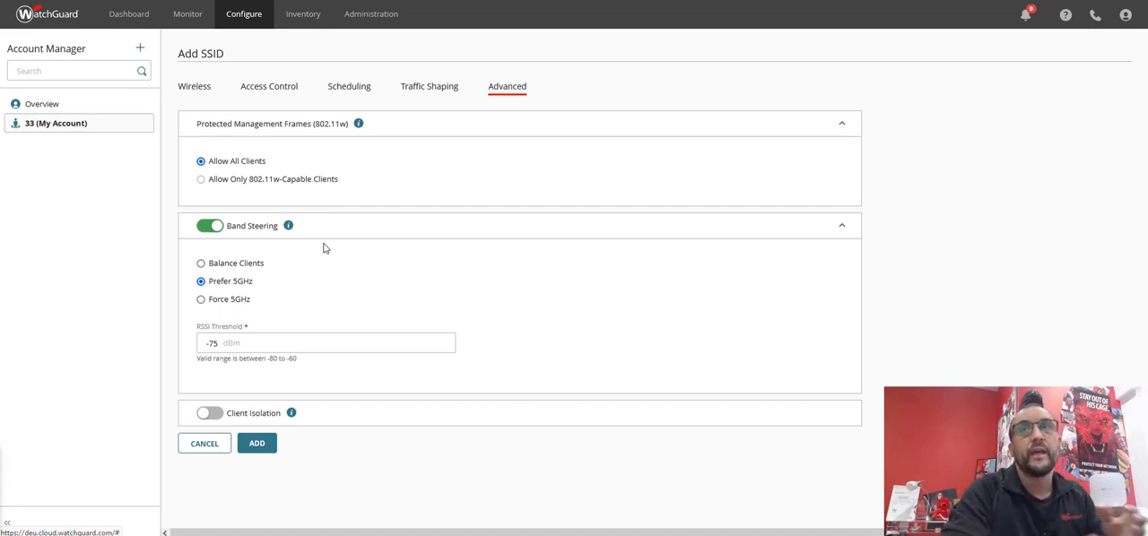
pyautogui.moveTo(265, 427)
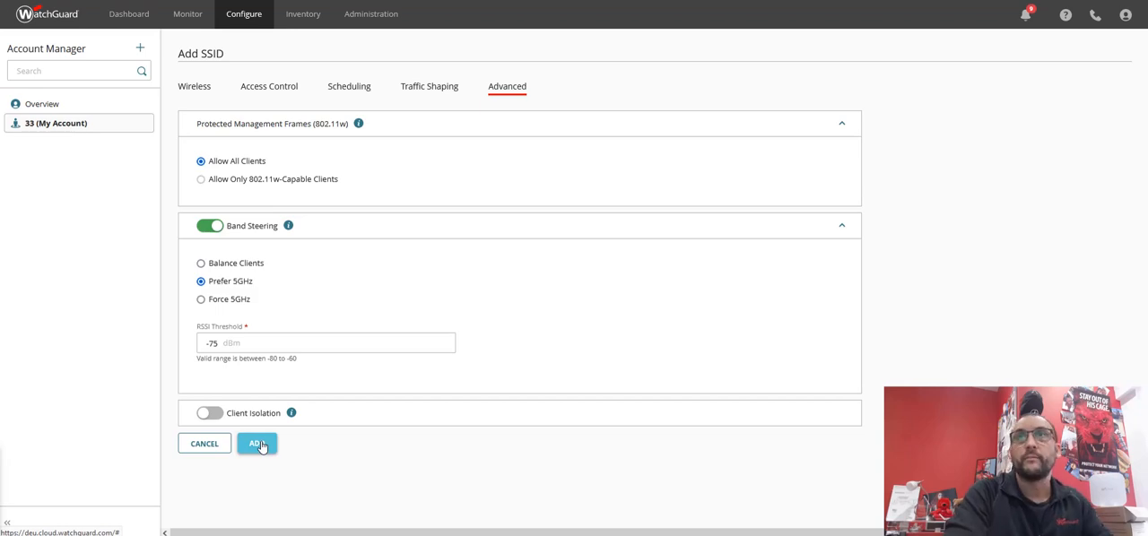
pyautogui.click(258, 443)
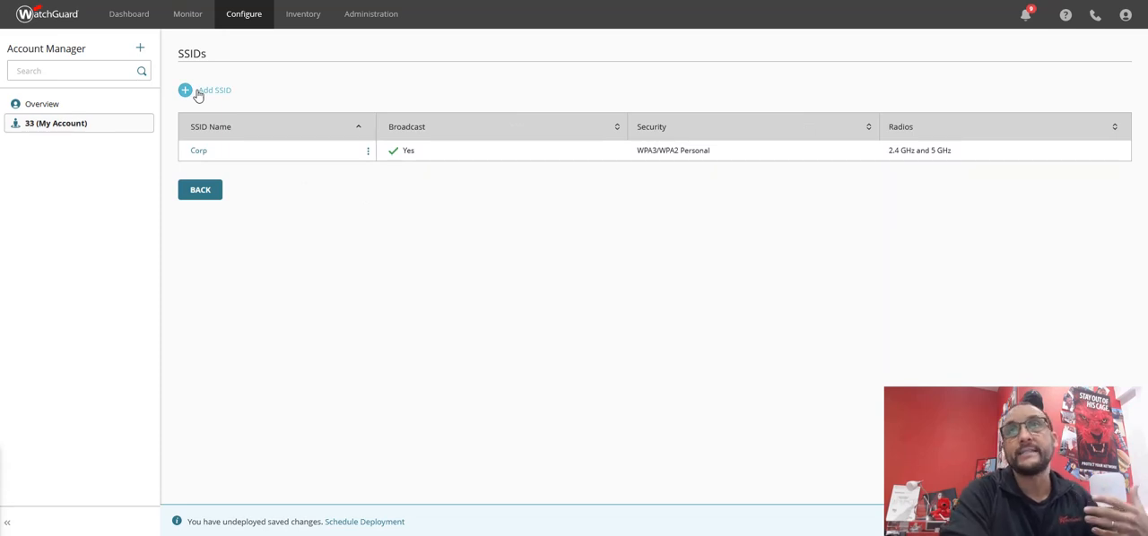
# Step: Start a new SSID named Guest with type Guest and WPA3/WPA2 Personal security
pyautogui.click(187, 89)
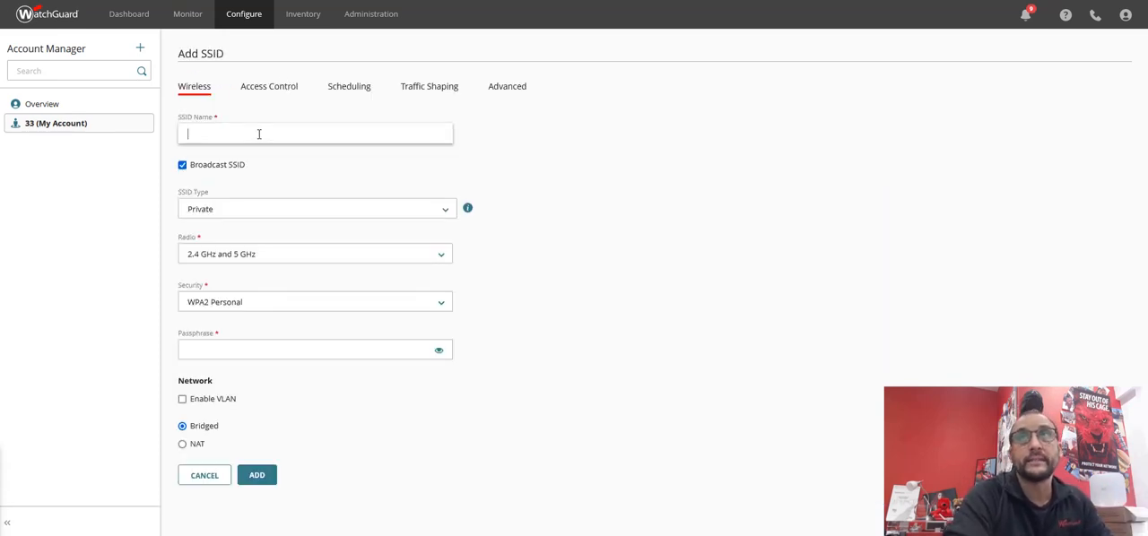
pyautogui.write('Guest')
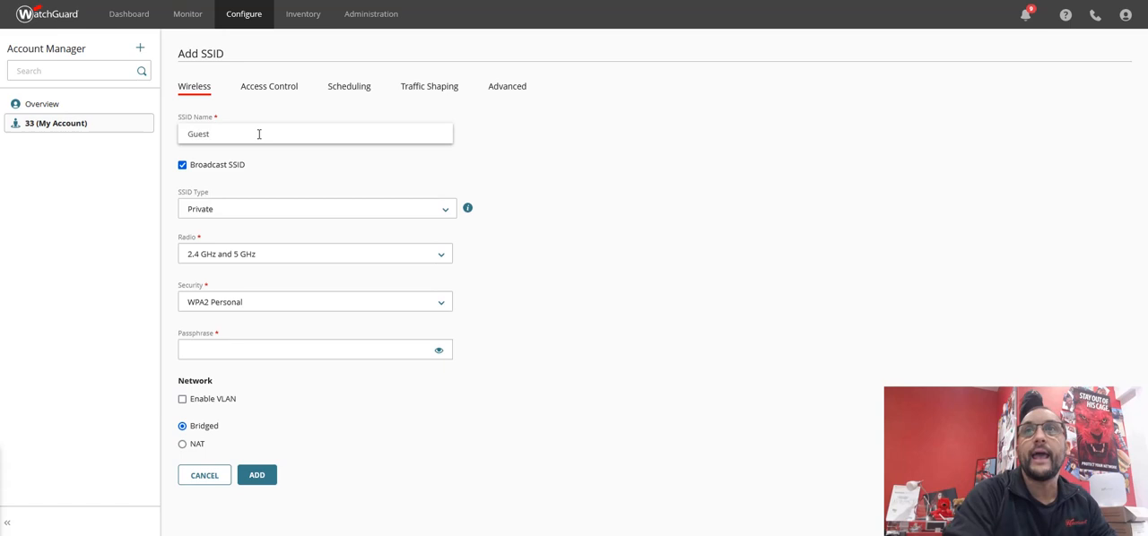
pyautogui.click(316, 208)
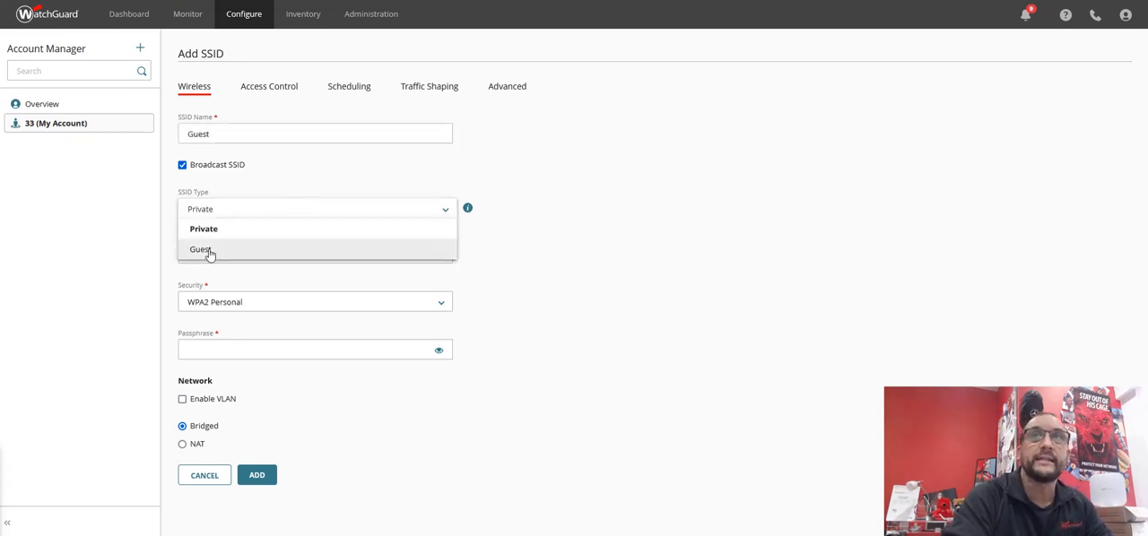
pyautogui.click(201, 250)
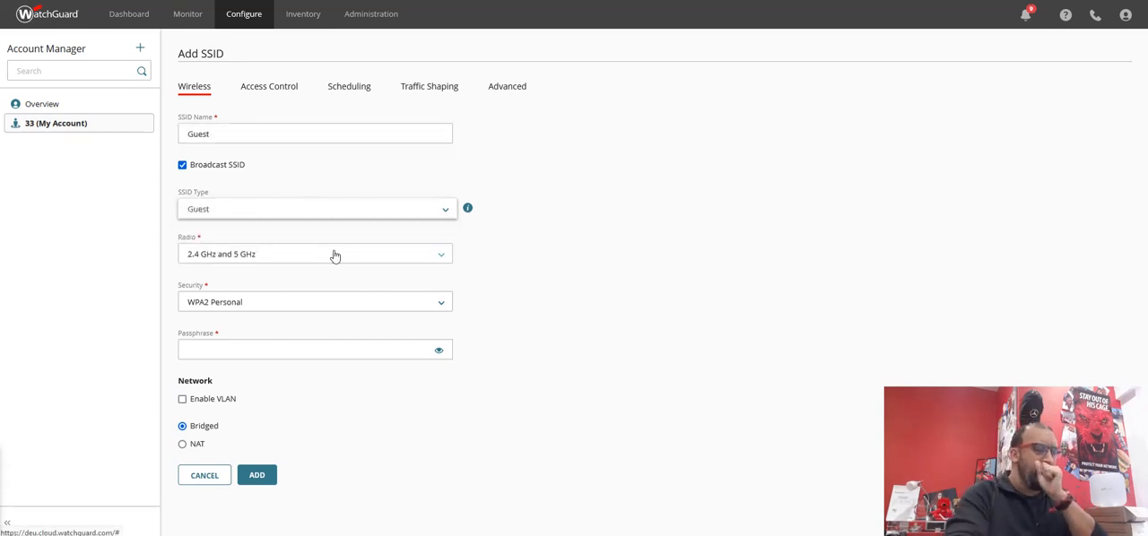
pyautogui.click(316, 301)
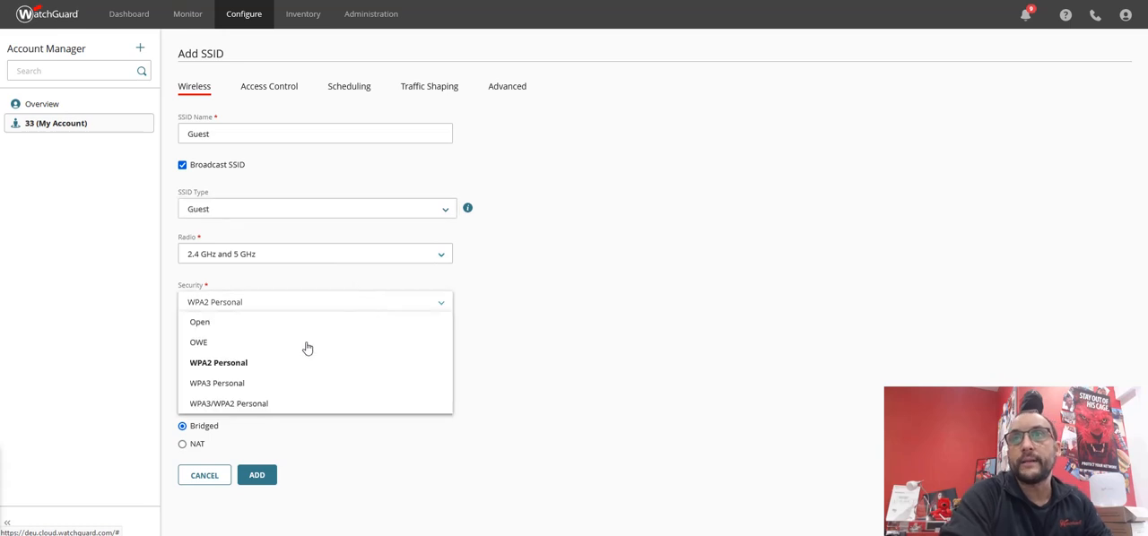
pyautogui.click(228, 404)
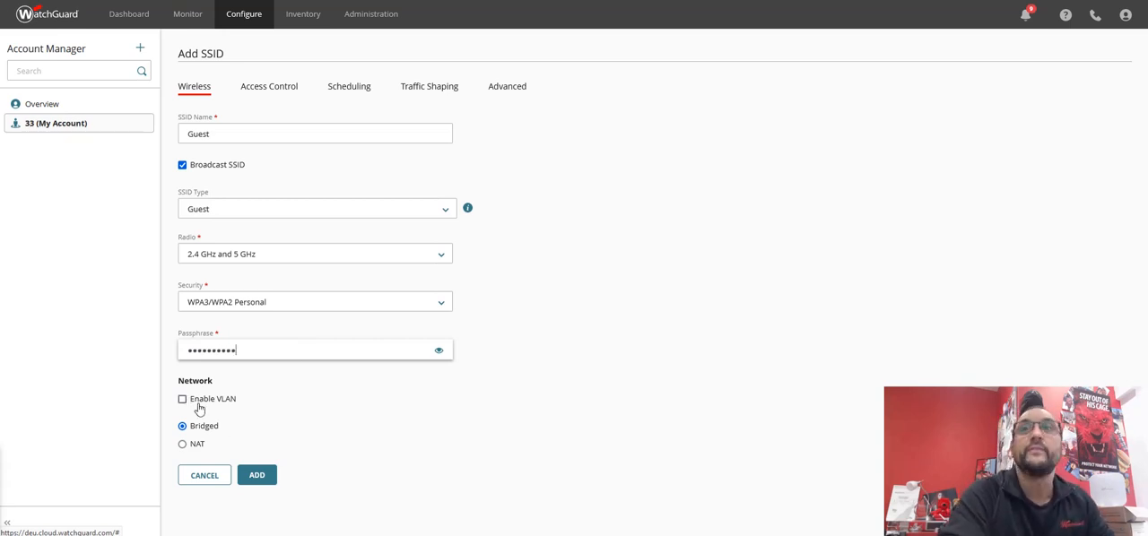
pyautogui.moveTo(219, 400)
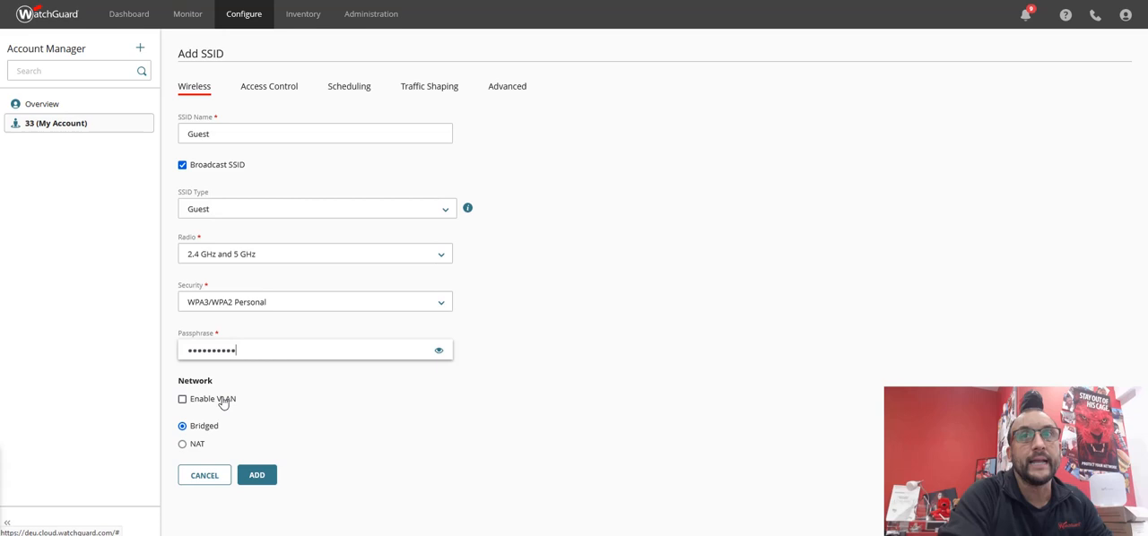
pyautogui.moveTo(232, 404)
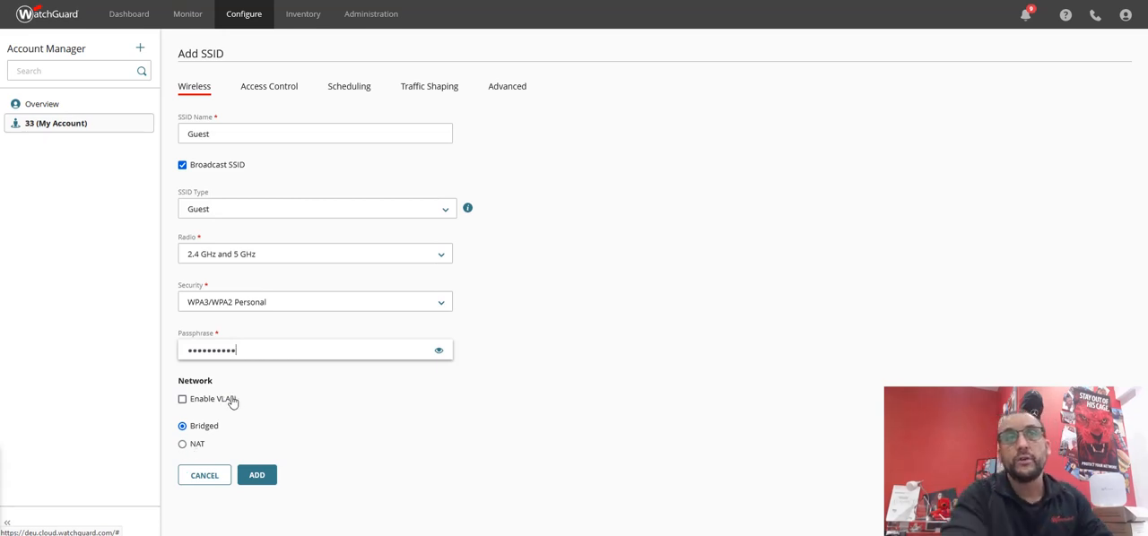
pyautogui.moveTo(445, 101)
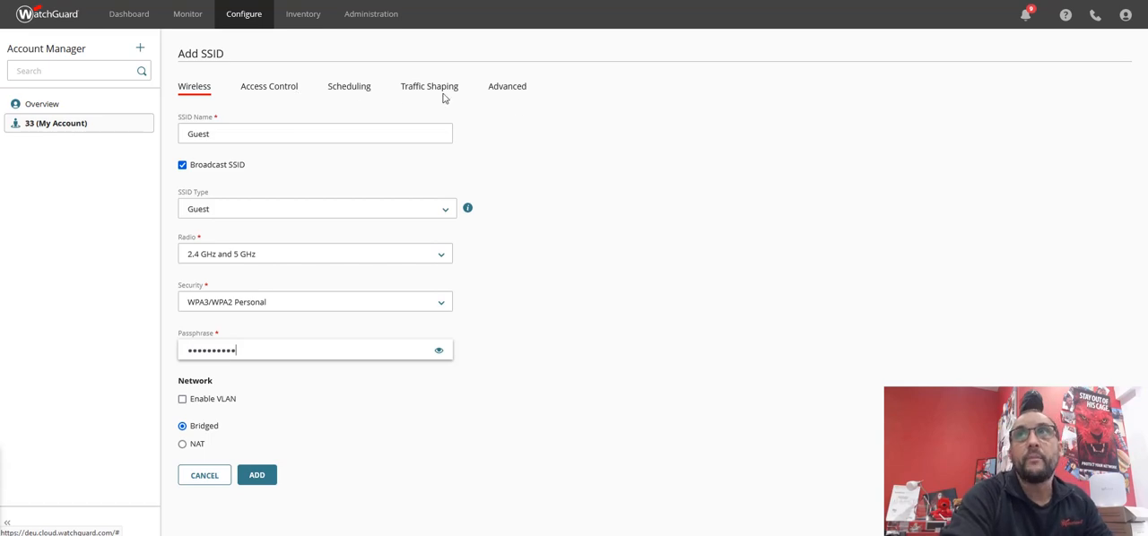
# Step: Enable SSID bandwidth control with per-client upload and download limits
pyautogui.click(429, 86)
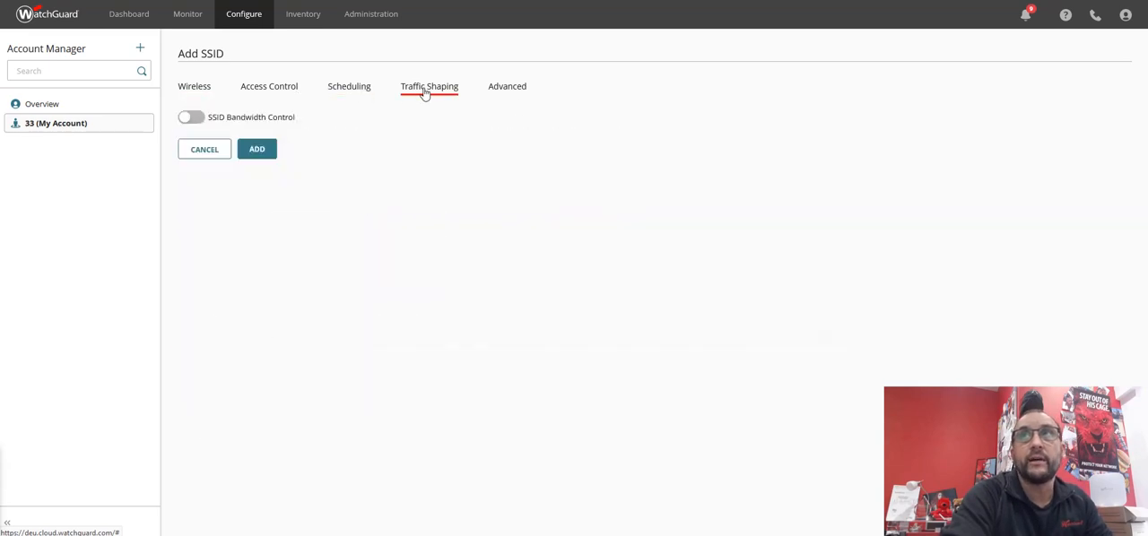
pyautogui.click(190, 117)
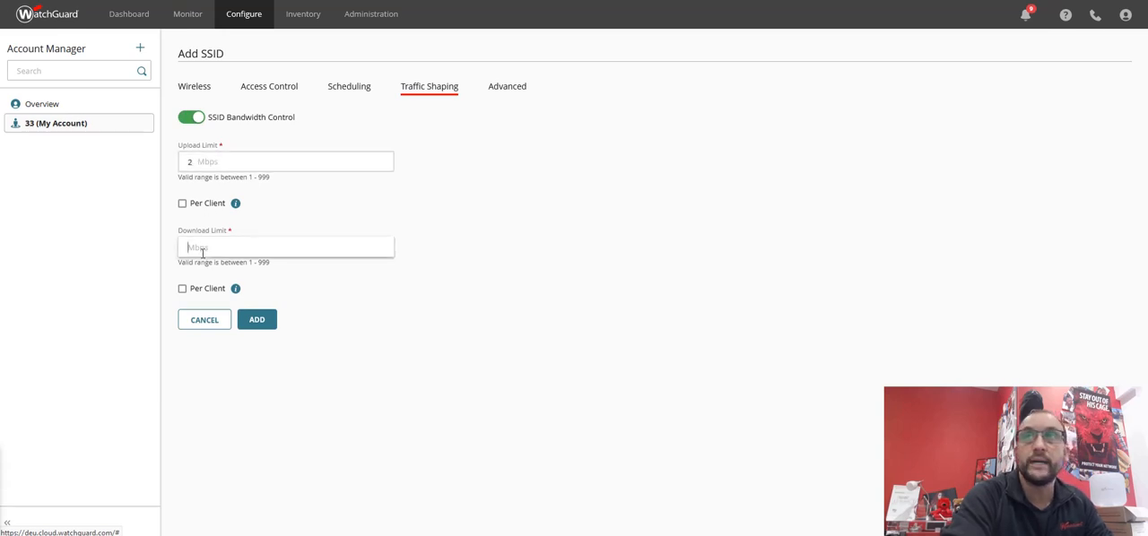
pyautogui.click(183, 203)
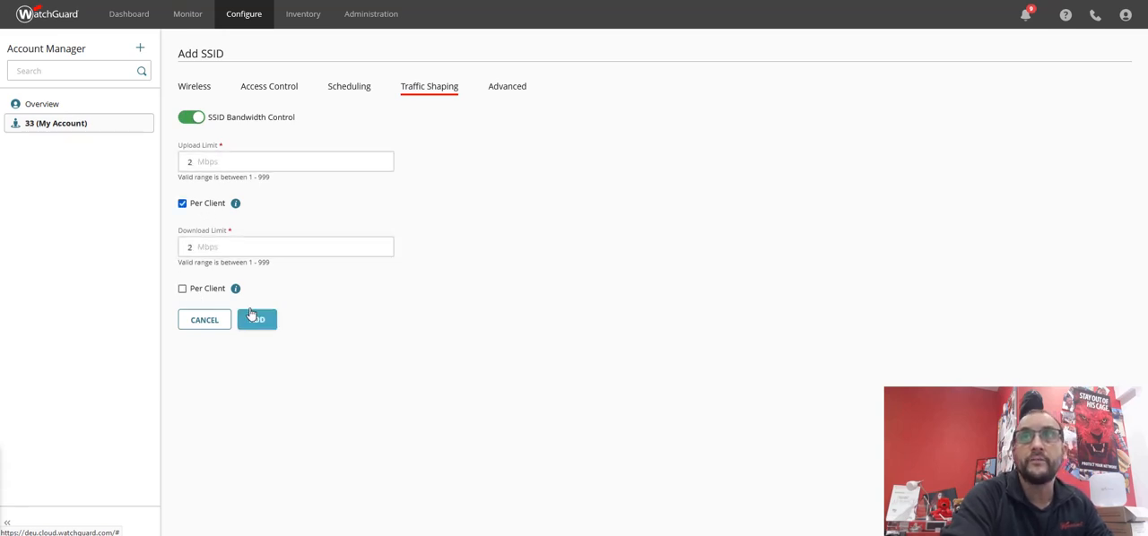
pyautogui.click(183, 287)
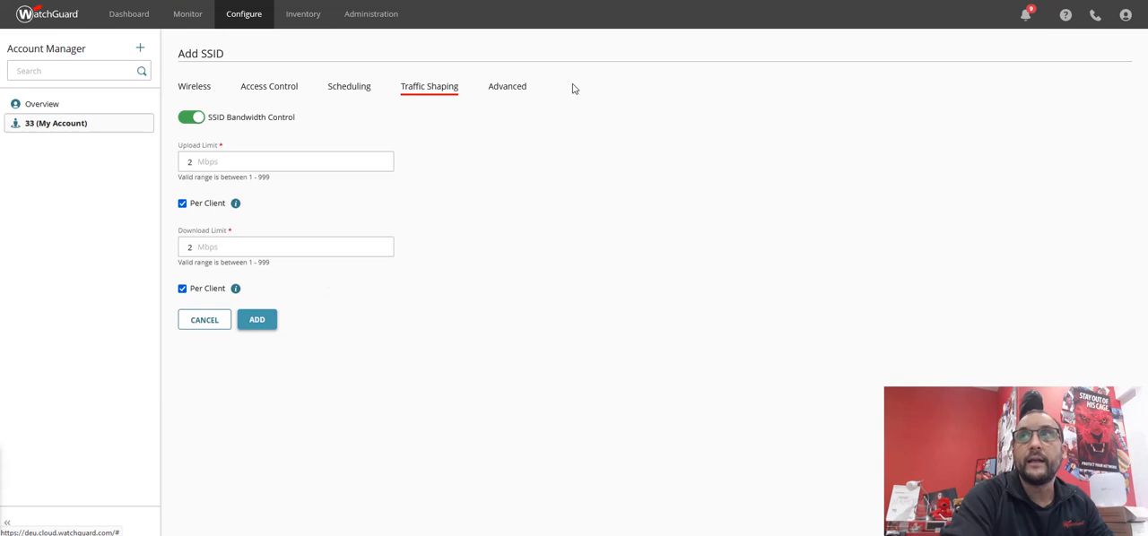
# Step: Enable band steering in the Advanced settings and add the Guest SSID
pyautogui.click(506, 86)
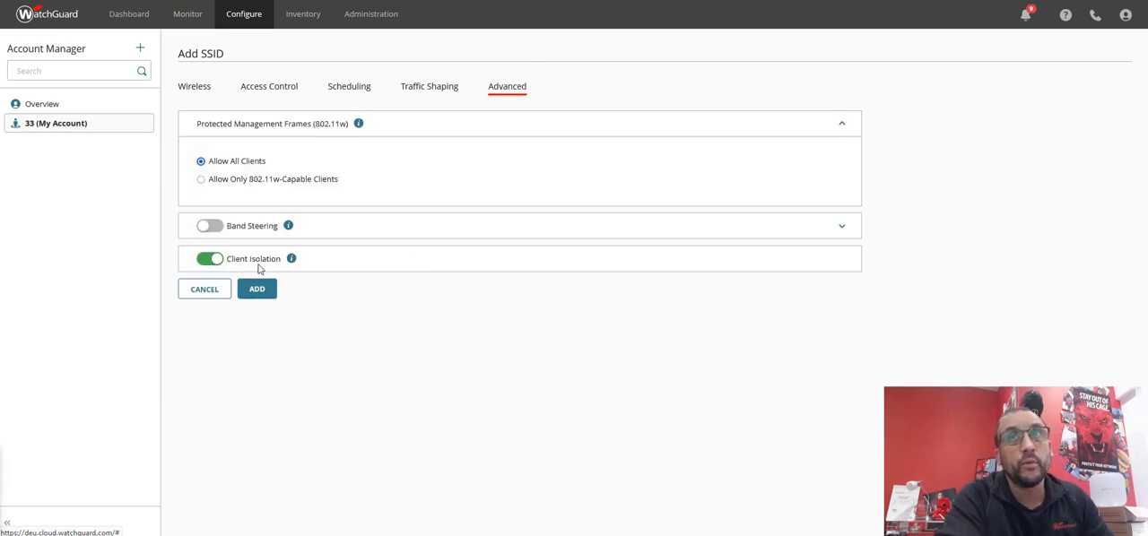
pyautogui.moveTo(233, 237)
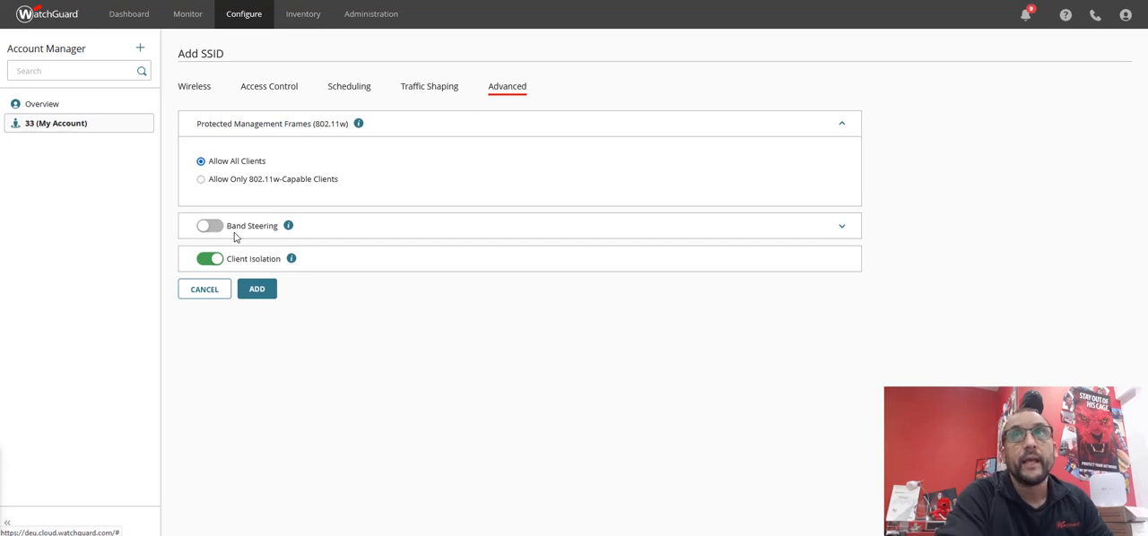
pyautogui.click(208, 226)
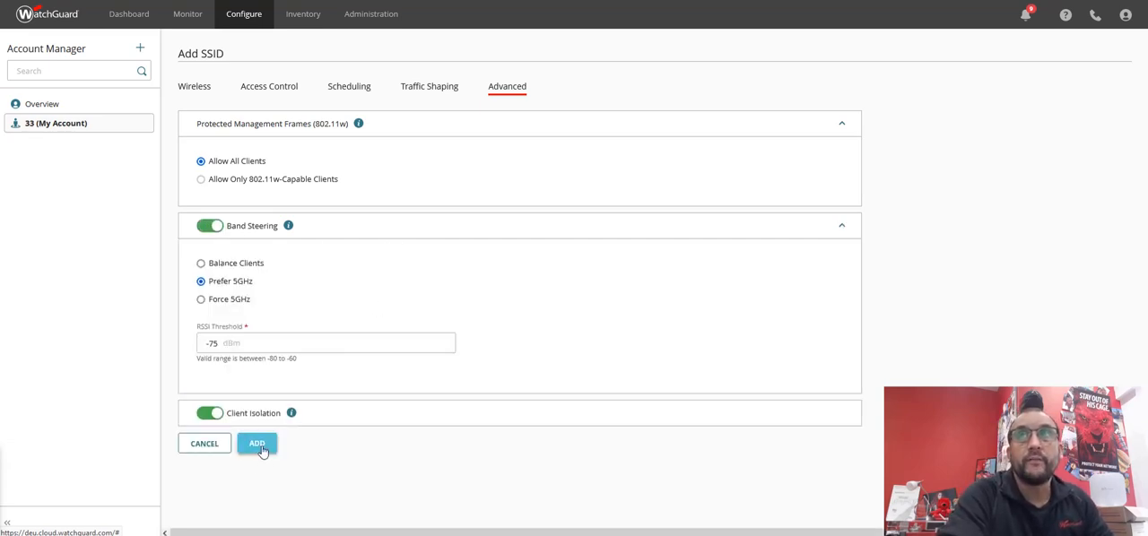
pyautogui.click(258, 445)
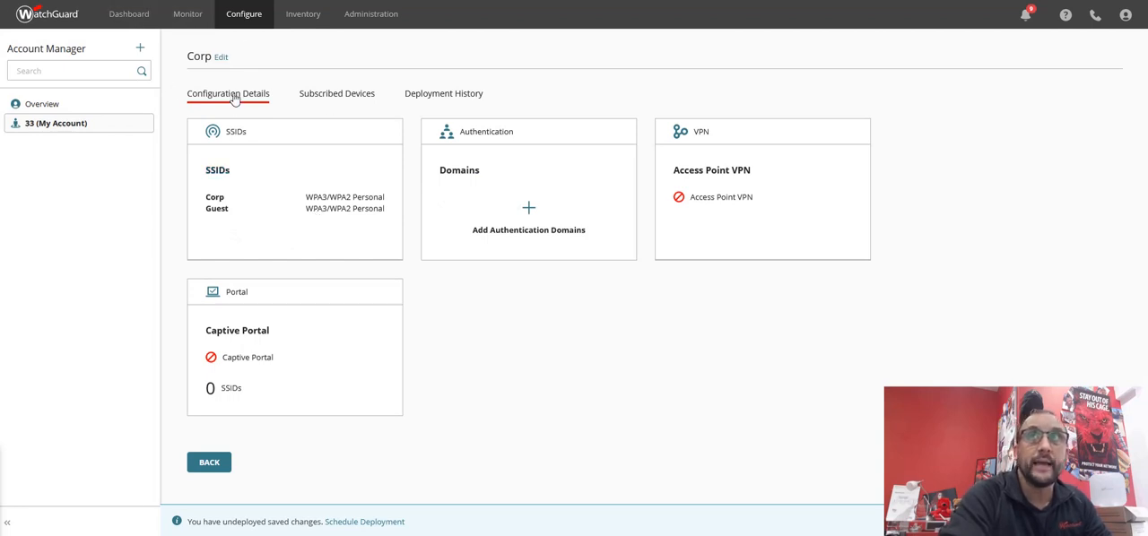
pyautogui.moveTo(439, 226)
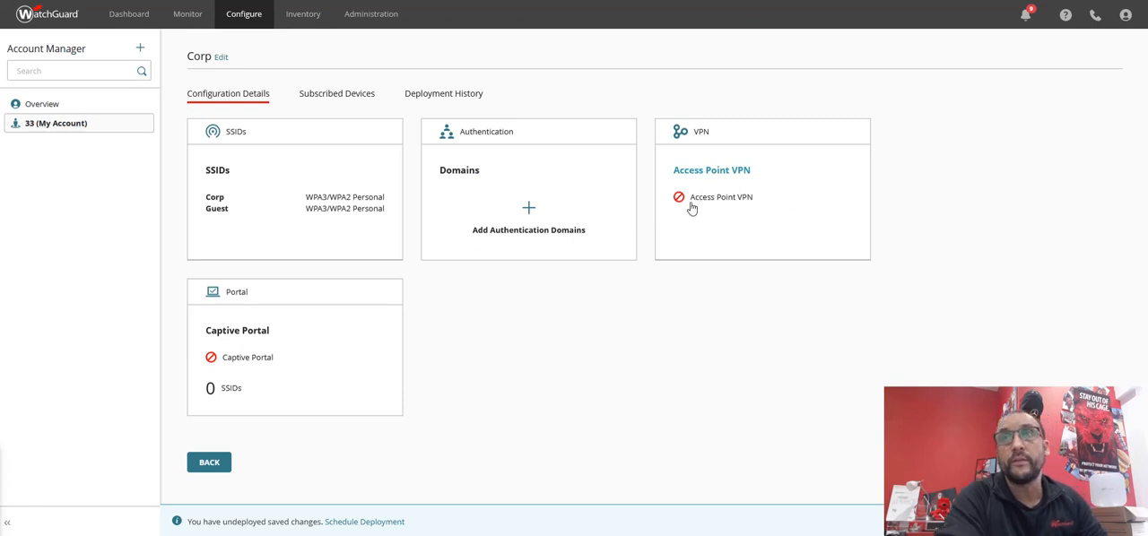
pyautogui.moveTo(666, 208)
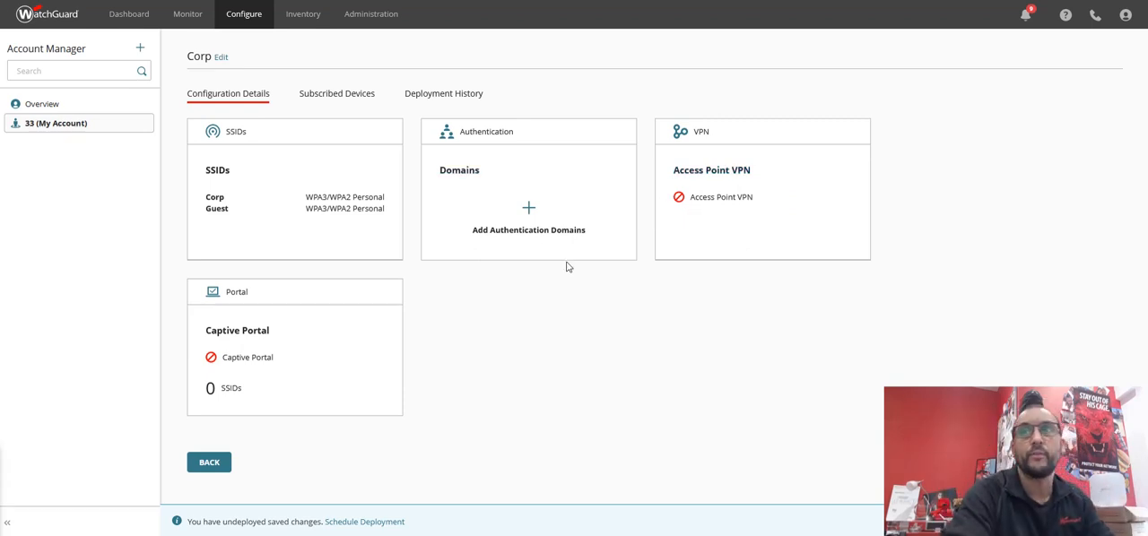
pyautogui.moveTo(312, 531)
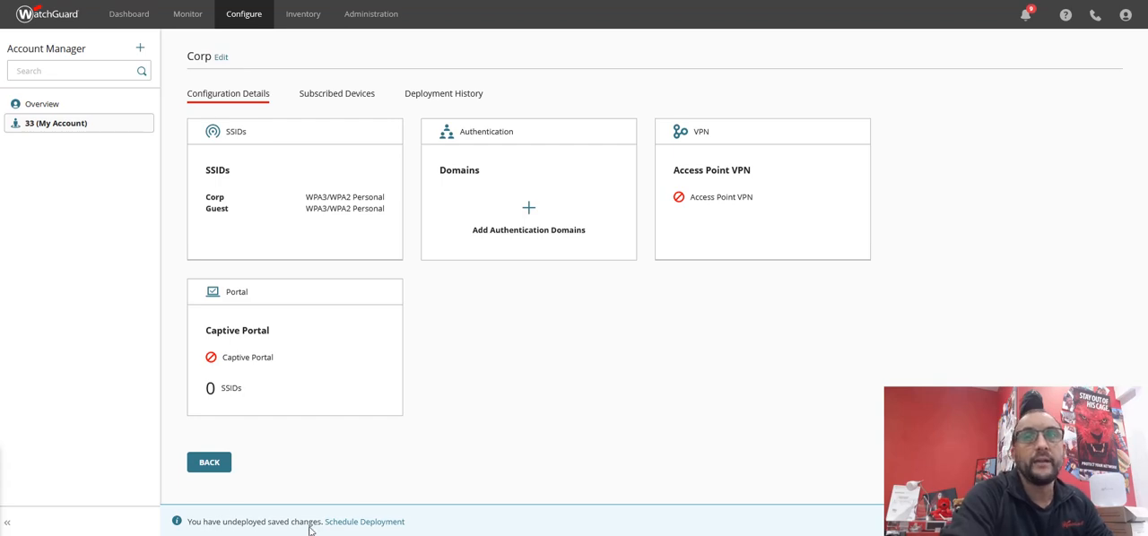
# Step: Deploy the saved changes now with description 'basic install' and close the success dialog
pyautogui.click(366, 521)
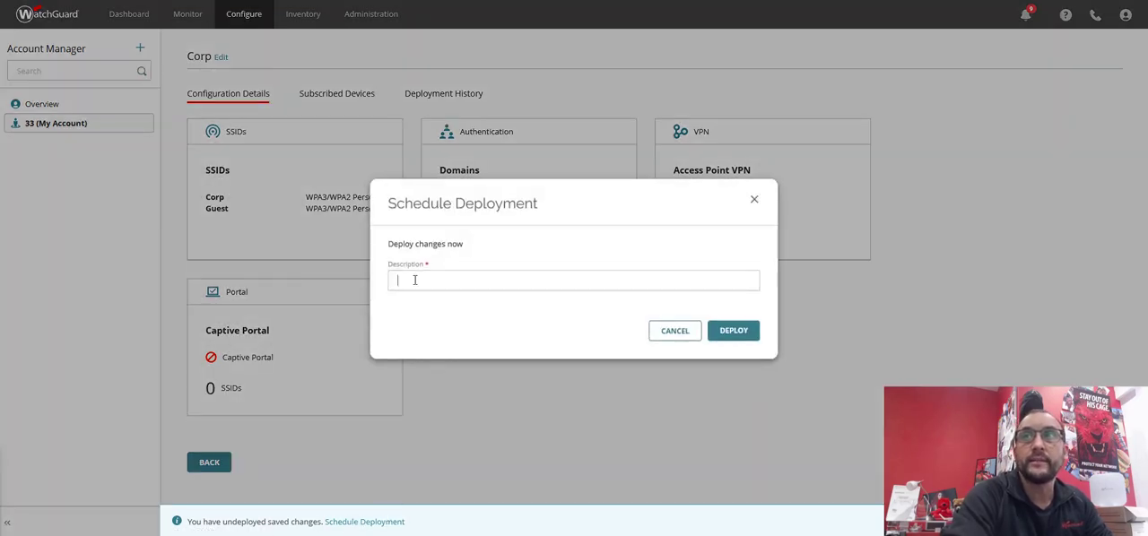
pyautogui.write('basic intall')
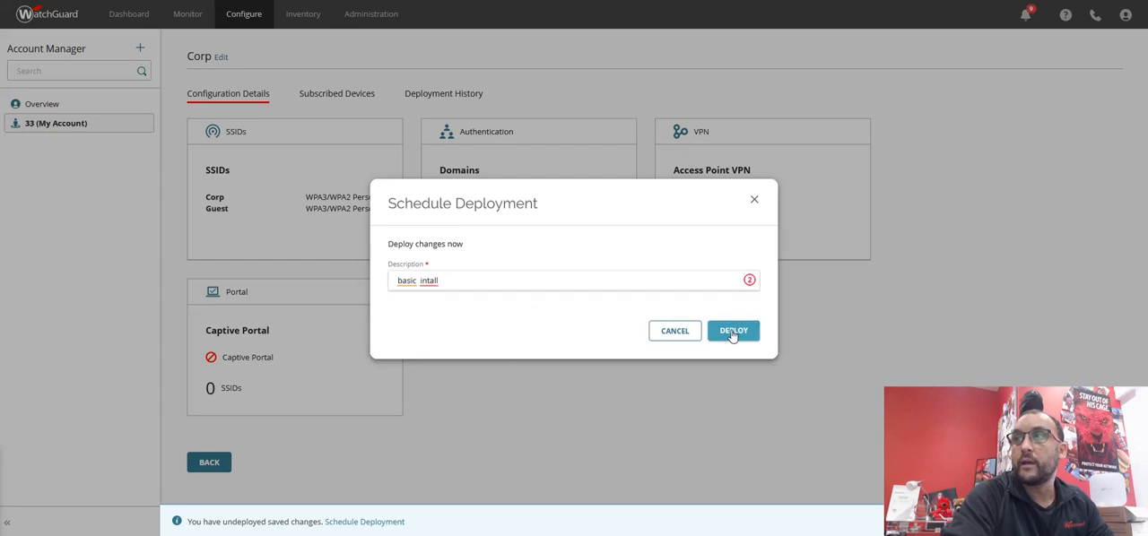
pyautogui.click(732, 330)
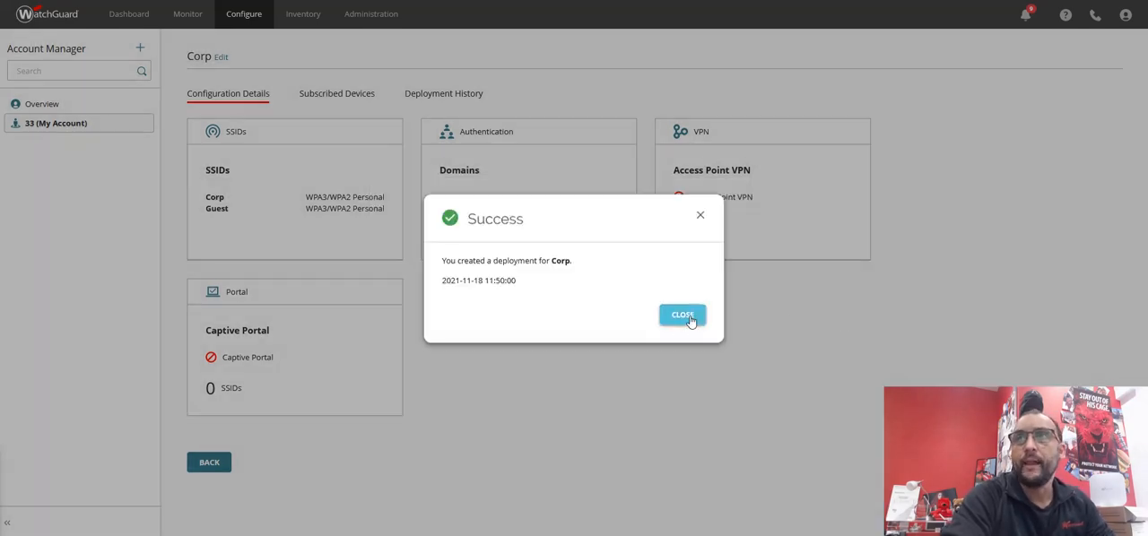
pyautogui.click(682, 316)
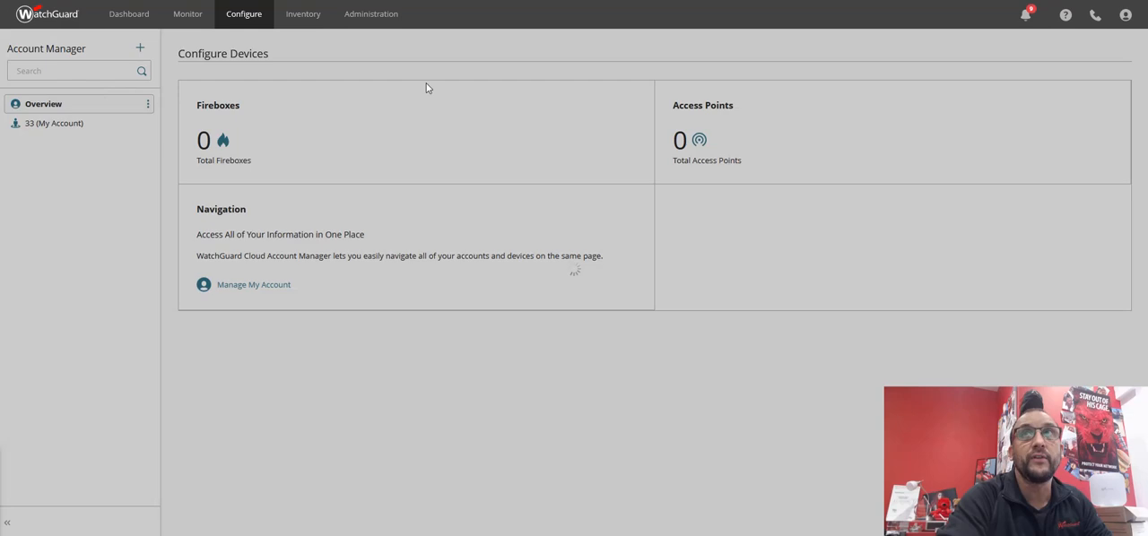
# Step: Open JW-AP330-01 from the unallocated access points and set its allocation expiration to Never
pyautogui.click(301, 14)
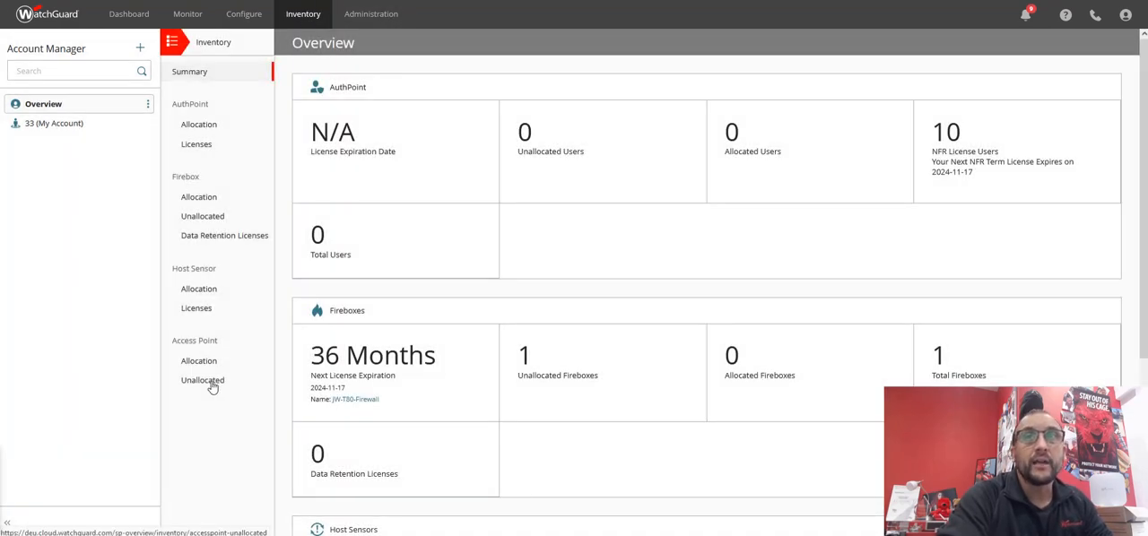
pyautogui.click(201, 380)
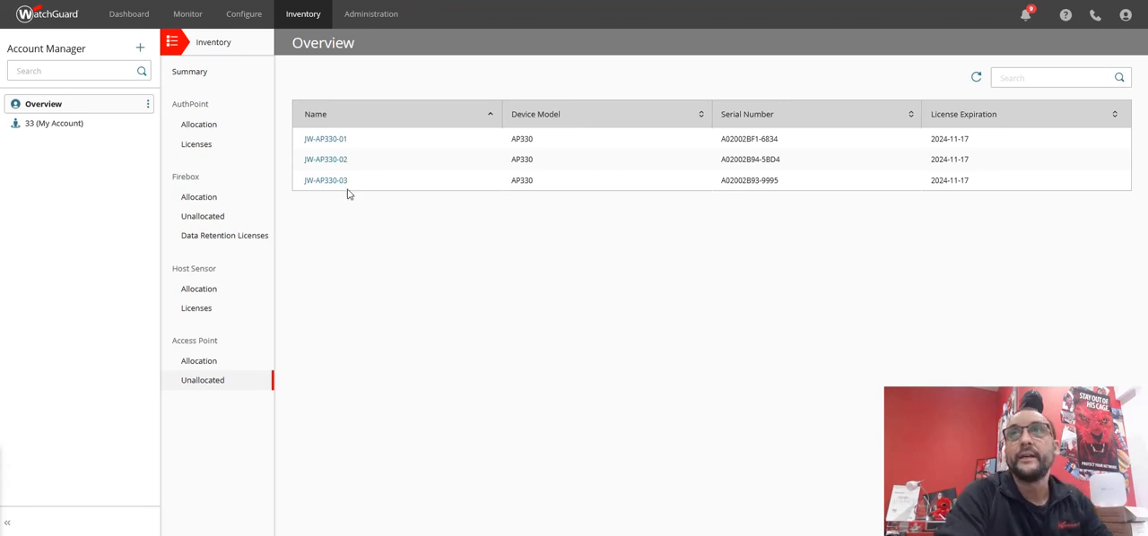
pyautogui.click(327, 140)
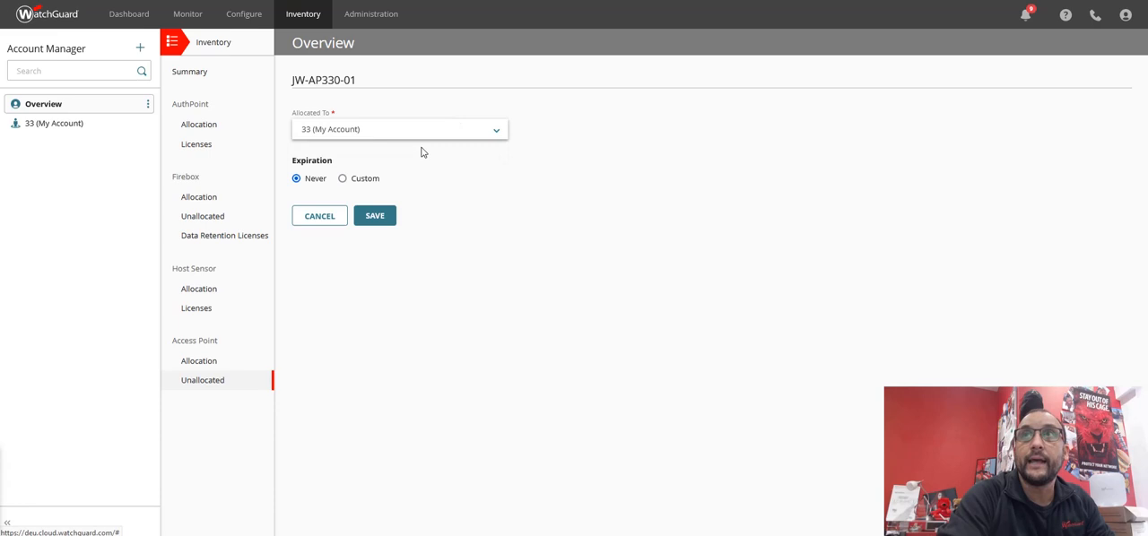
pyautogui.moveTo(292, 186)
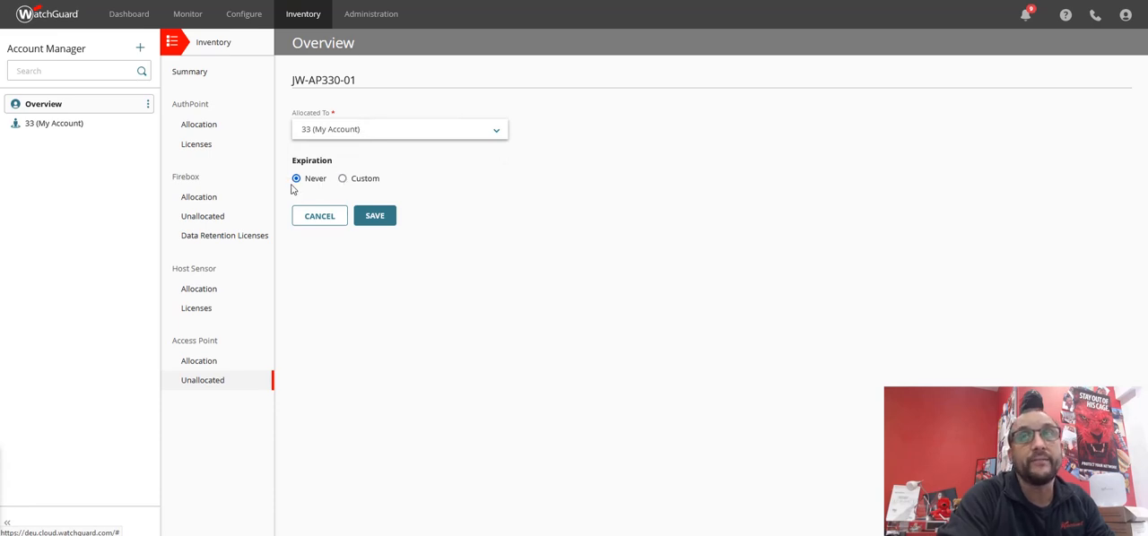
pyautogui.click(343, 180)
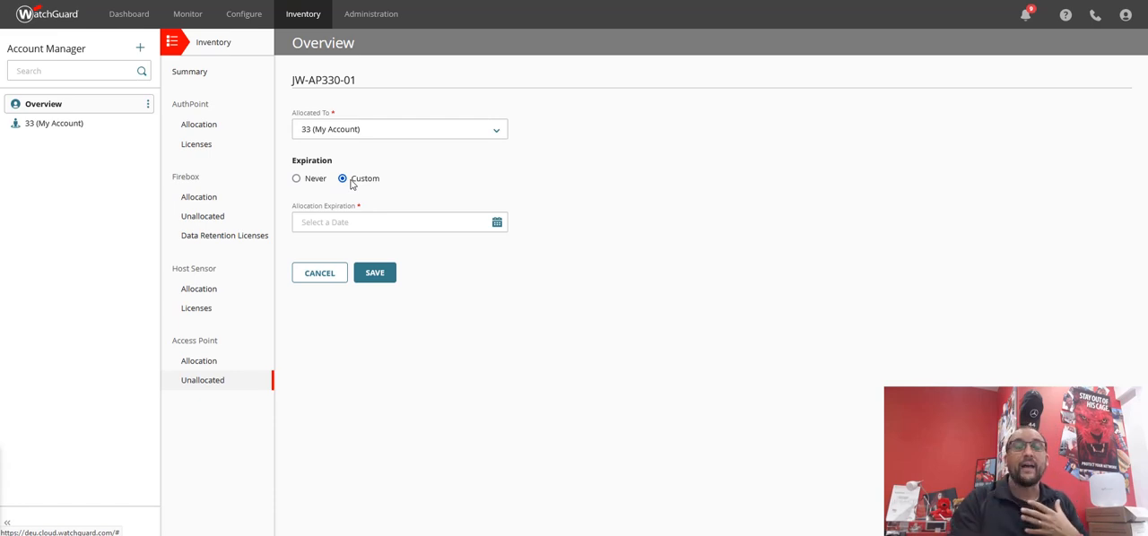
pyautogui.moveTo(312, 180)
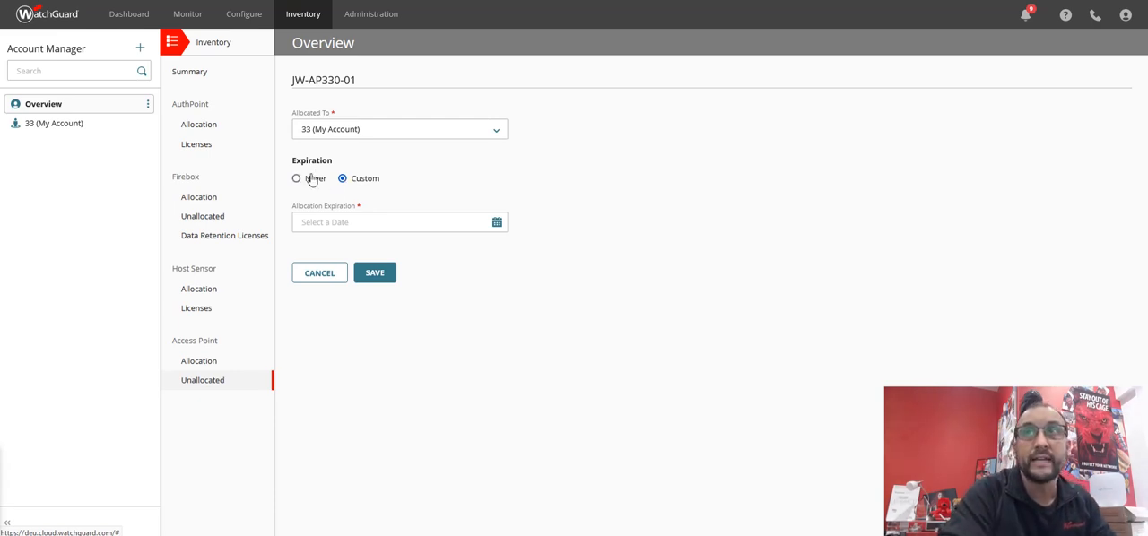
pyautogui.click(296, 180)
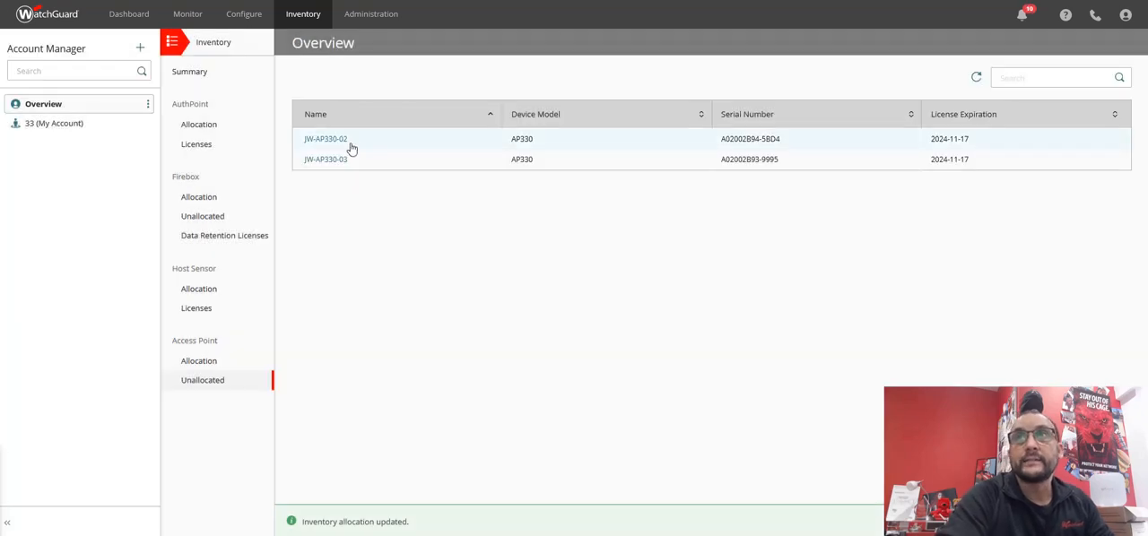
# Step: Allocate JW-AP330-02 and JW-AP330-03 to the 33 (My Account) account and save
pyautogui.click(326, 140)
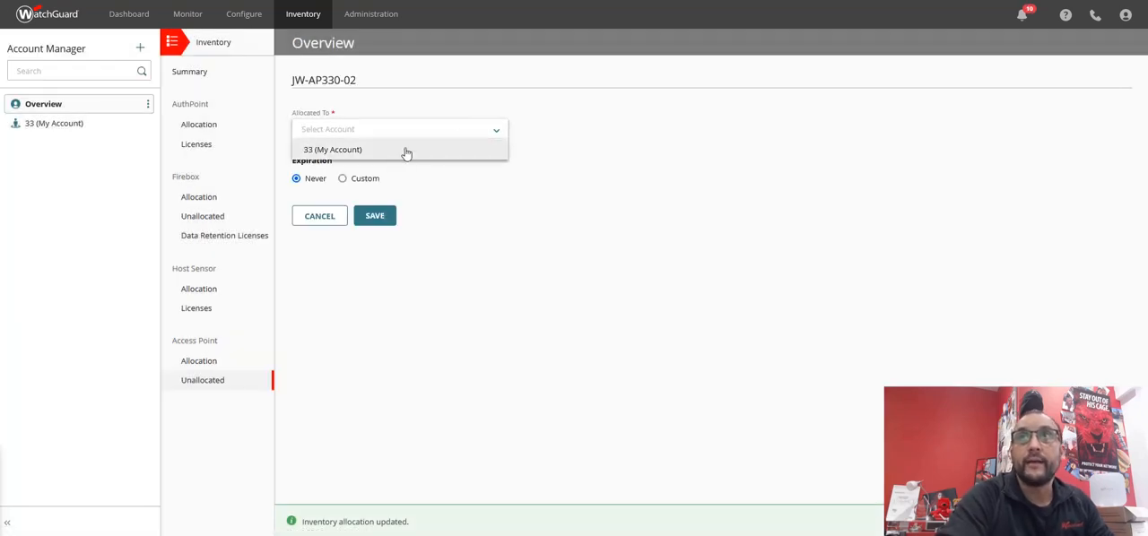
pyautogui.click(333, 149)
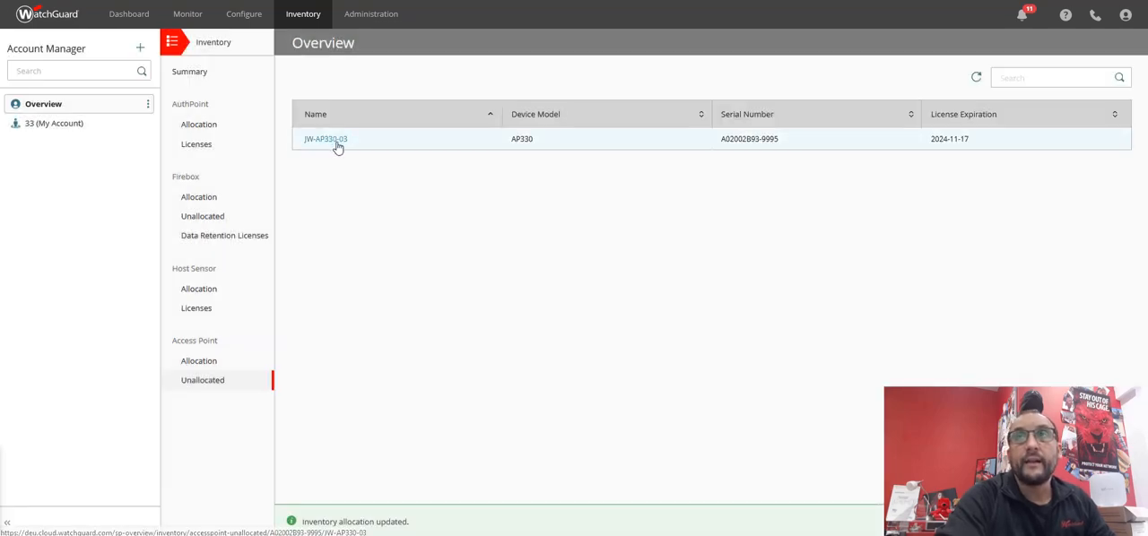
pyautogui.click(323, 140)
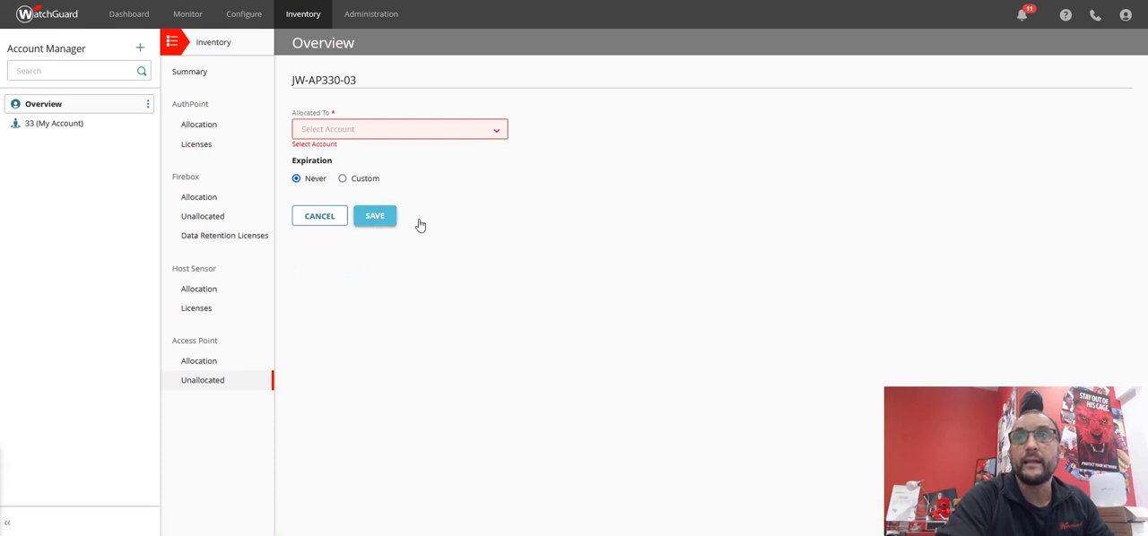
pyautogui.click(398, 129)
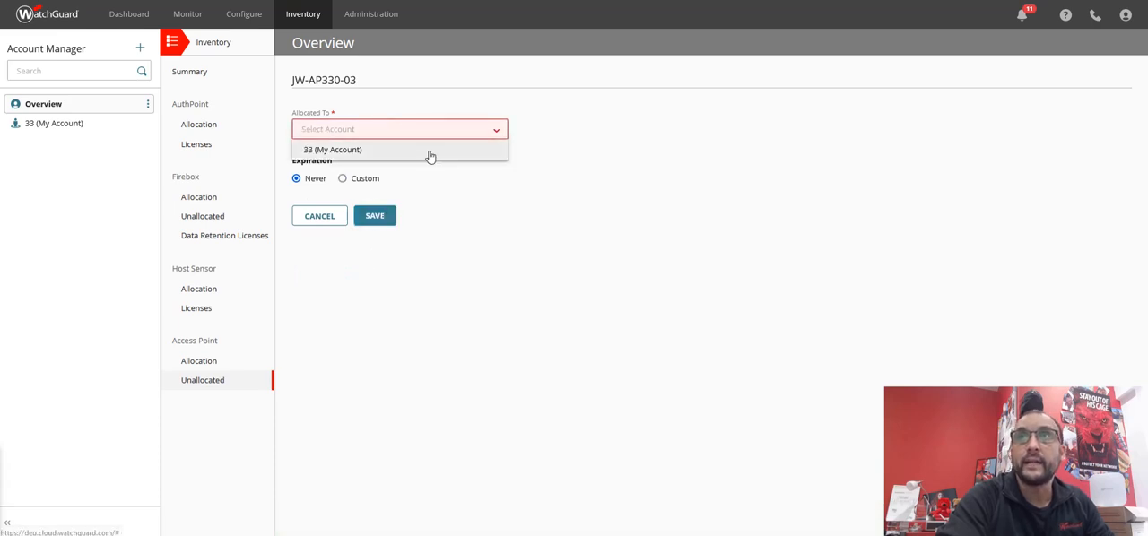
pyautogui.click(334, 151)
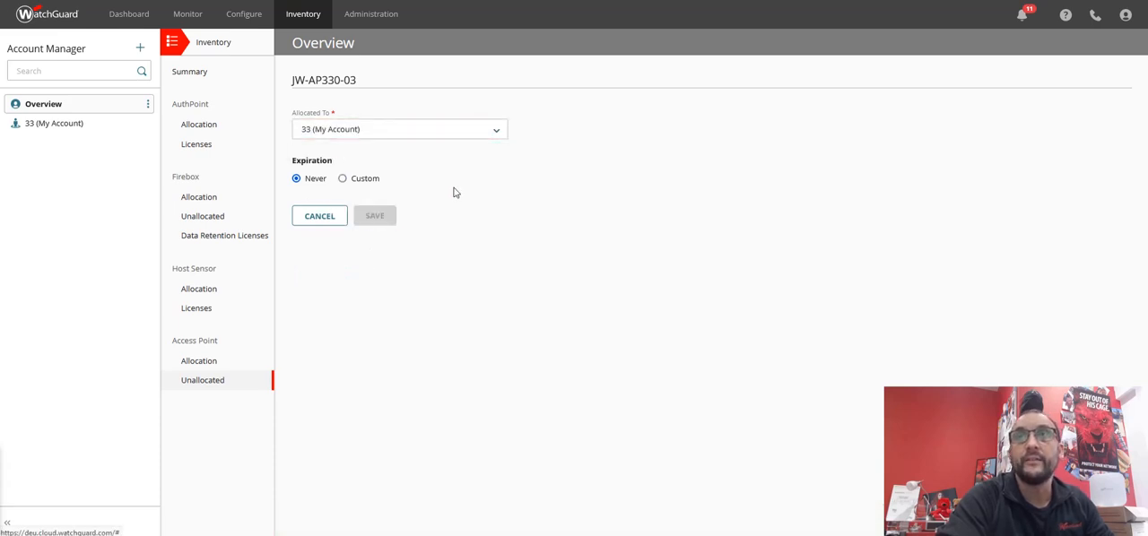
pyautogui.click(374, 215)
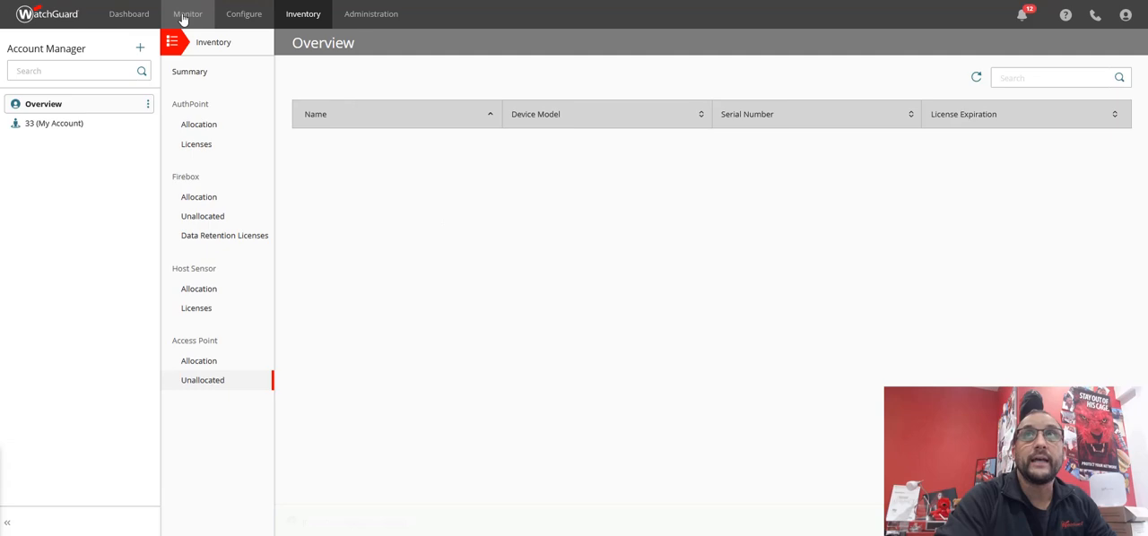
# Step: From Monitor > Devices, select 33 (My Account) and start Add Device to list activated devices
pyautogui.click(187, 15)
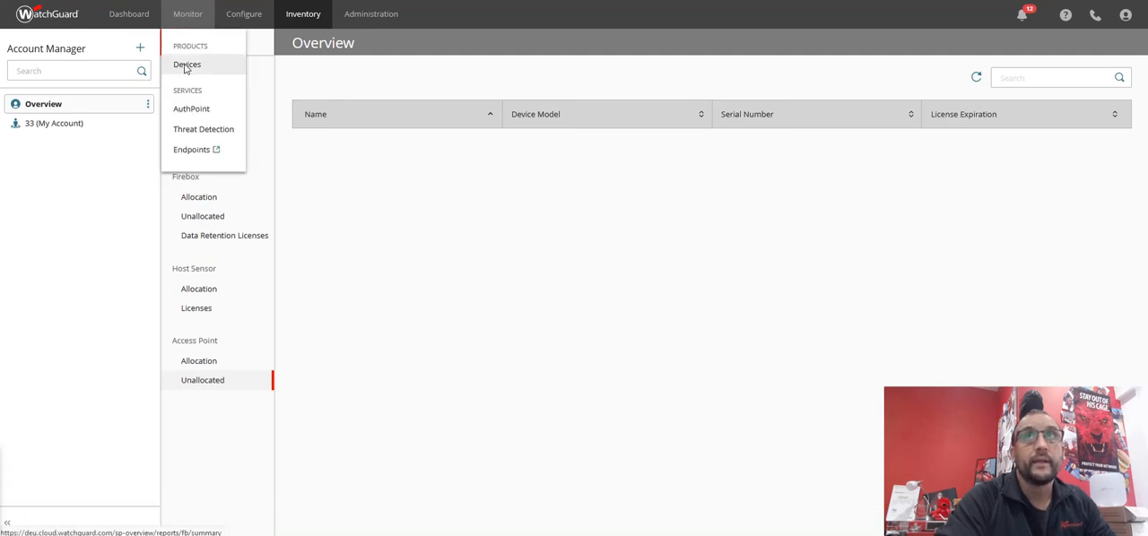
pyautogui.click(196, 64)
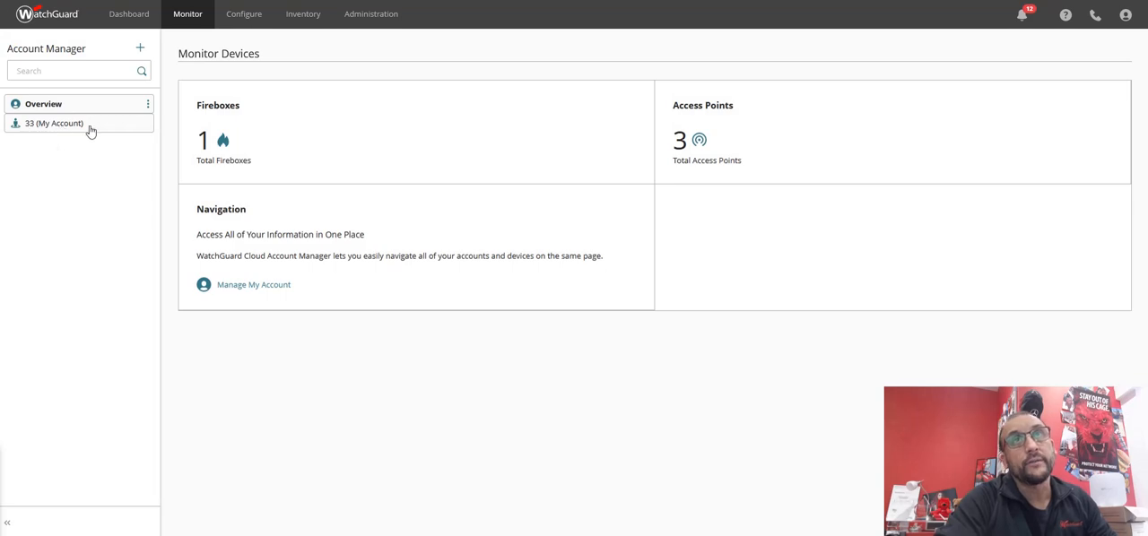
pyautogui.click(57, 122)
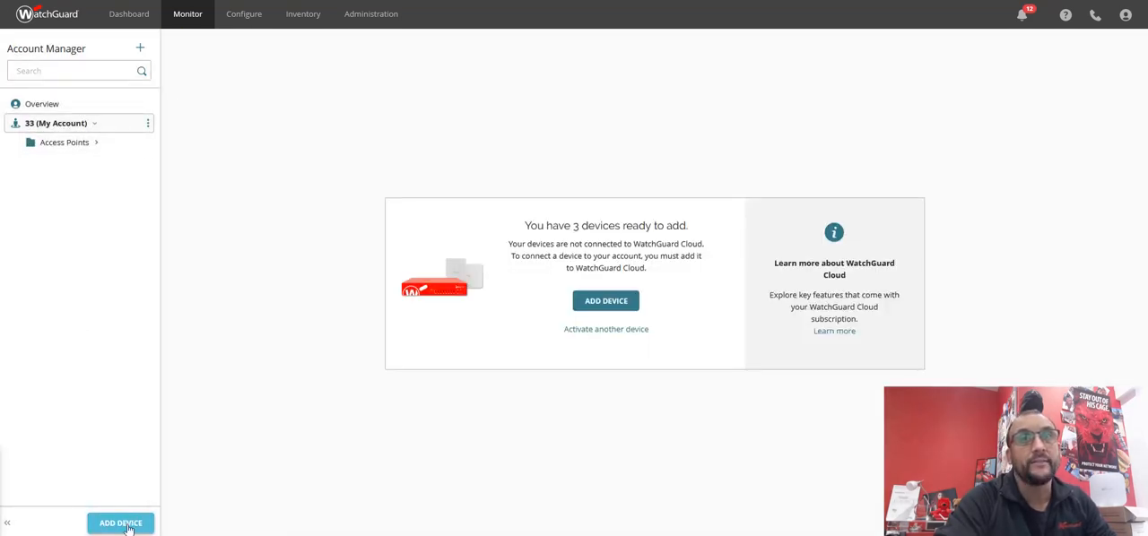
pyautogui.click(120, 524)
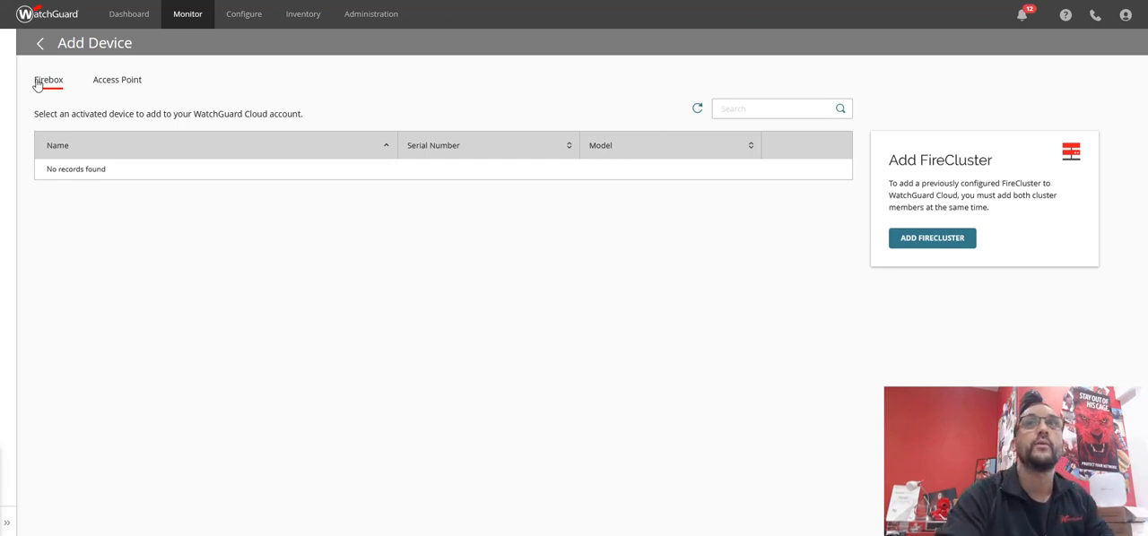
# Step: Choose access point JW-AP330-01 from the Access Point list and confirm adding it
pyautogui.click(122, 79)
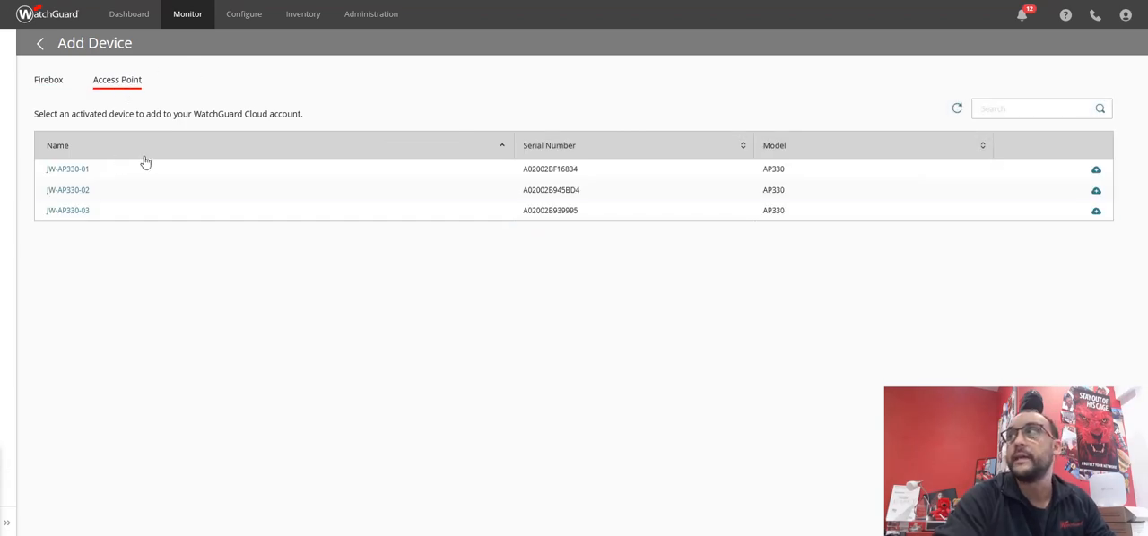
pyautogui.moveTo(61, 190)
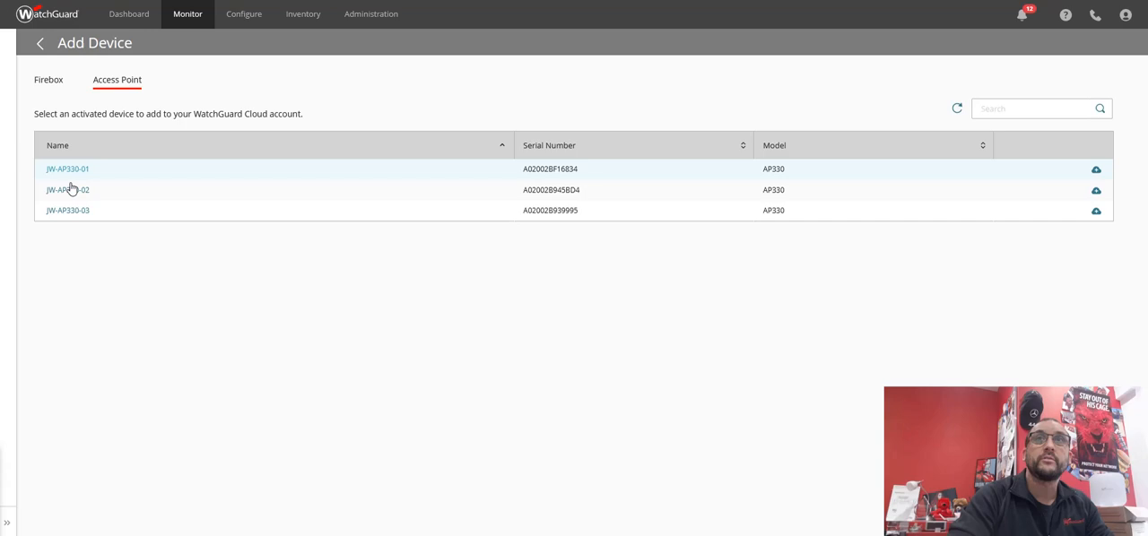
pyautogui.click(65, 169)
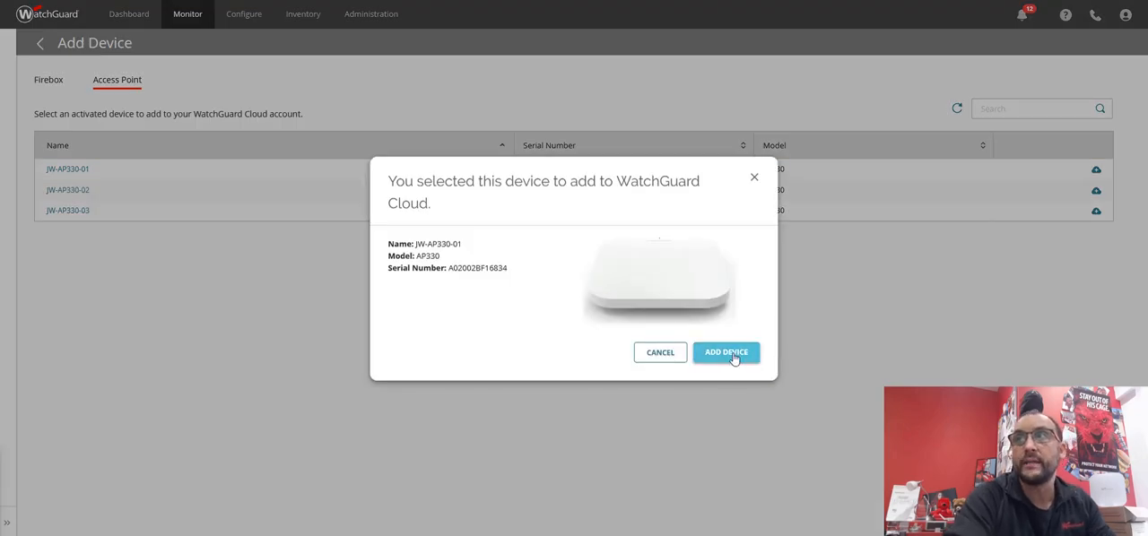
pyautogui.click(727, 351)
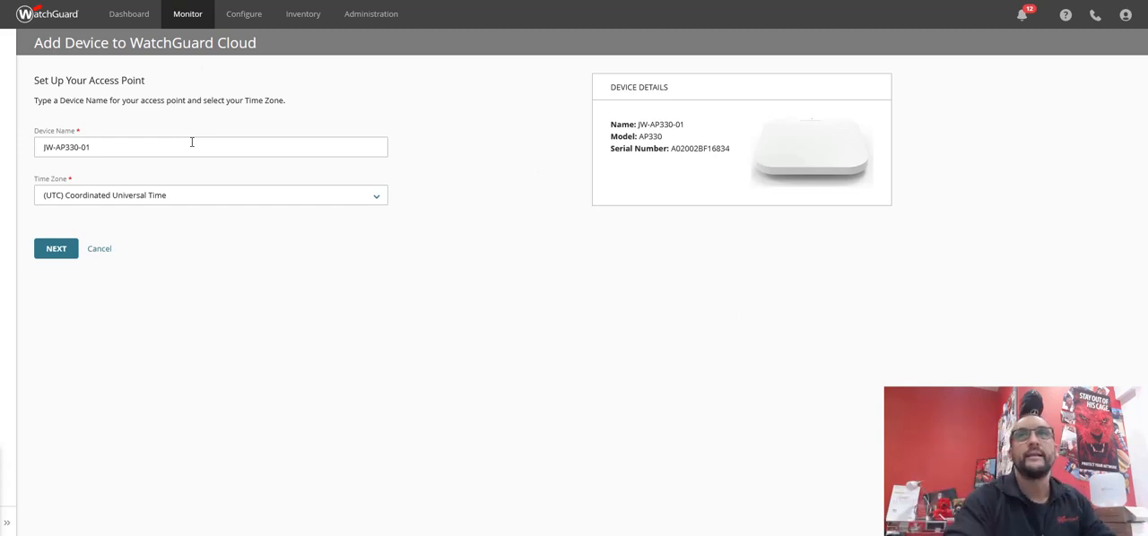
# Step: Set JW-AP330-01's time zone to Dublin, Edinburgh, Lisbon, London and keep DHCP IP addressing
pyautogui.click(212, 193)
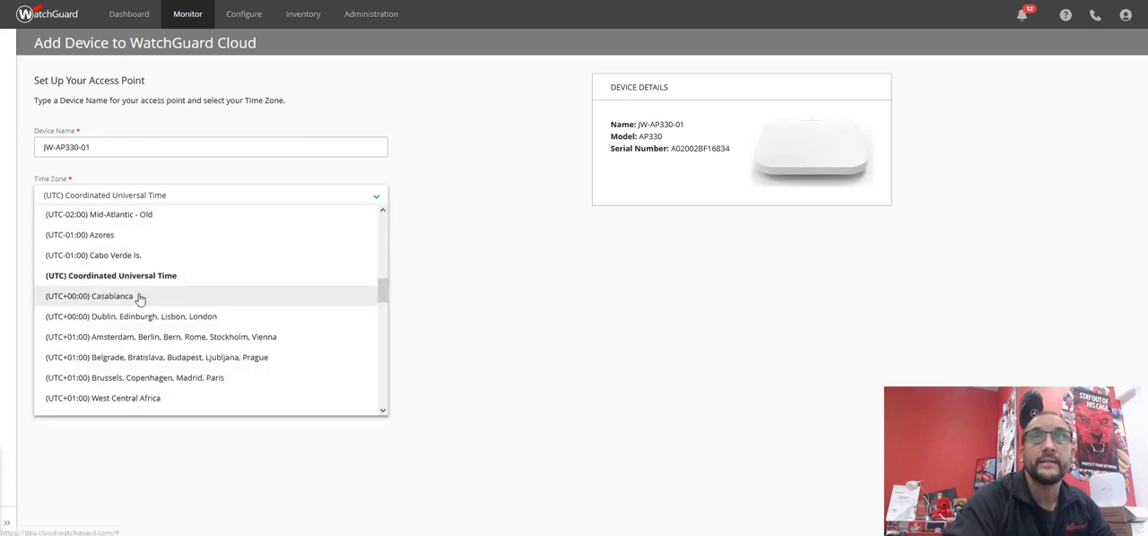
pyautogui.click(128, 316)
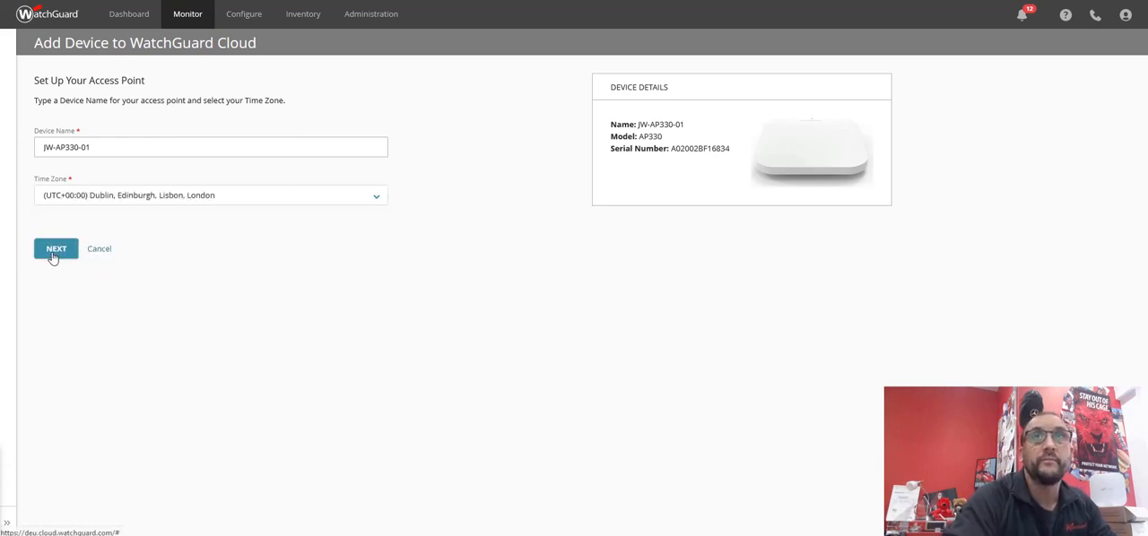
pyautogui.click(56, 248)
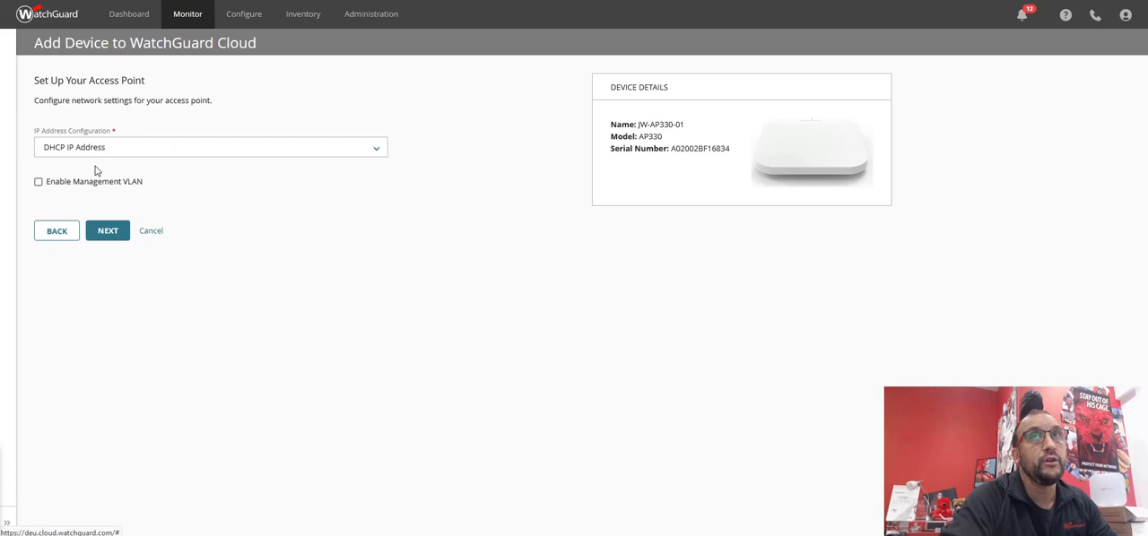
pyautogui.moveTo(72, 190)
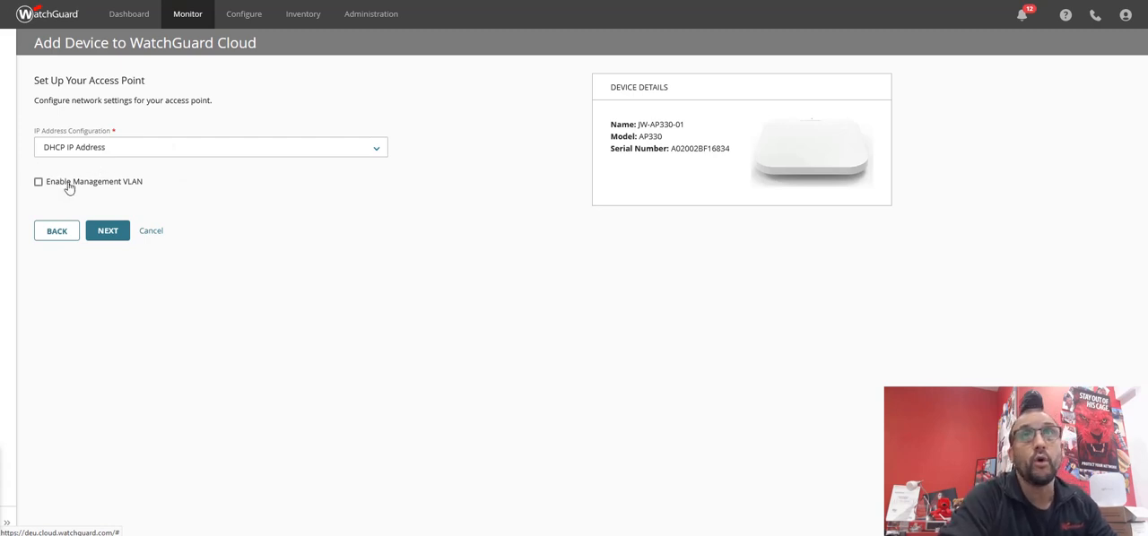
pyautogui.click(212, 148)
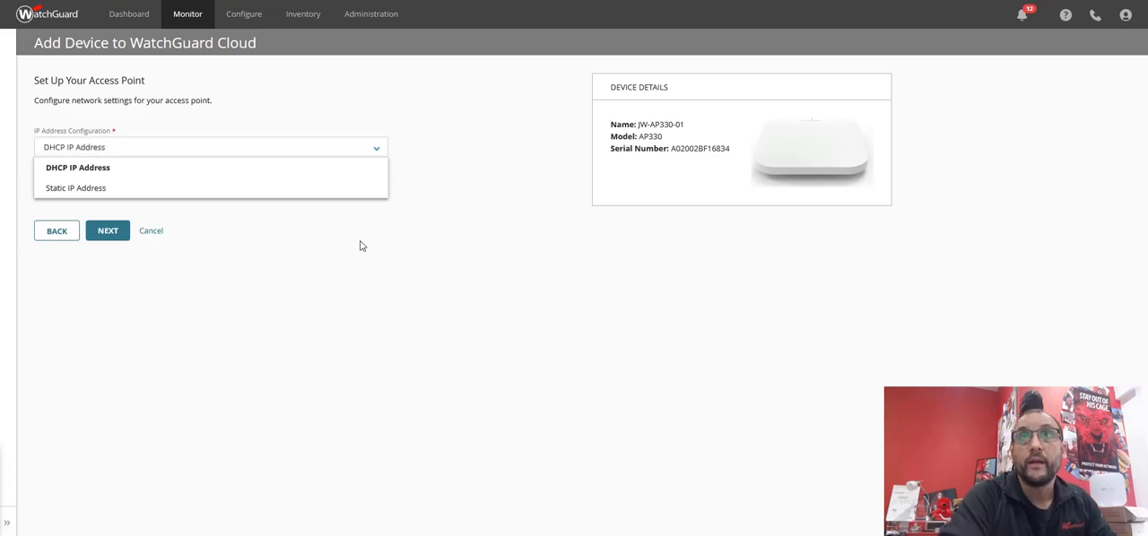
pyautogui.click(76, 167)
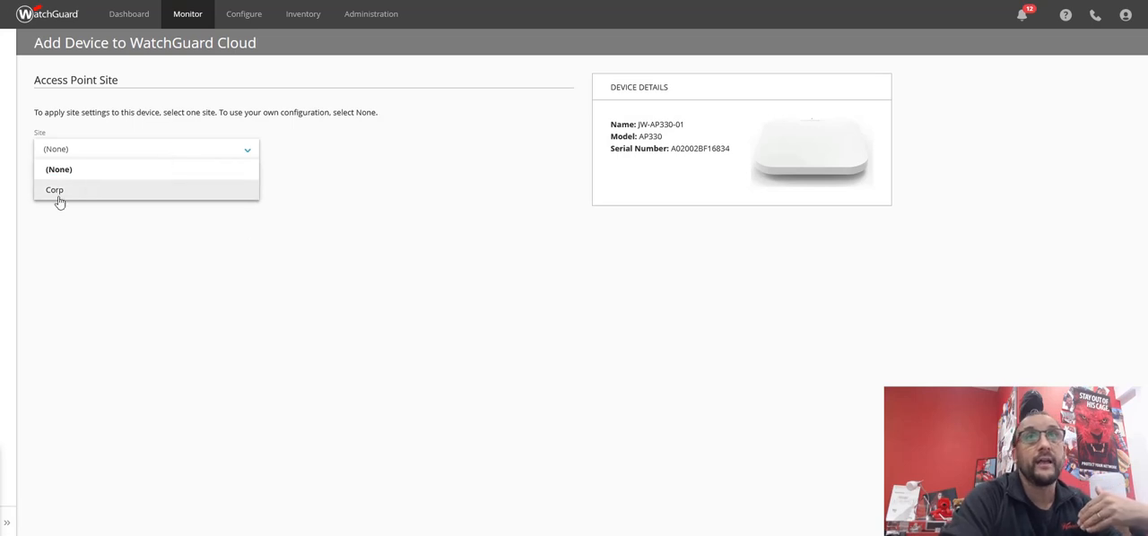
# Step: Assign JW-AP330-01 to the Corp site, enter an admin password and submit the setup
pyautogui.click(54, 191)
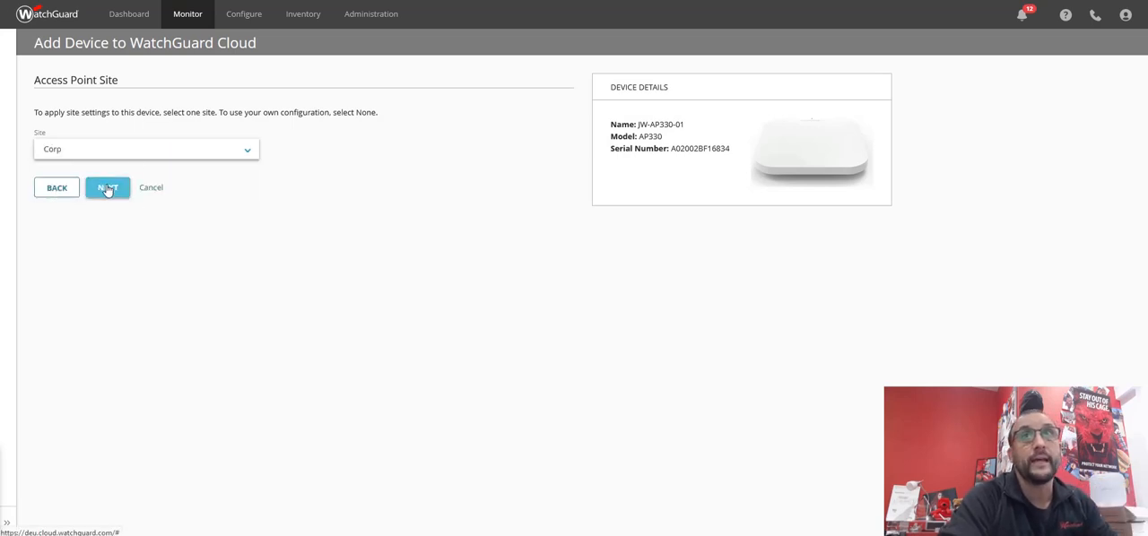
pyautogui.click(106, 187)
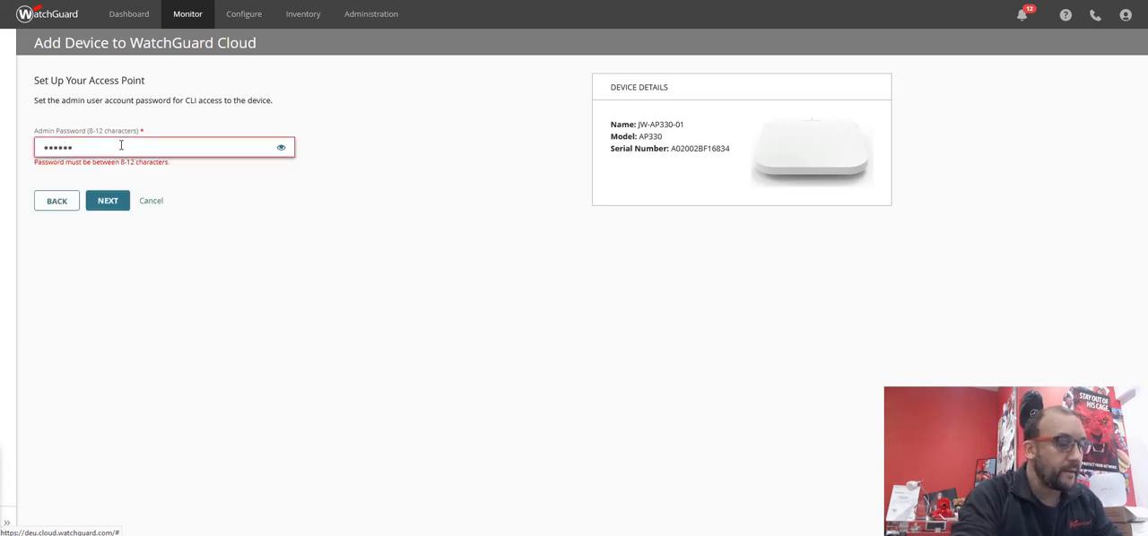
pyautogui.write('*')
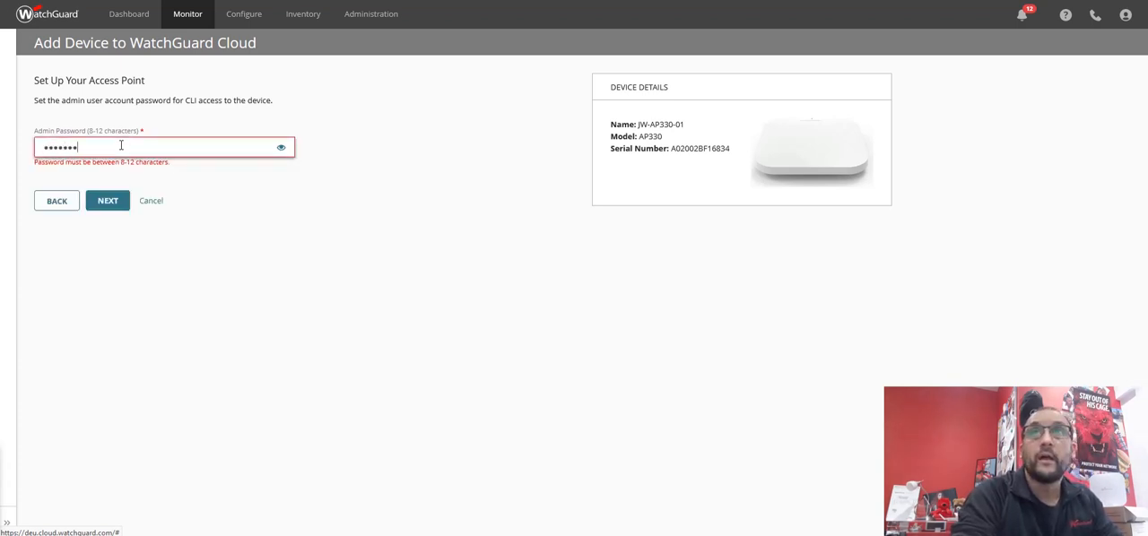
pyautogui.click(108, 199)
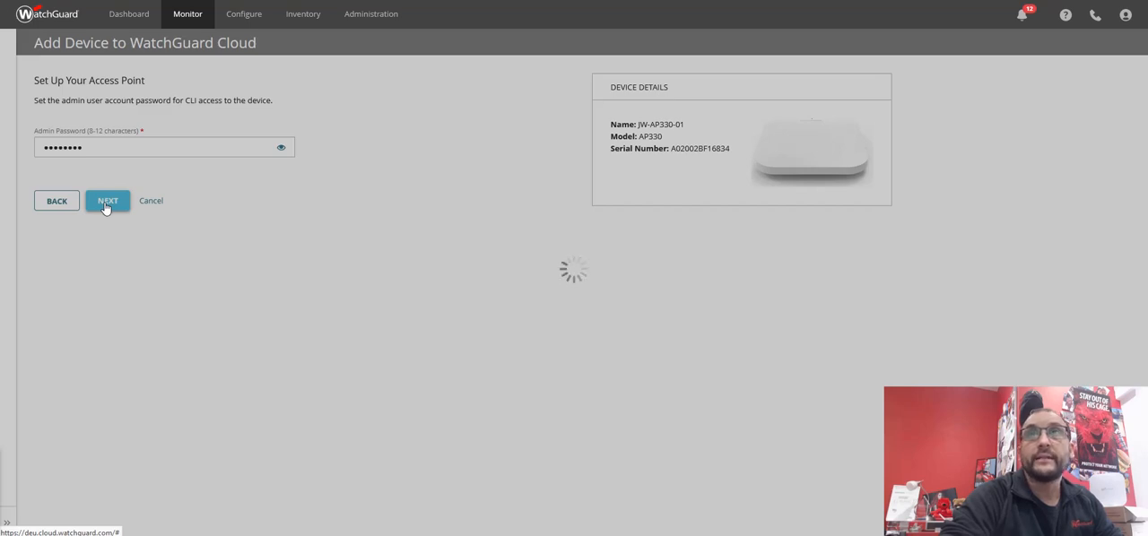
pyautogui.click(108, 199)
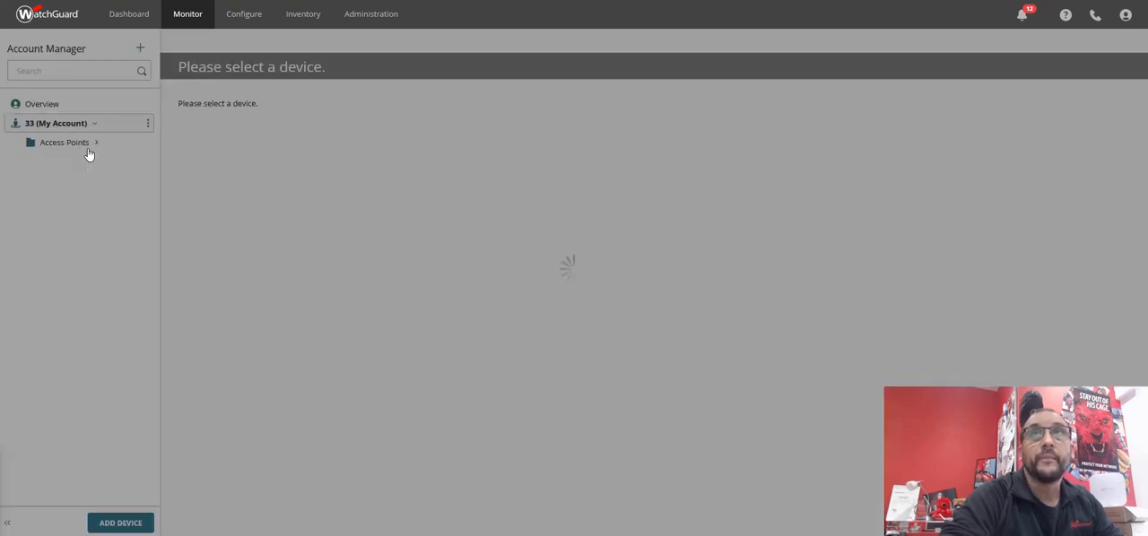
# Step: Add JW-AP330-02, keeping its default name, time zone, IP addressing and site
pyautogui.click(56, 122)
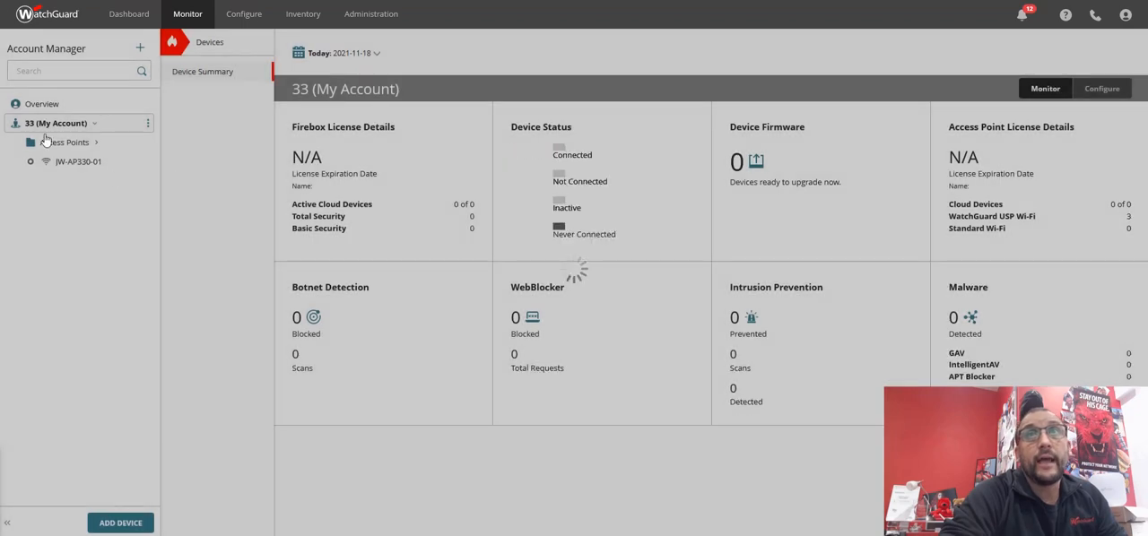
pyautogui.click(122, 524)
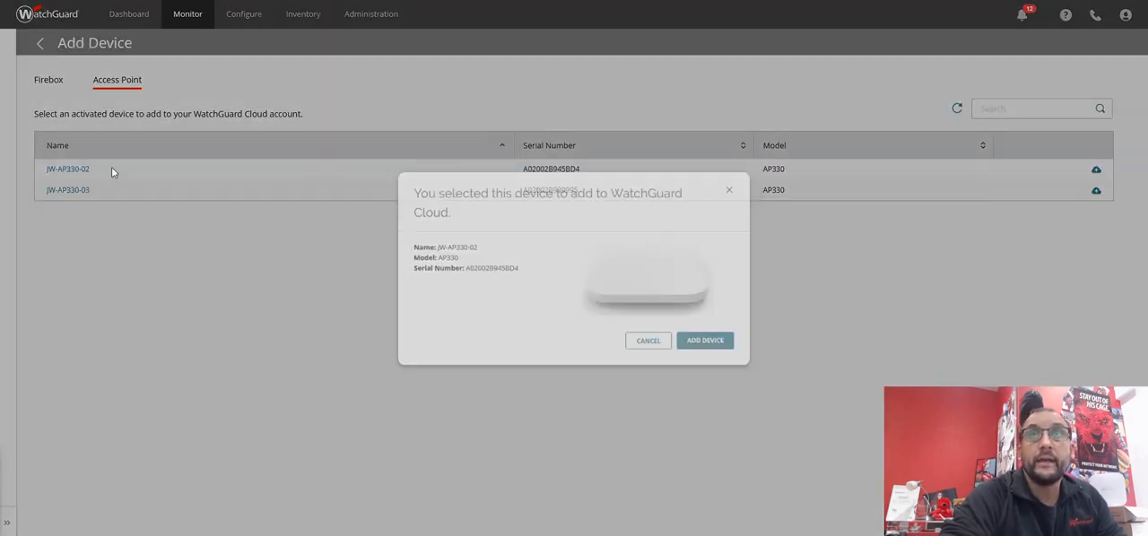
pyautogui.click(705, 341)
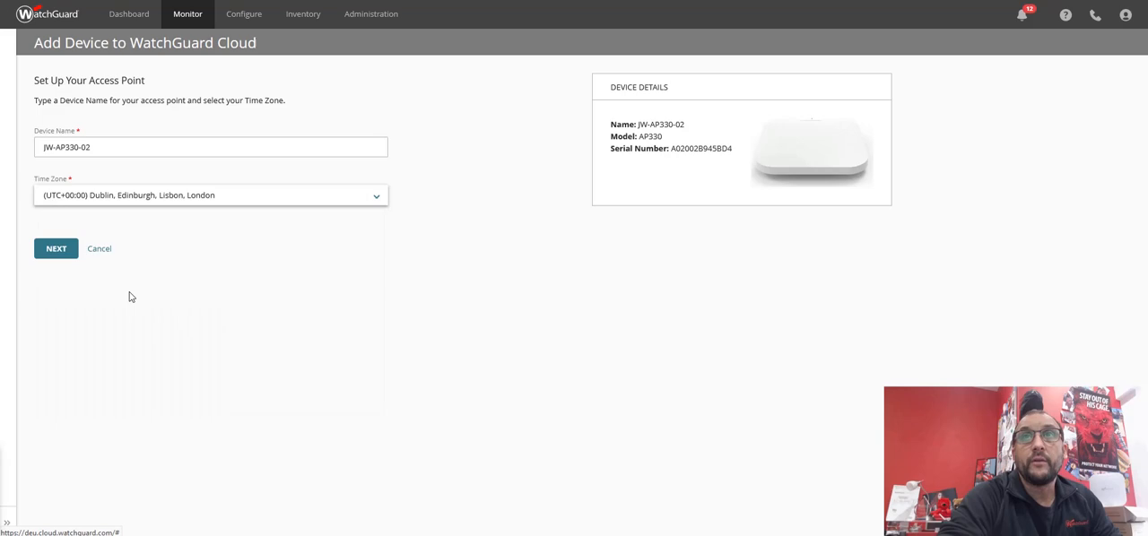
pyautogui.click(56, 248)
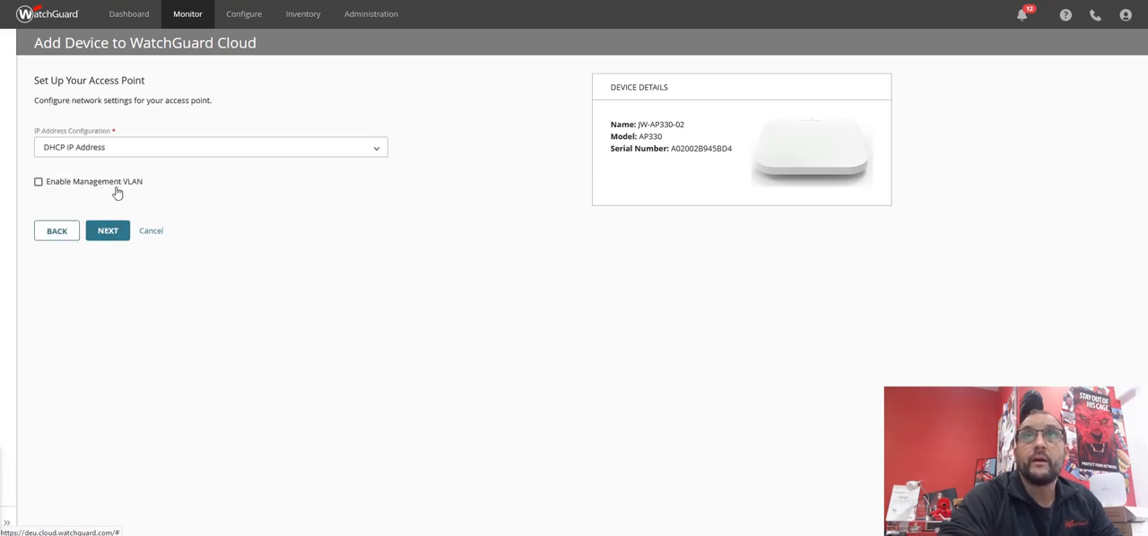
pyautogui.click(108, 230)
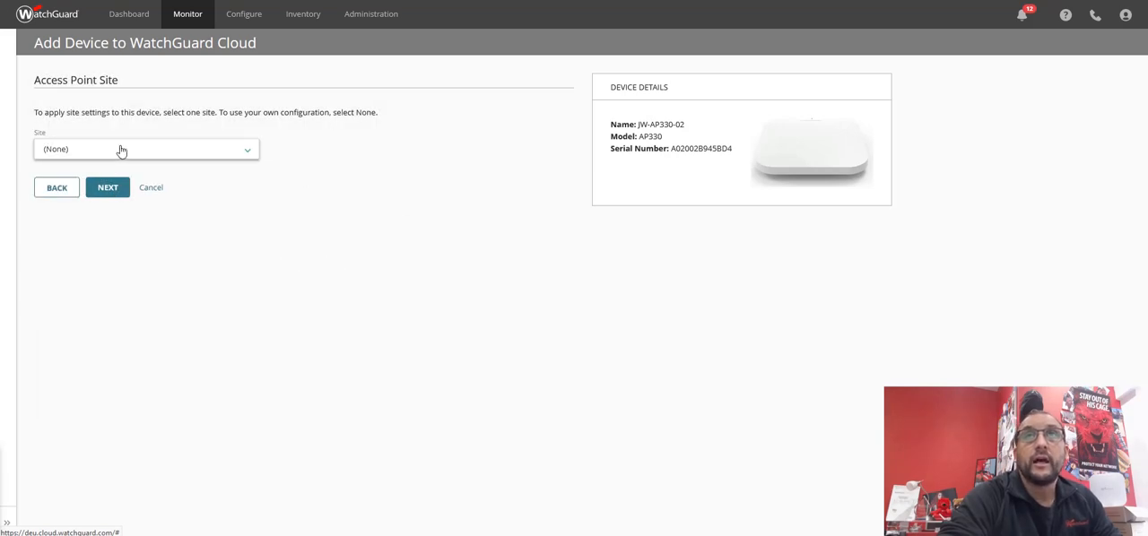
pyautogui.click(107, 187)
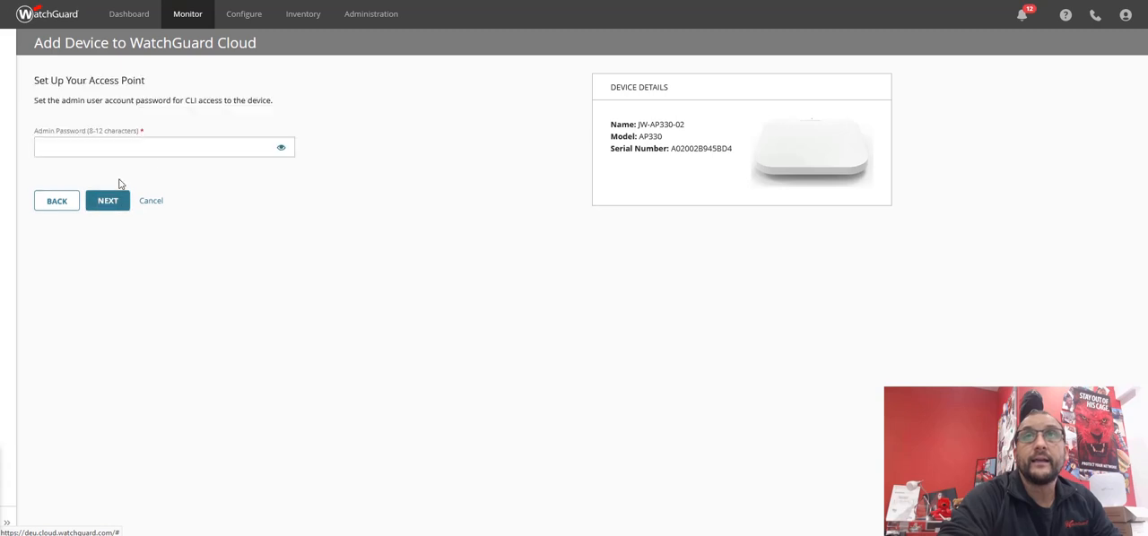
# Step: Enter the admin password for JW-AP330-02 and finish so it appears in Account Manager
pyautogui.click(135, 147)
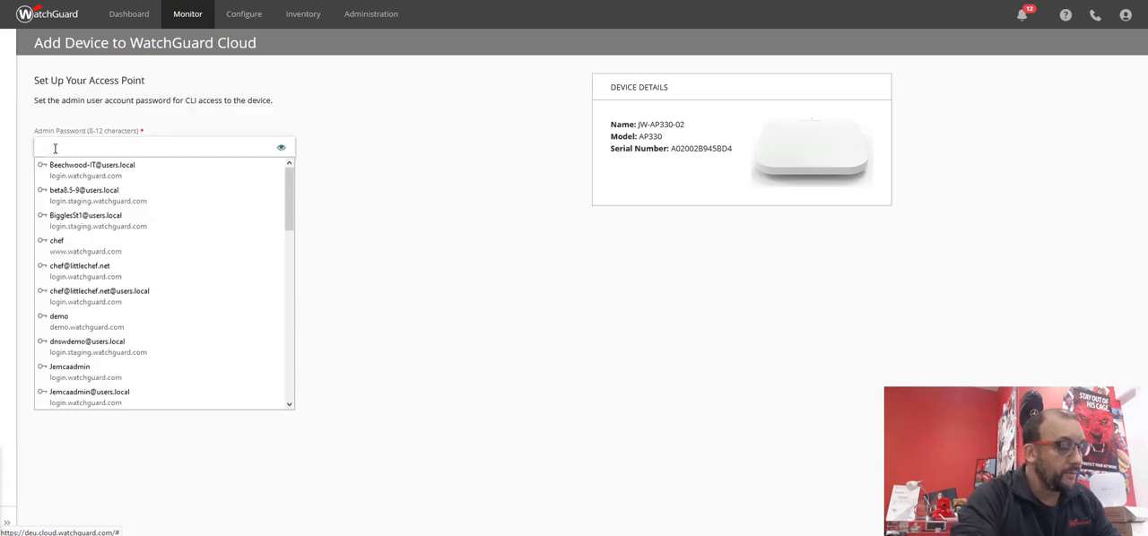
pyautogui.write('••••••')
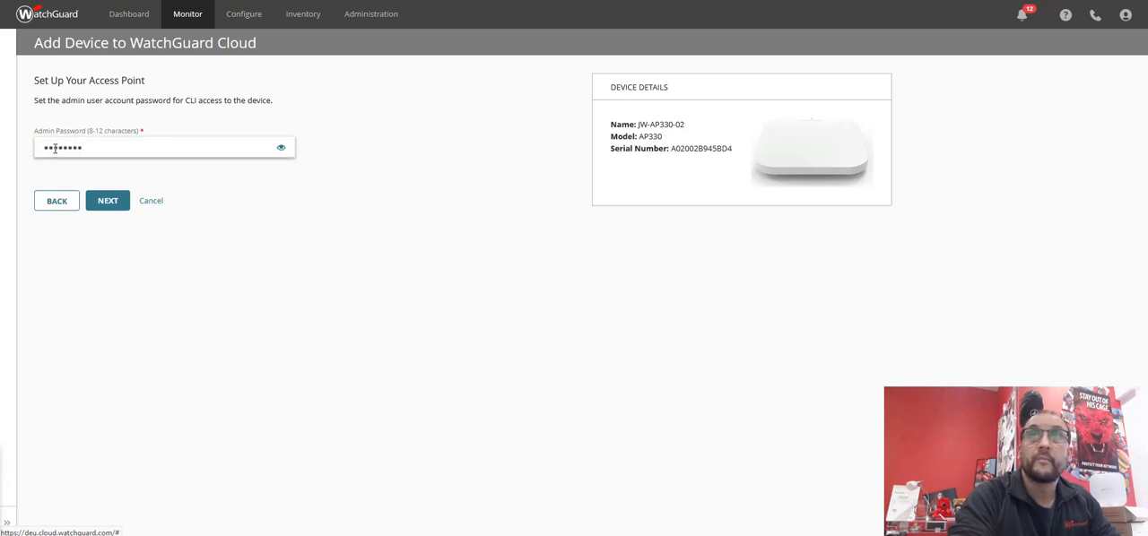
pyautogui.click(108, 199)
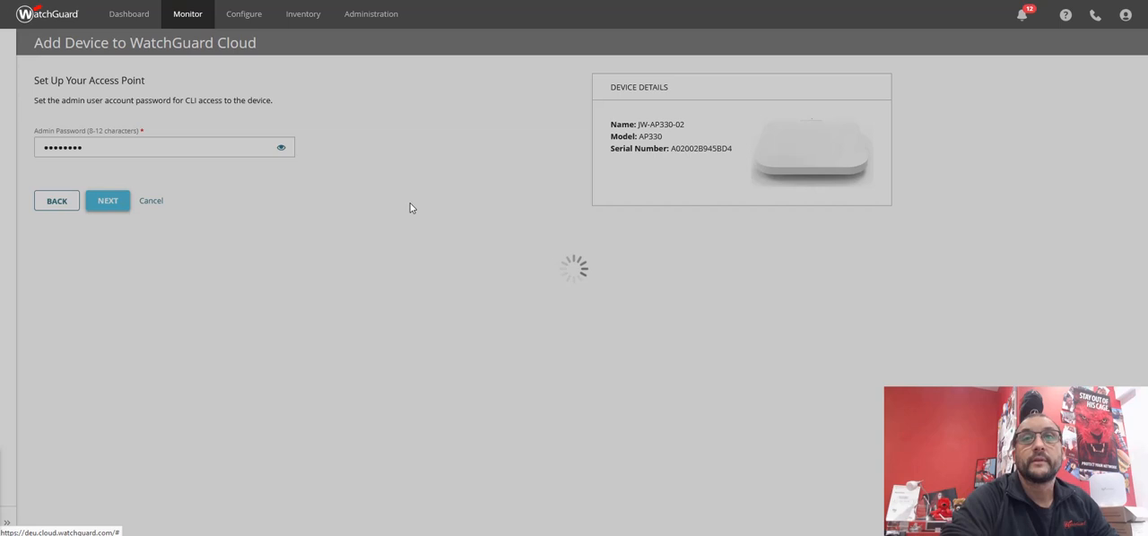
pyautogui.moveTo(409, 195)
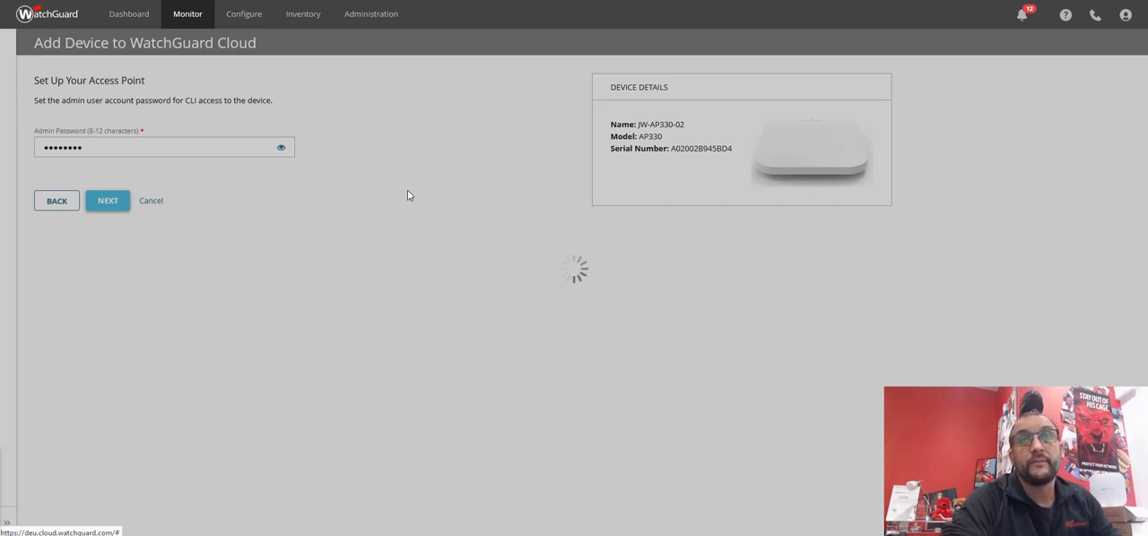
pyautogui.click(104, 200)
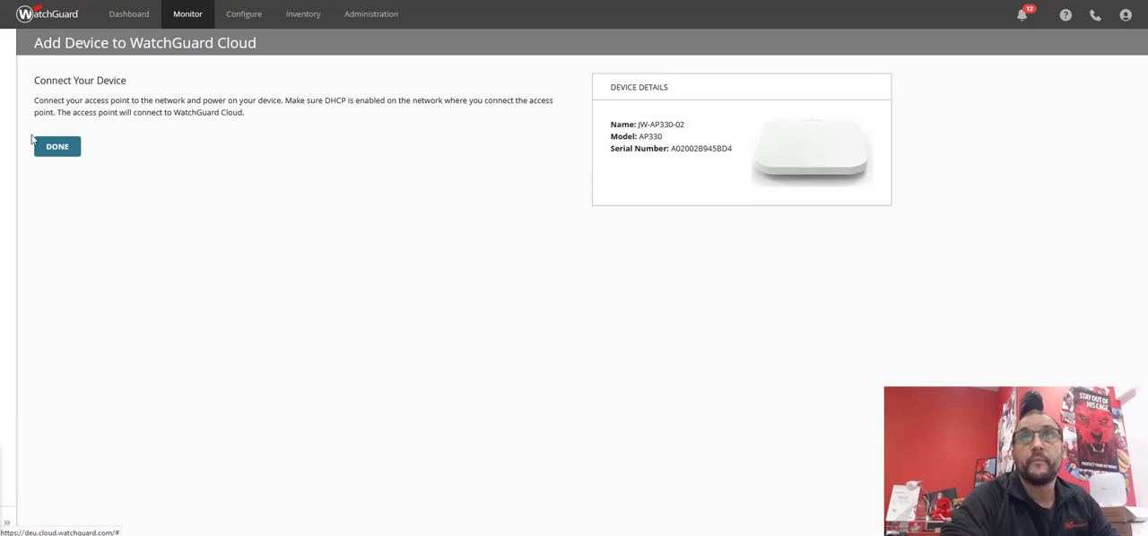
pyautogui.click(56, 145)
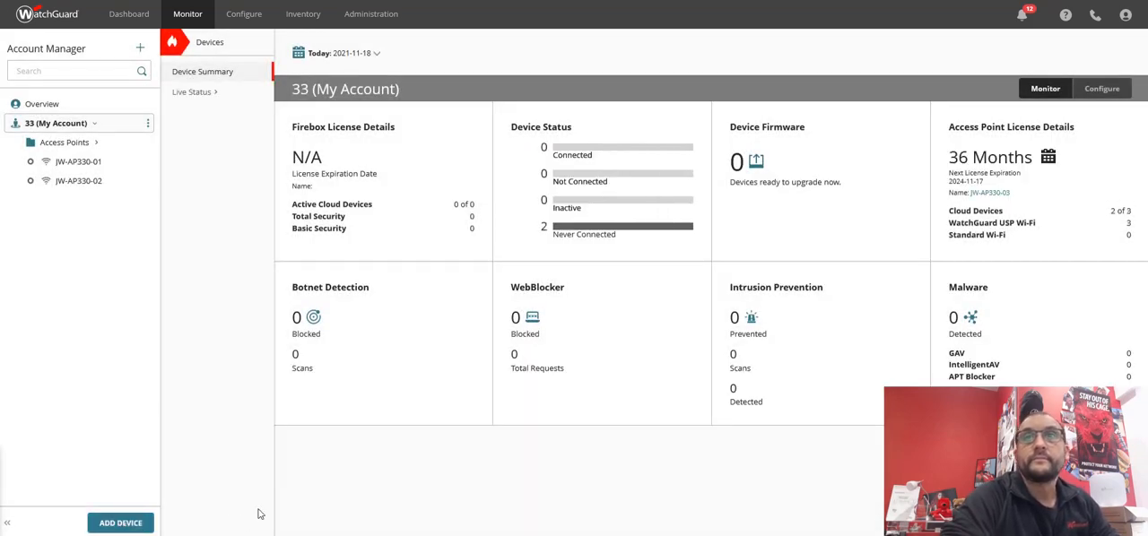
pyautogui.click(122, 522)
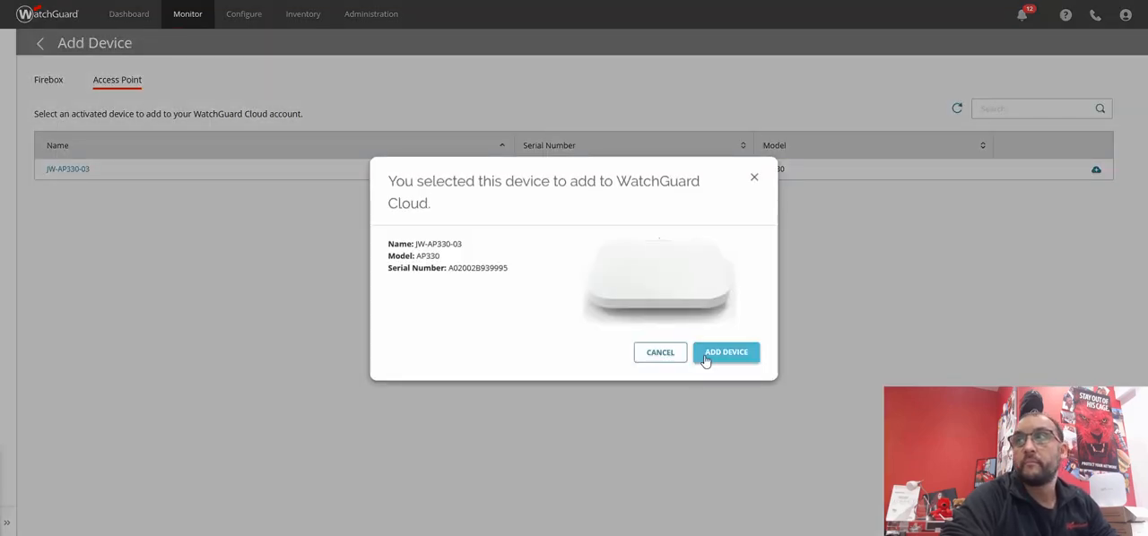
# Step: Confirm adding JW-AP330-03 with the Dublin, Edinburgh, Lisbon, London time zone and the Corp site
pyautogui.click(725, 352)
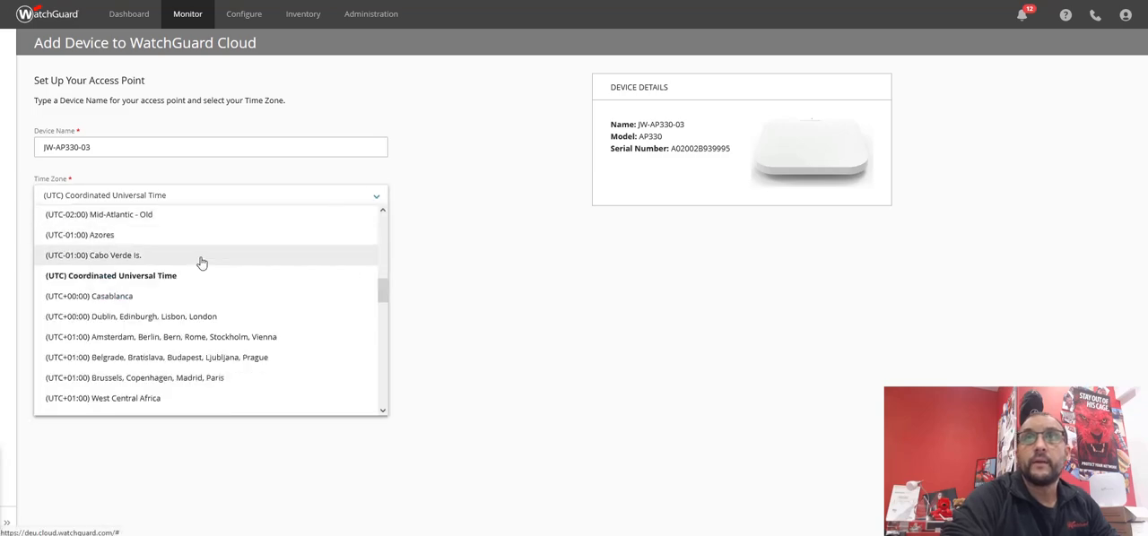
pyautogui.click(129, 316)
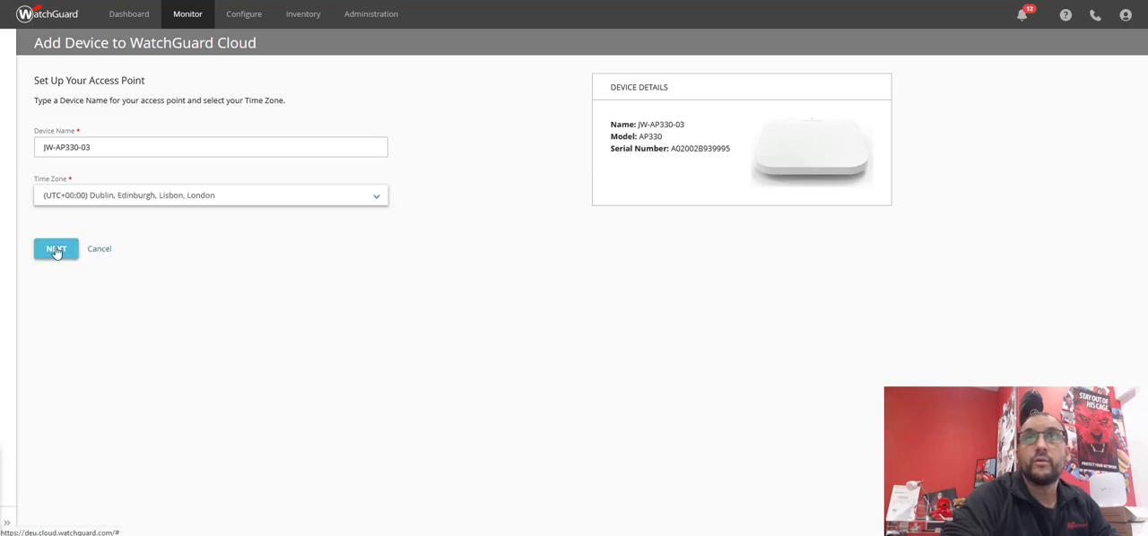
pyautogui.click(56, 248)
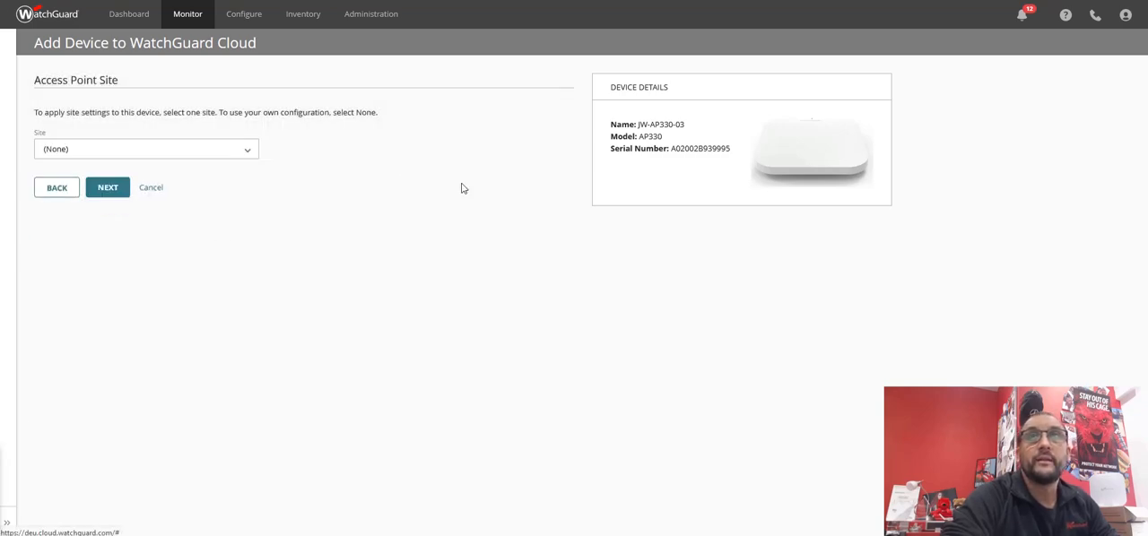
pyautogui.click(148, 149)
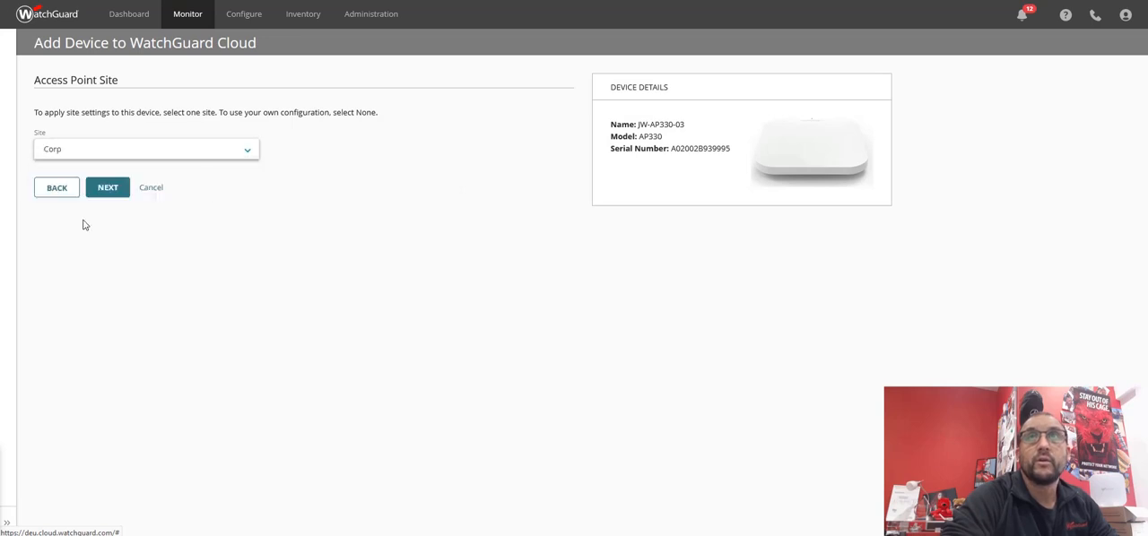
pyautogui.click(107, 187)
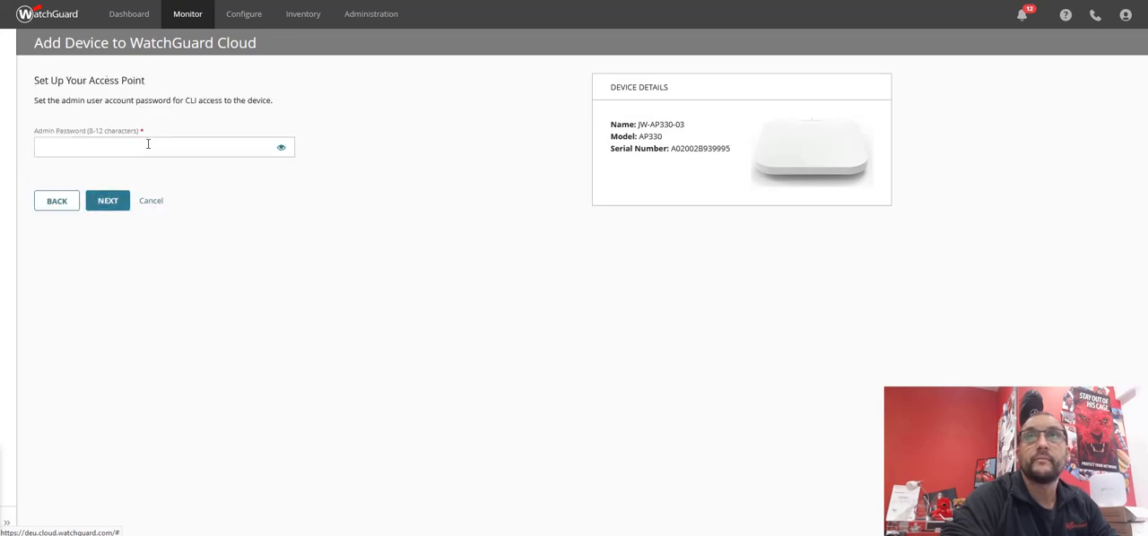
# Step: Enter the admin password for JW-AP330-03 and finish adding it
pyautogui.write('••')
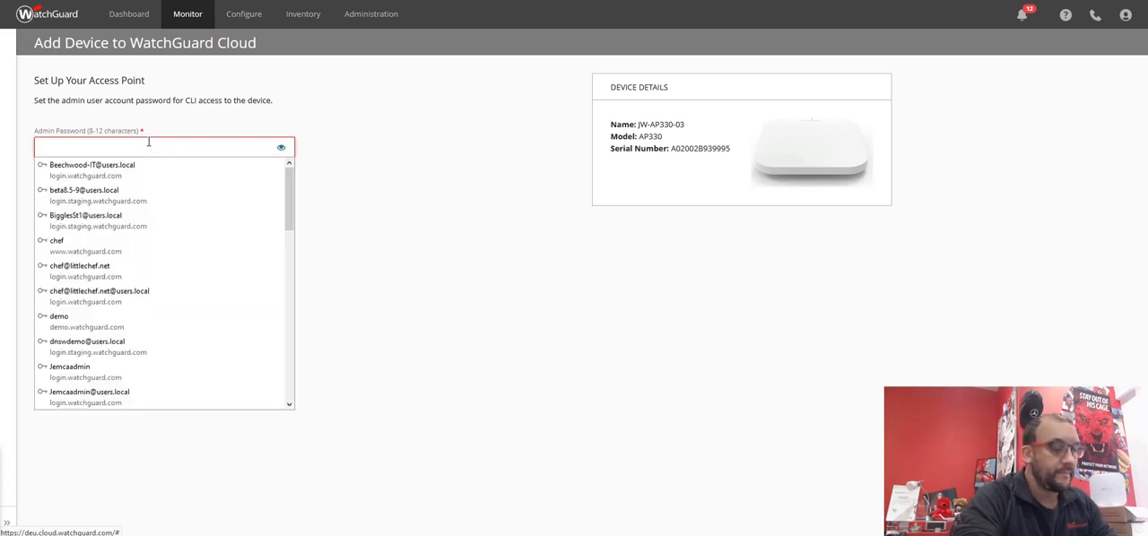
pyautogui.write('••••••')
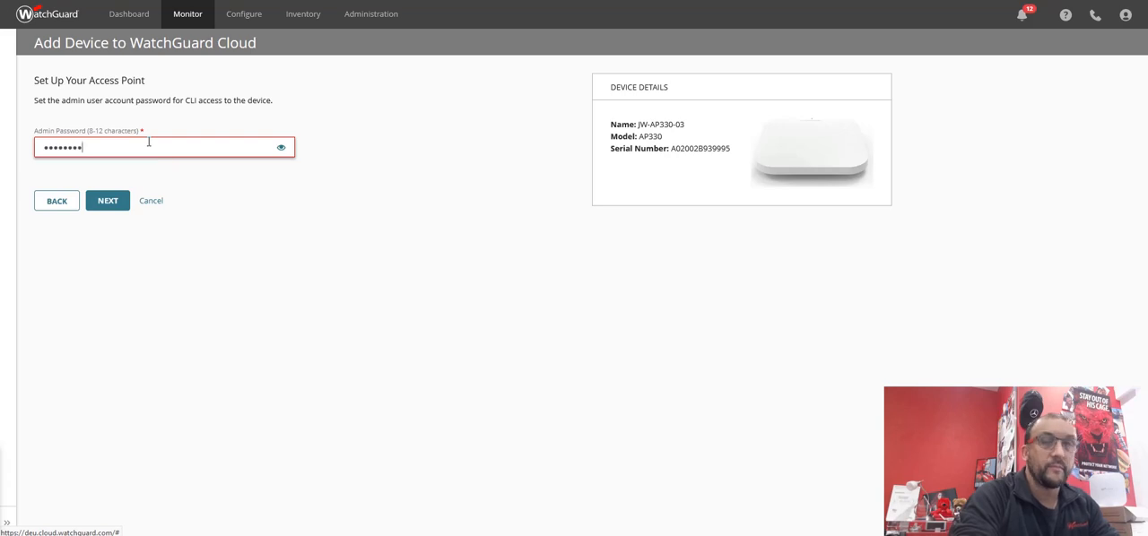
pyautogui.click(107, 199)
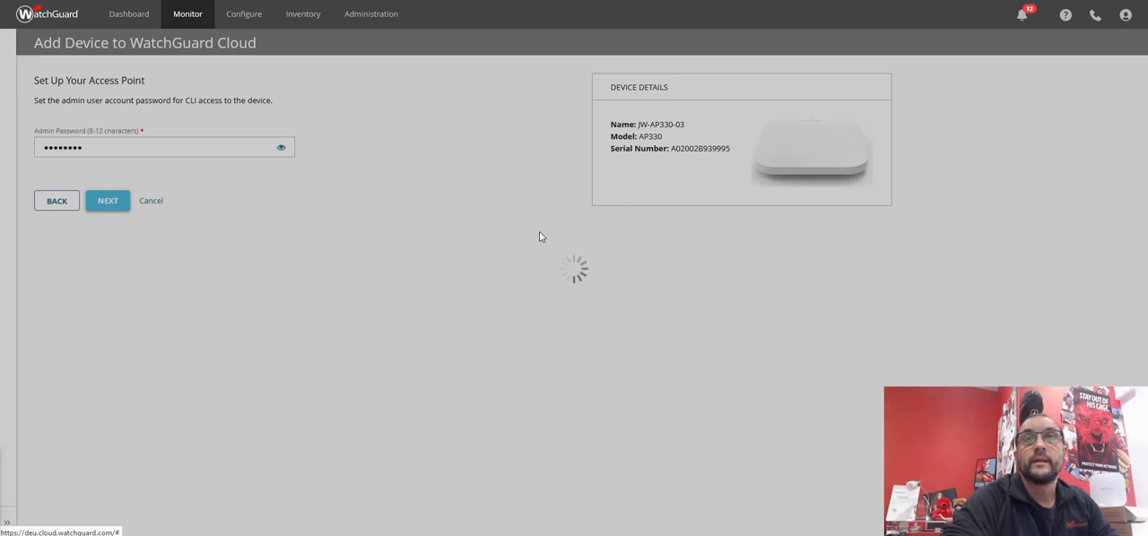
pyautogui.click(105, 199)
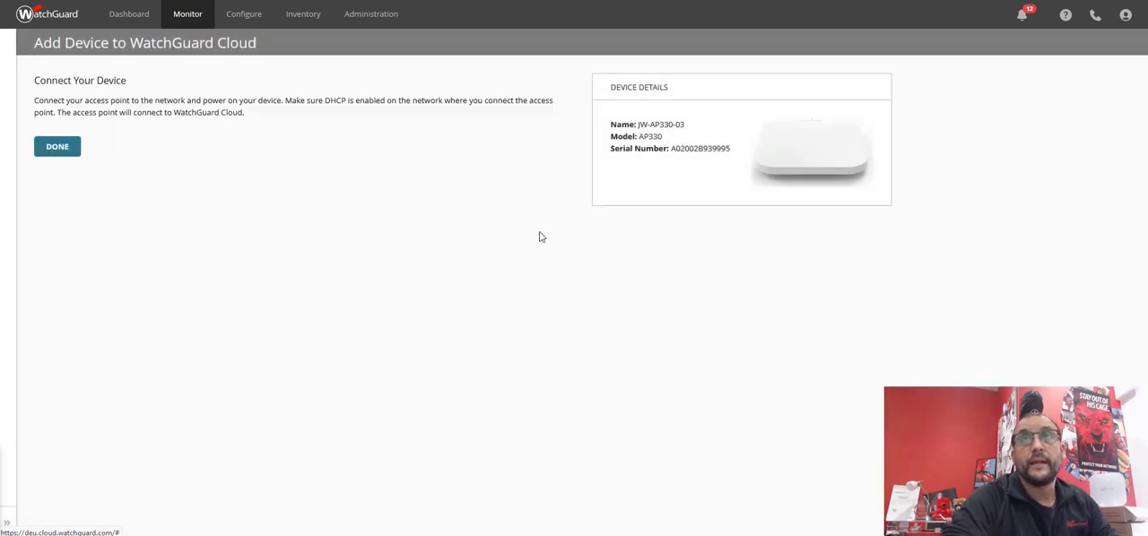
pyautogui.click(58, 147)
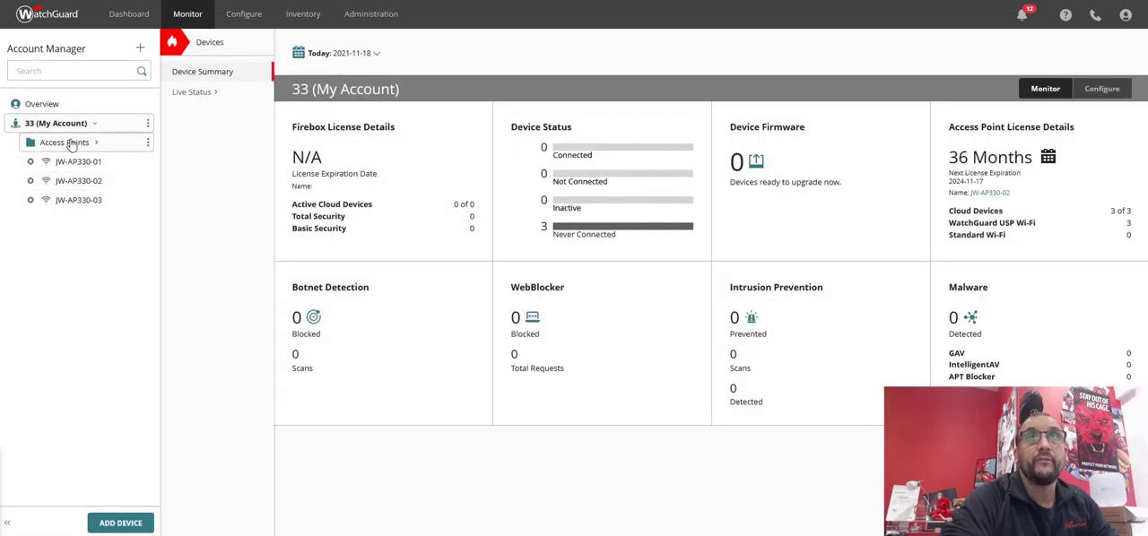
pyautogui.moveTo(147, 147)
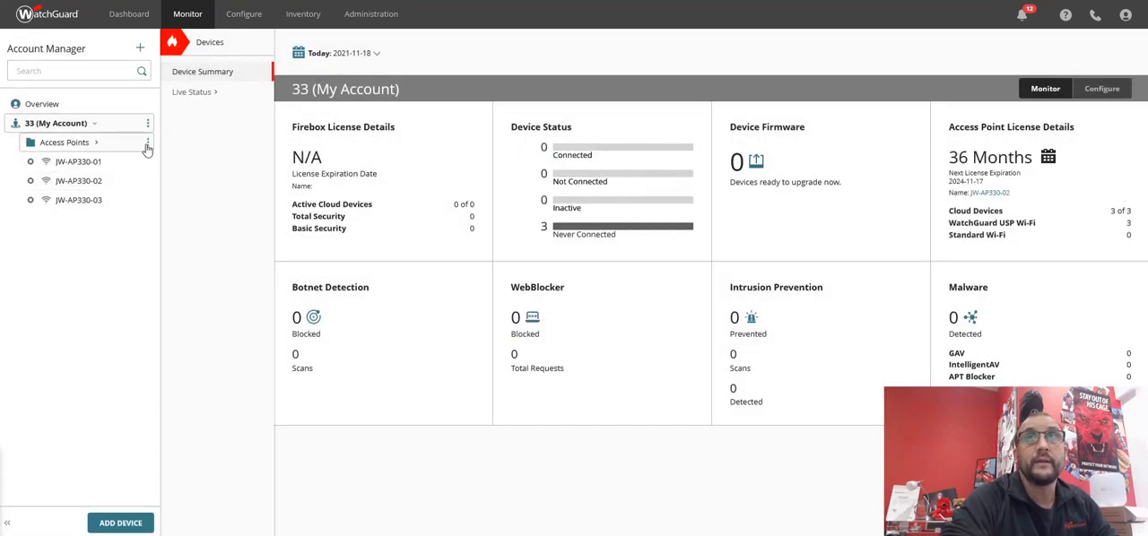
# Step: Delete the Access Points folder and recreate it under 33 (My Account) with all three access points
pyautogui.click(147, 144)
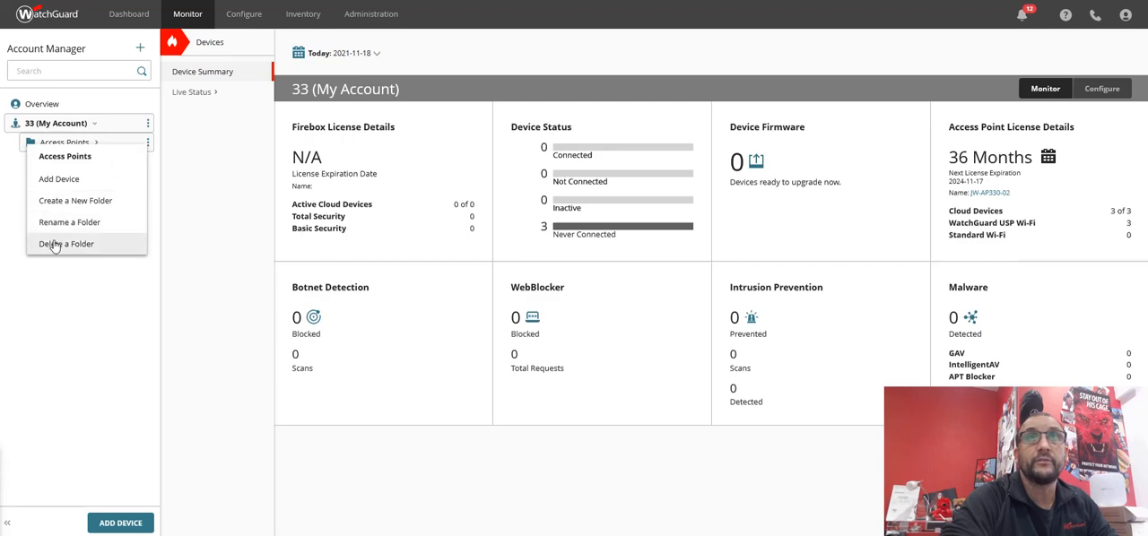
pyautogui.click(65, 141)
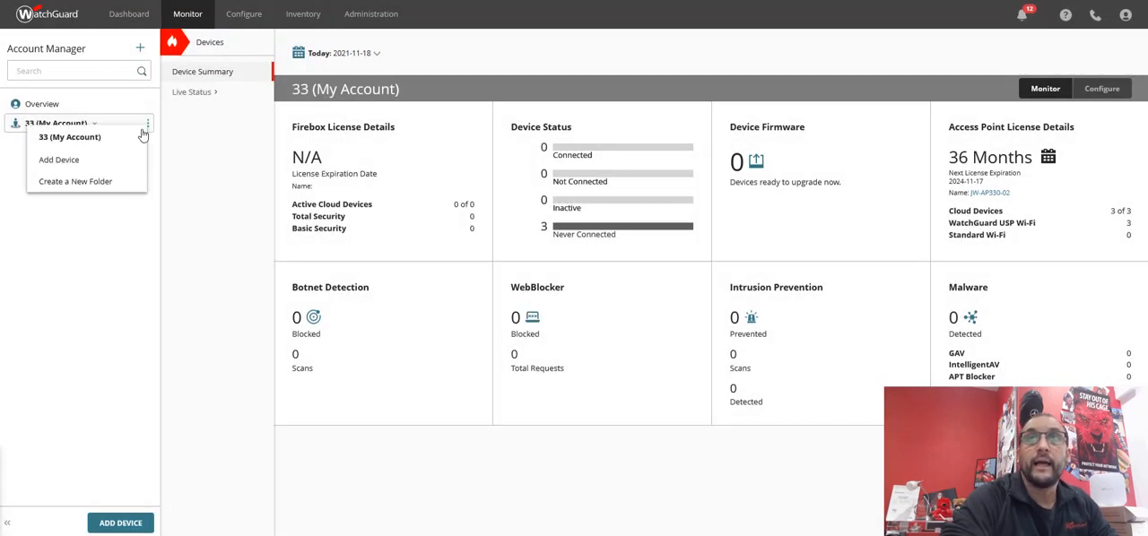
pyautogui.click(75, 181)
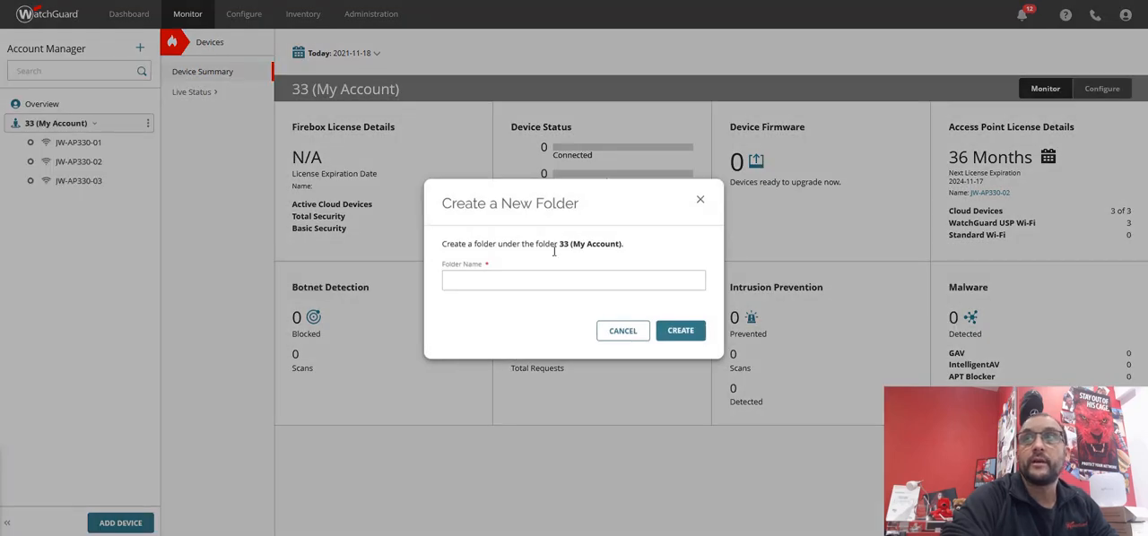
pyautogui.write('Access Points')
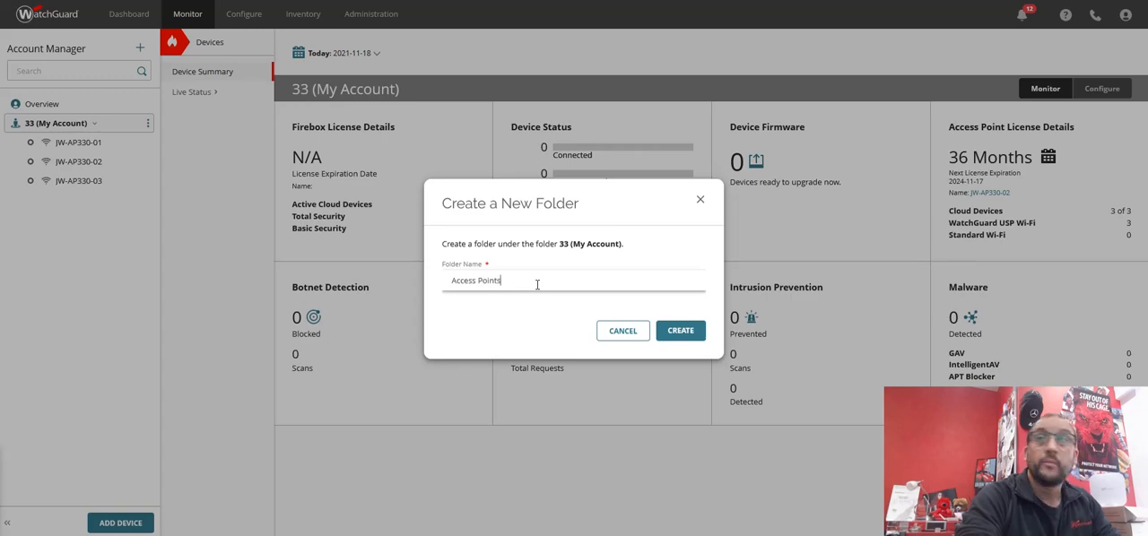
pyautogui.click(680, 330)
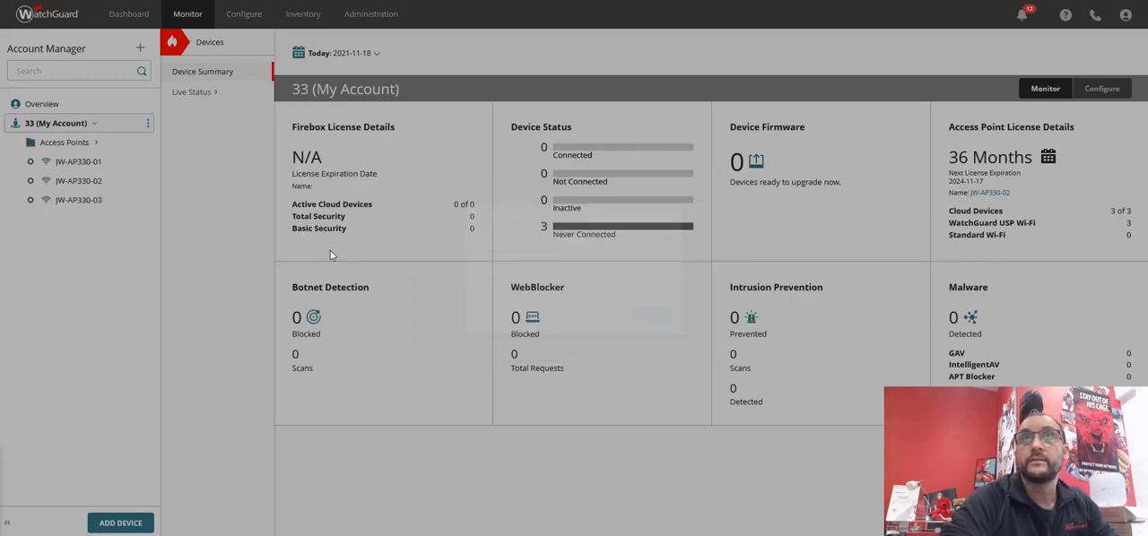
pyautogui.click(78, 146)
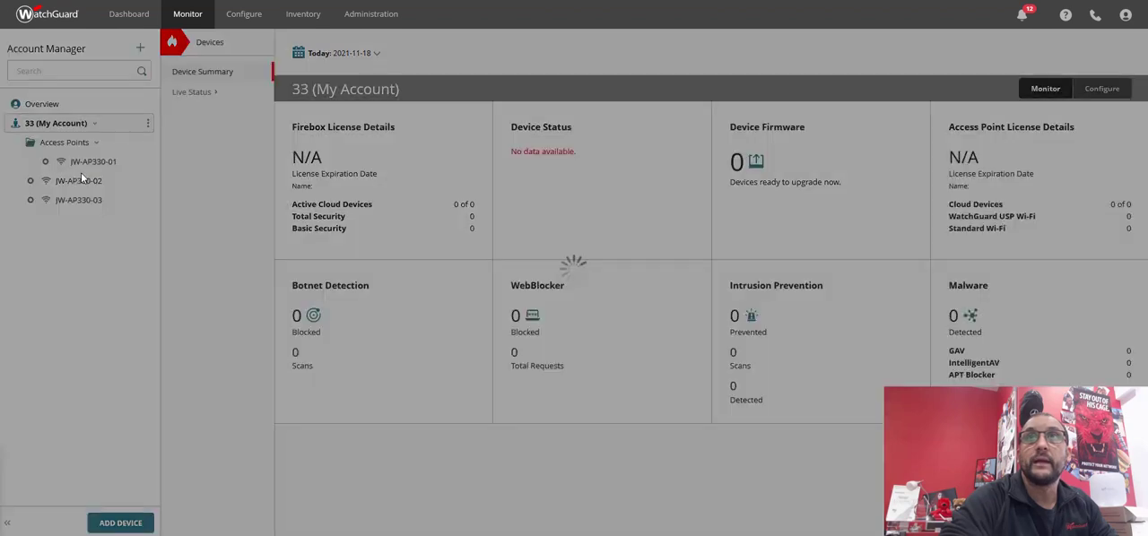
pyautogui.click(79, 199)
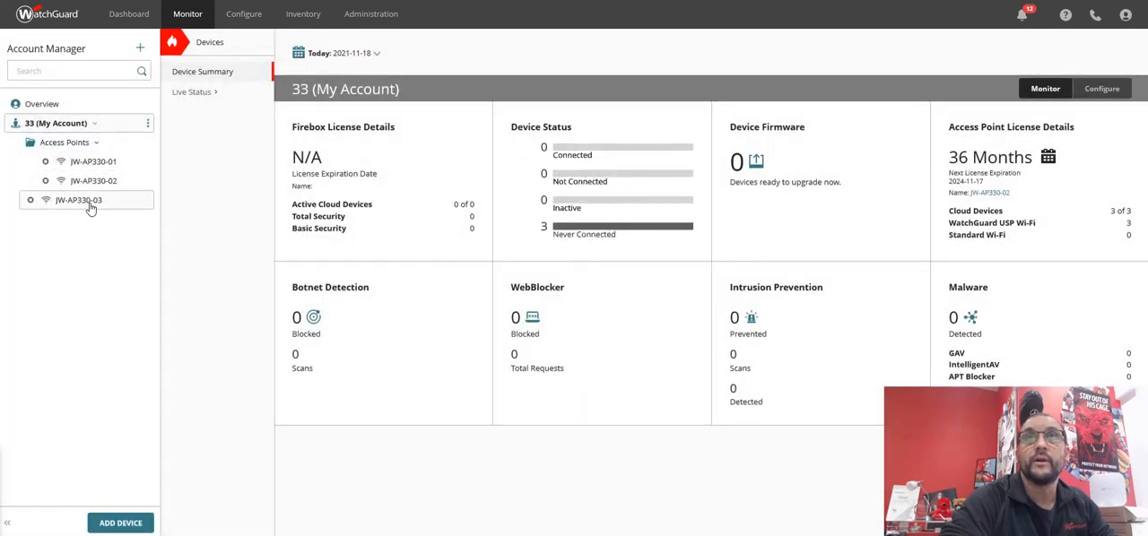